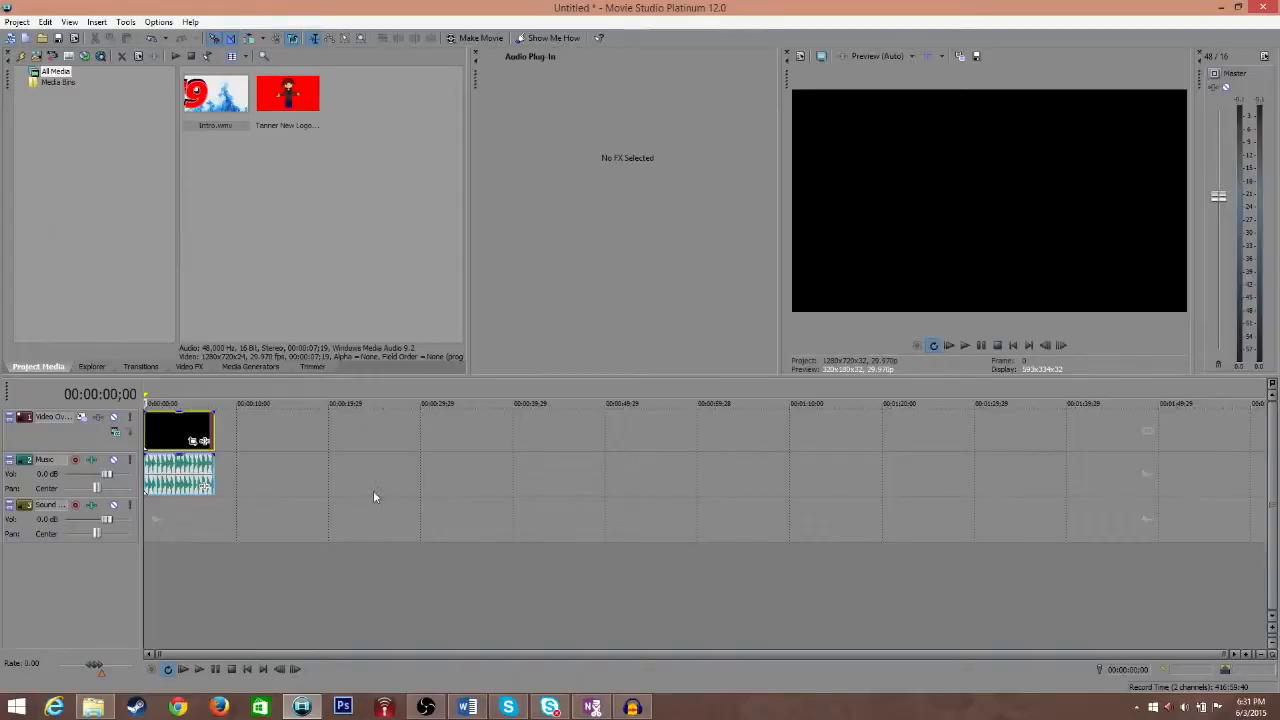
{"action": "mouse_move", "coordinate": [388, 497]}
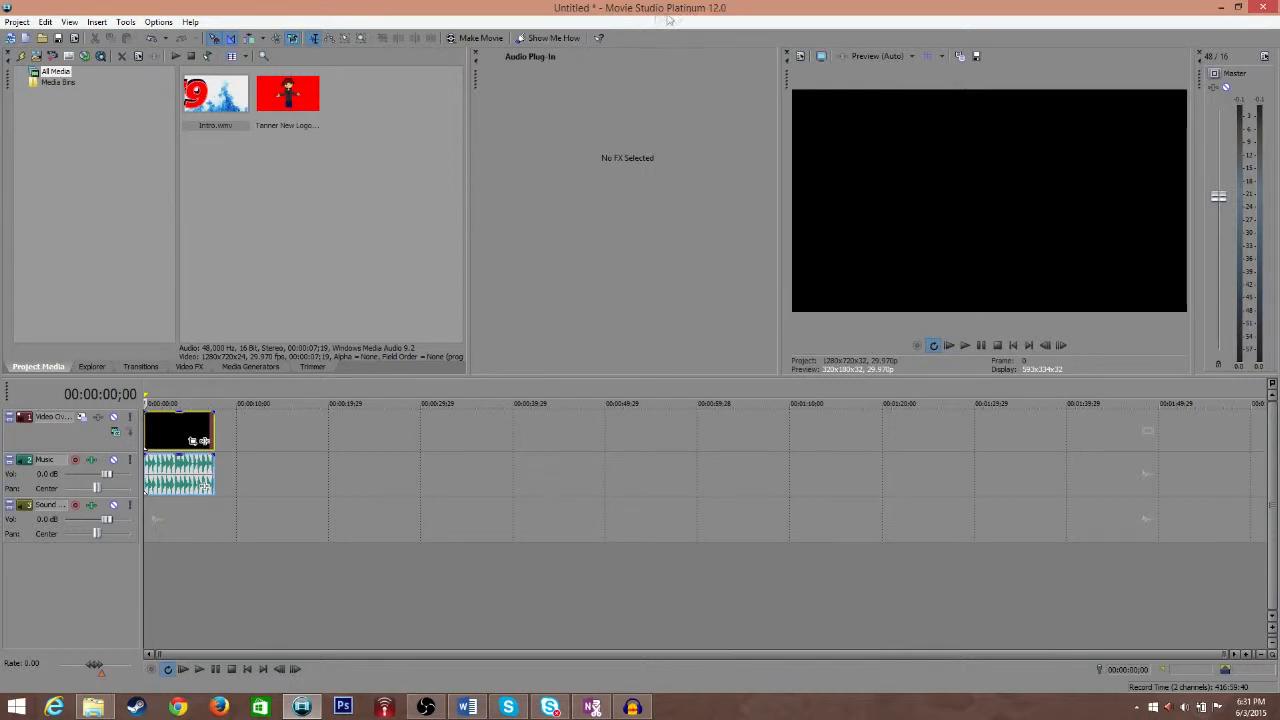
{"action": "mouse_move", "coordinate": [435, 446]}
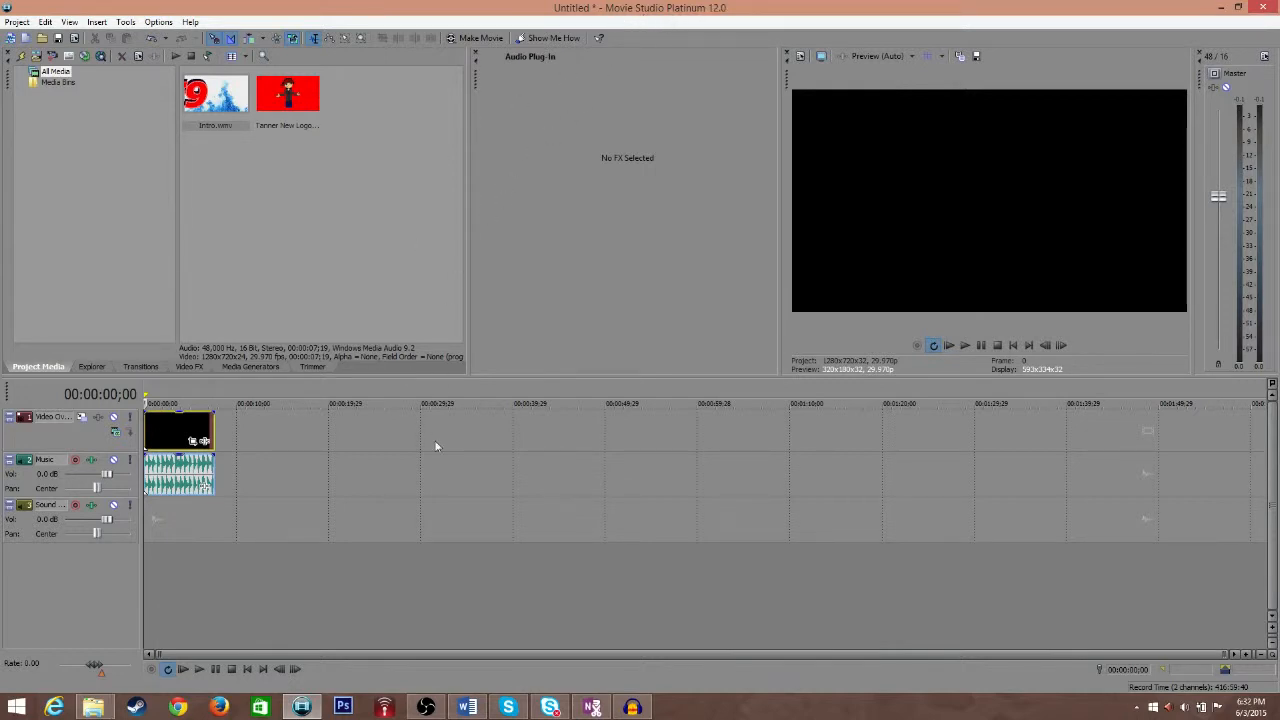
{"action": "mouse_move", "coordinate": [303, 523]}
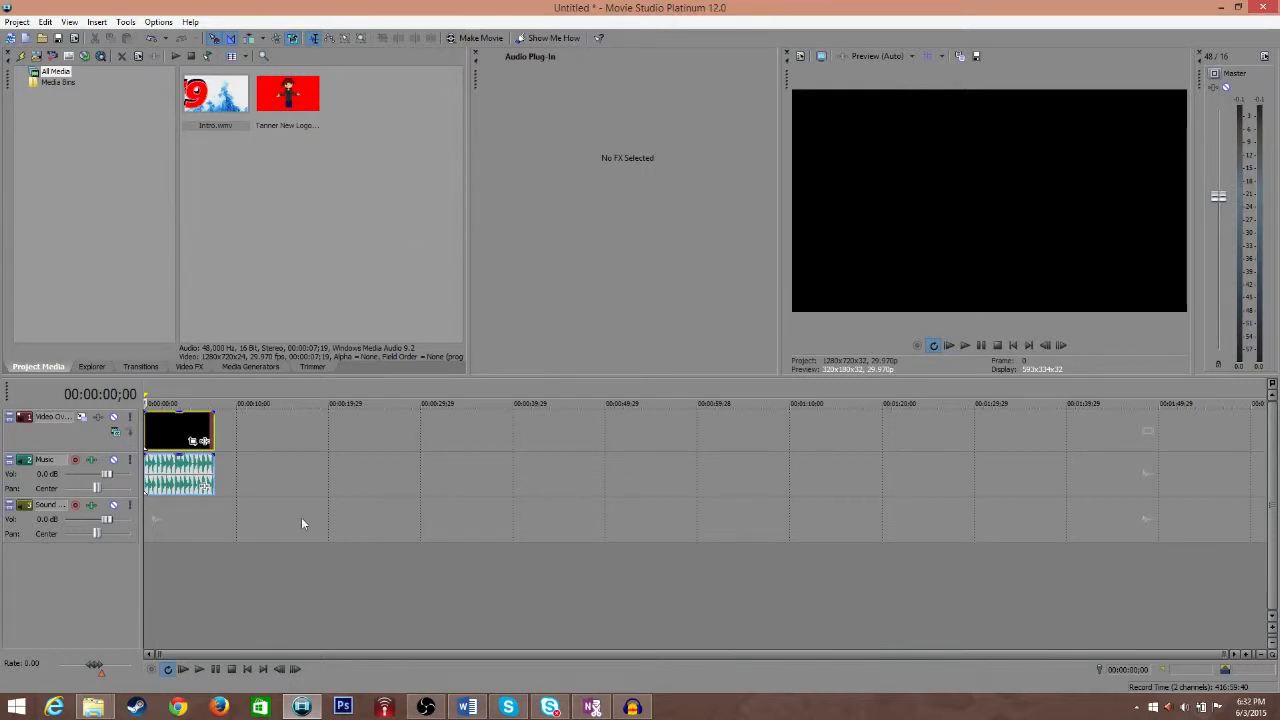
{"action": "mouse_move", "coordinate": [361, 504]}
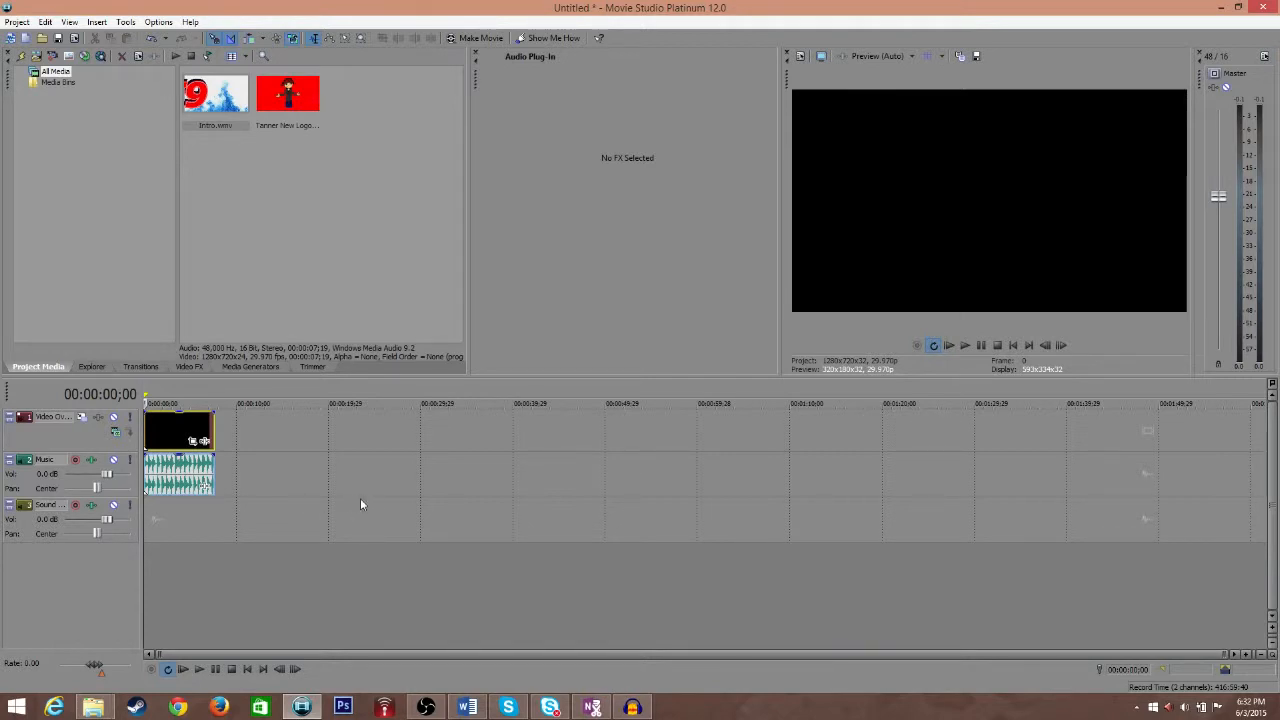
{"action": "mouse_move", "coordinate": [508, 480]}
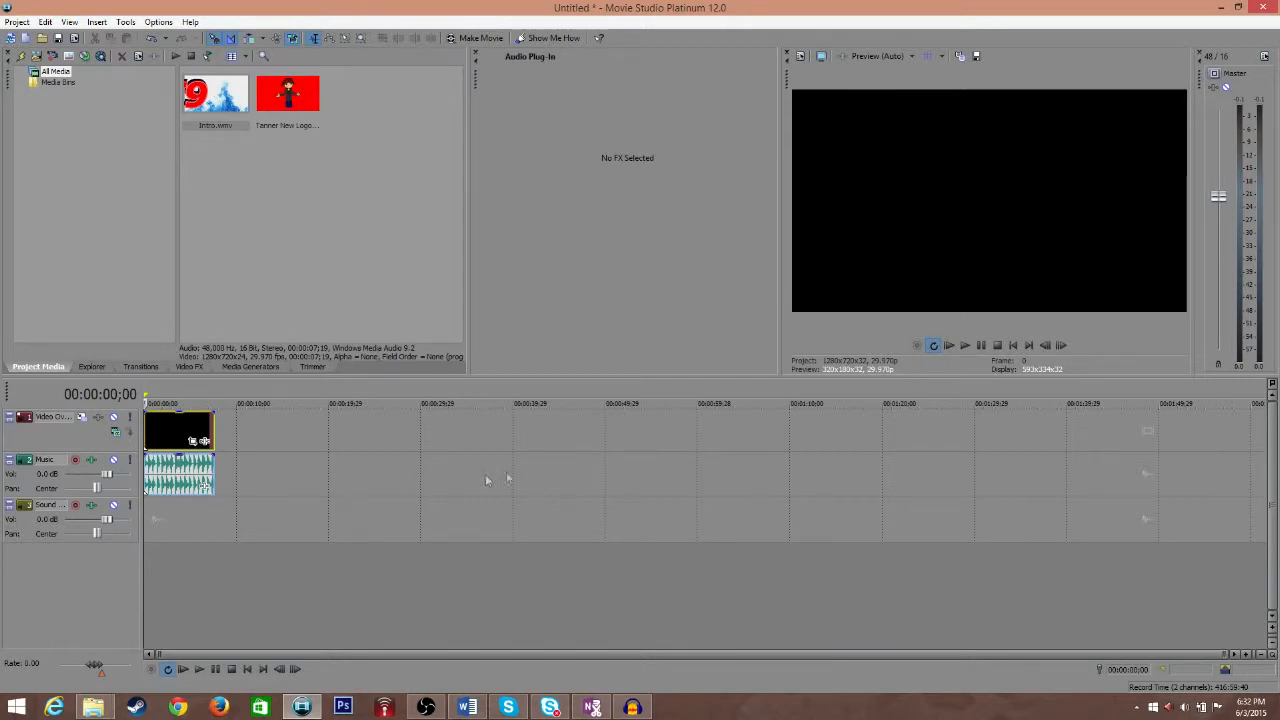
{"action": "mouse_move", "coordinate": [419, 477]}
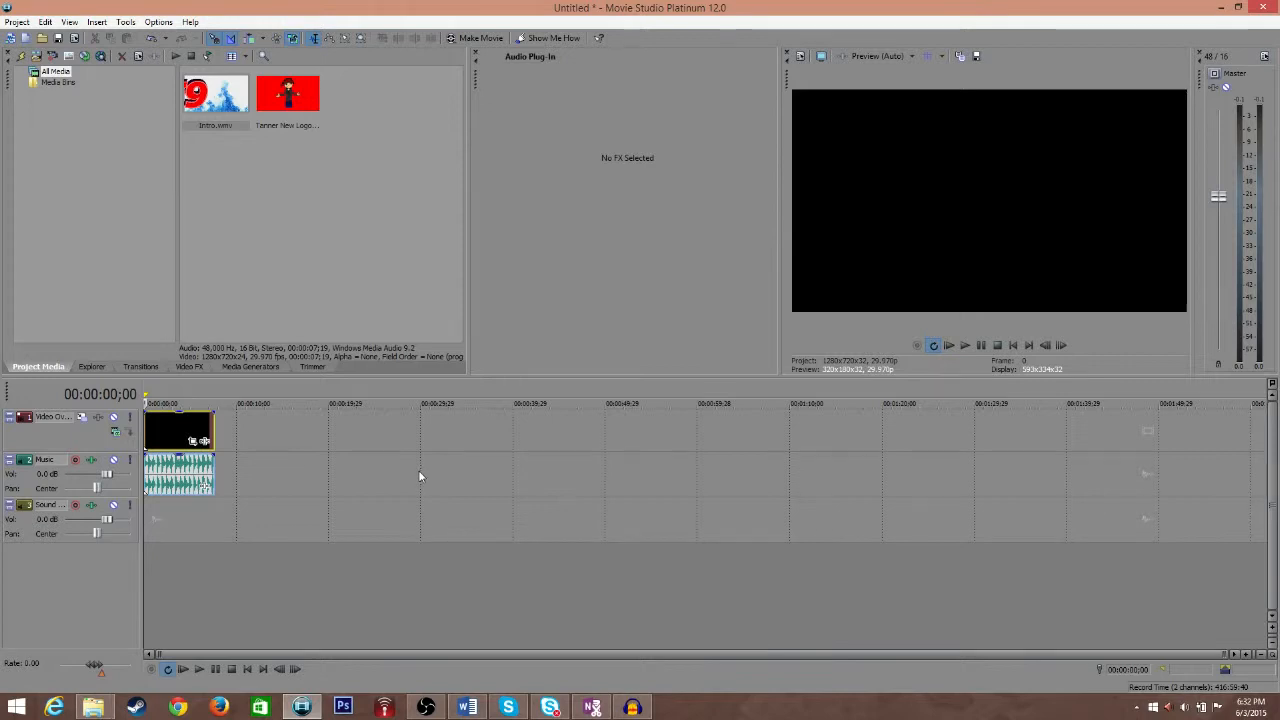
{"action": "mouse_move", "coordinate": [431, 484]}
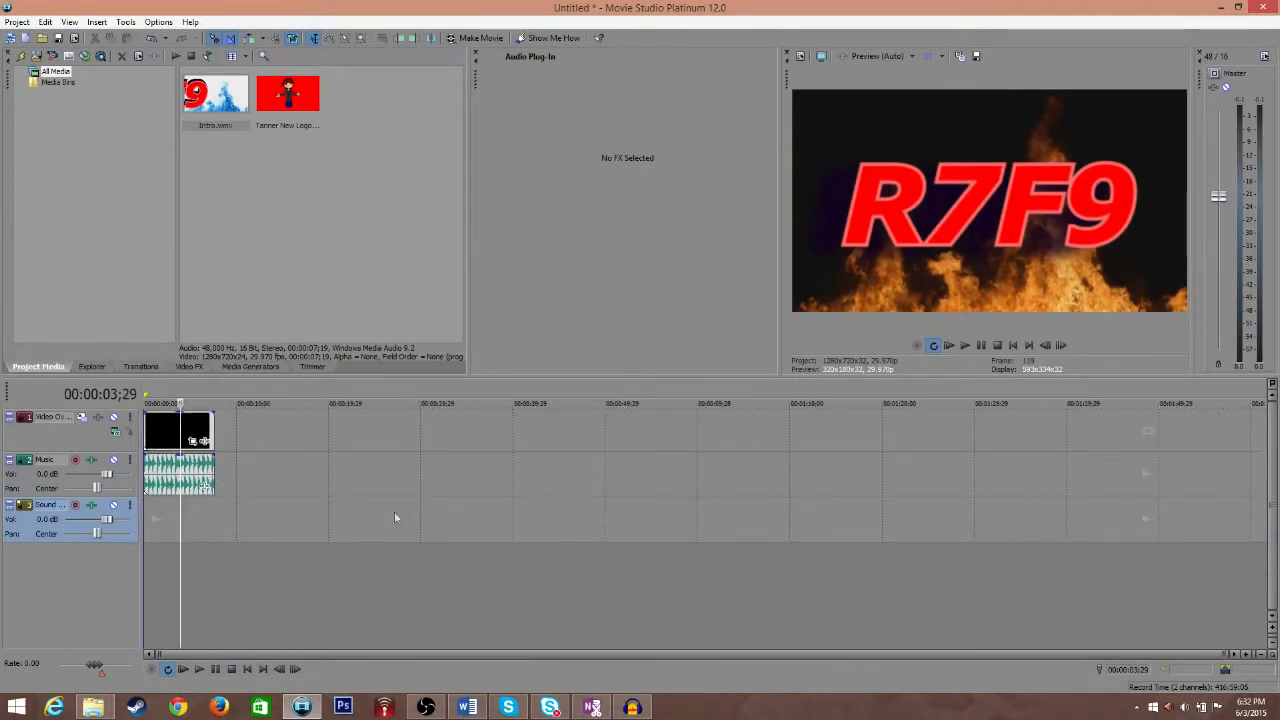
{"action": "mouse_move", "coordinate": [1012, 345]}
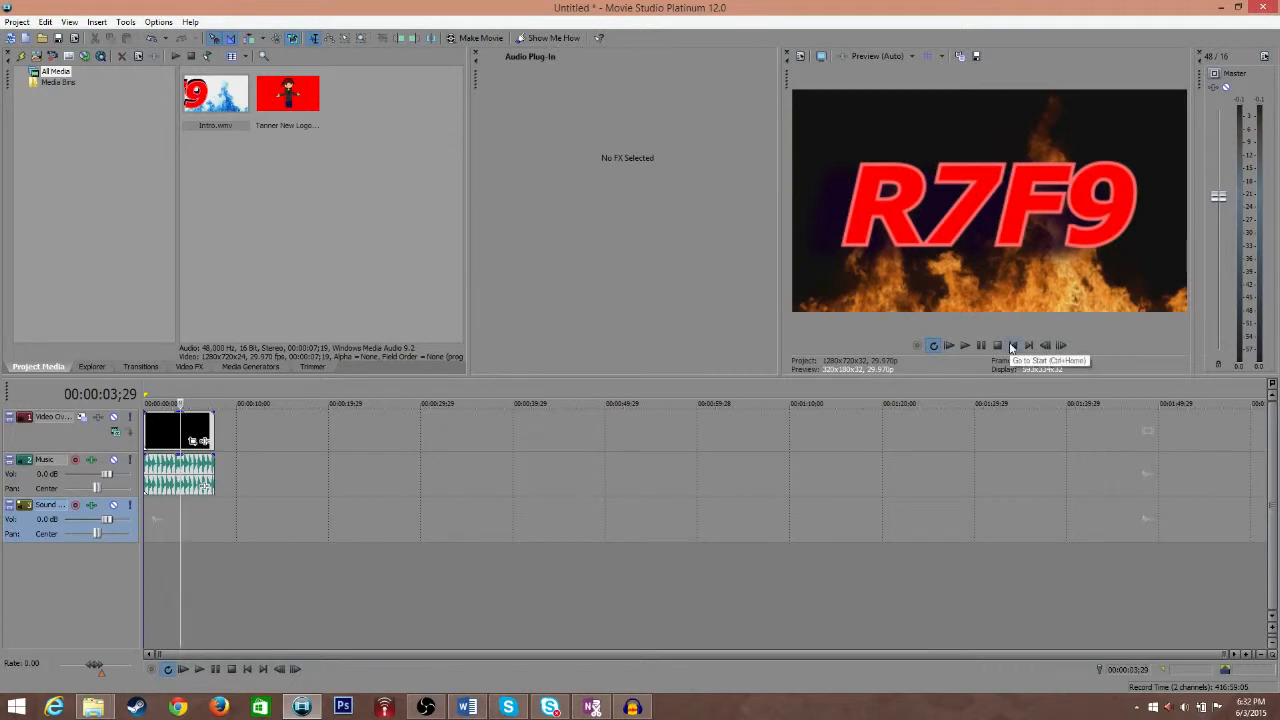
Move the playhead to 00:00:03;00 to show the blue-smoke R7F9 logo frame
{"action": "left_click", "coordinate": [1012, 345]}
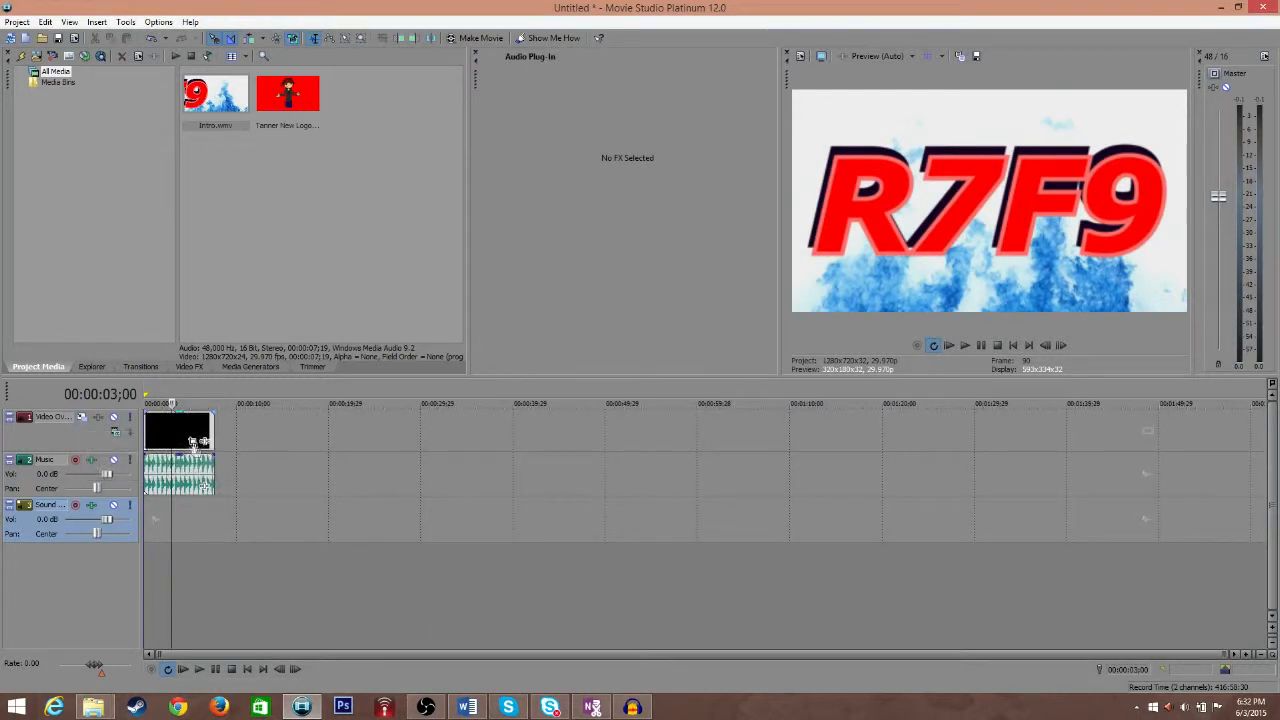
{"action": "mouse_move", "coordinate": [204, 442]}
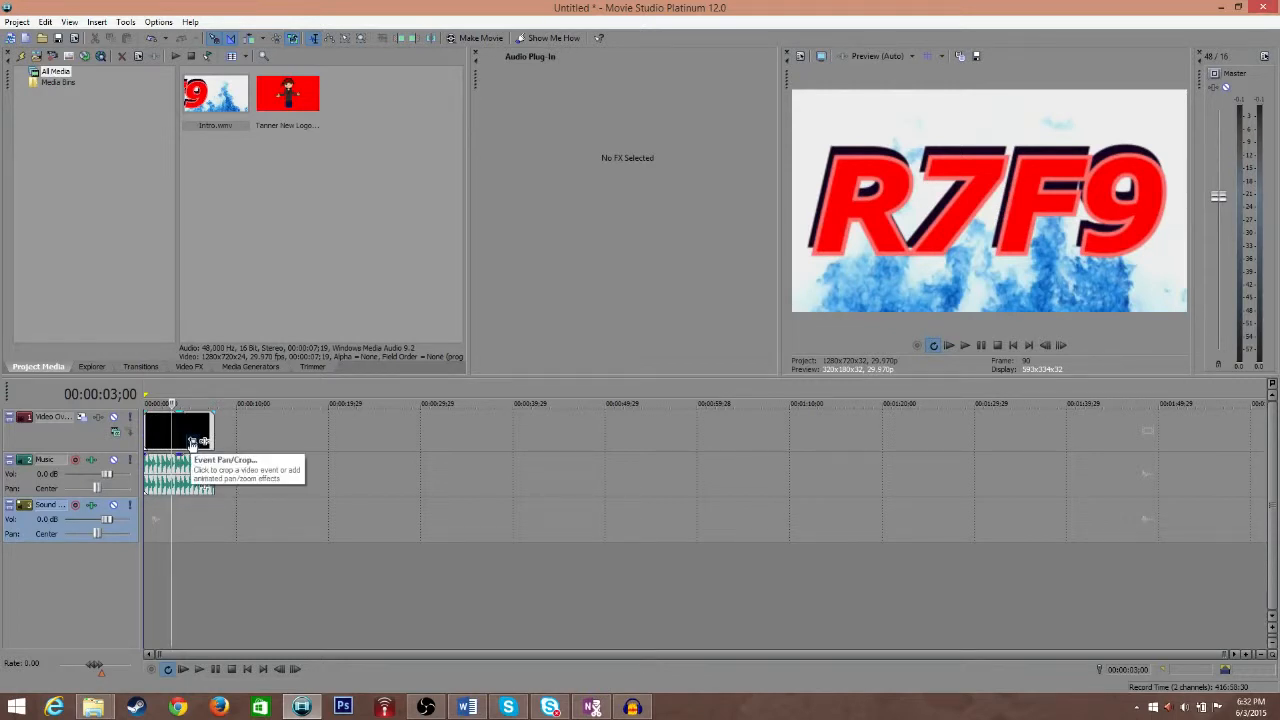
{"action": "mouse_move", "coordinate": [206, 580]}
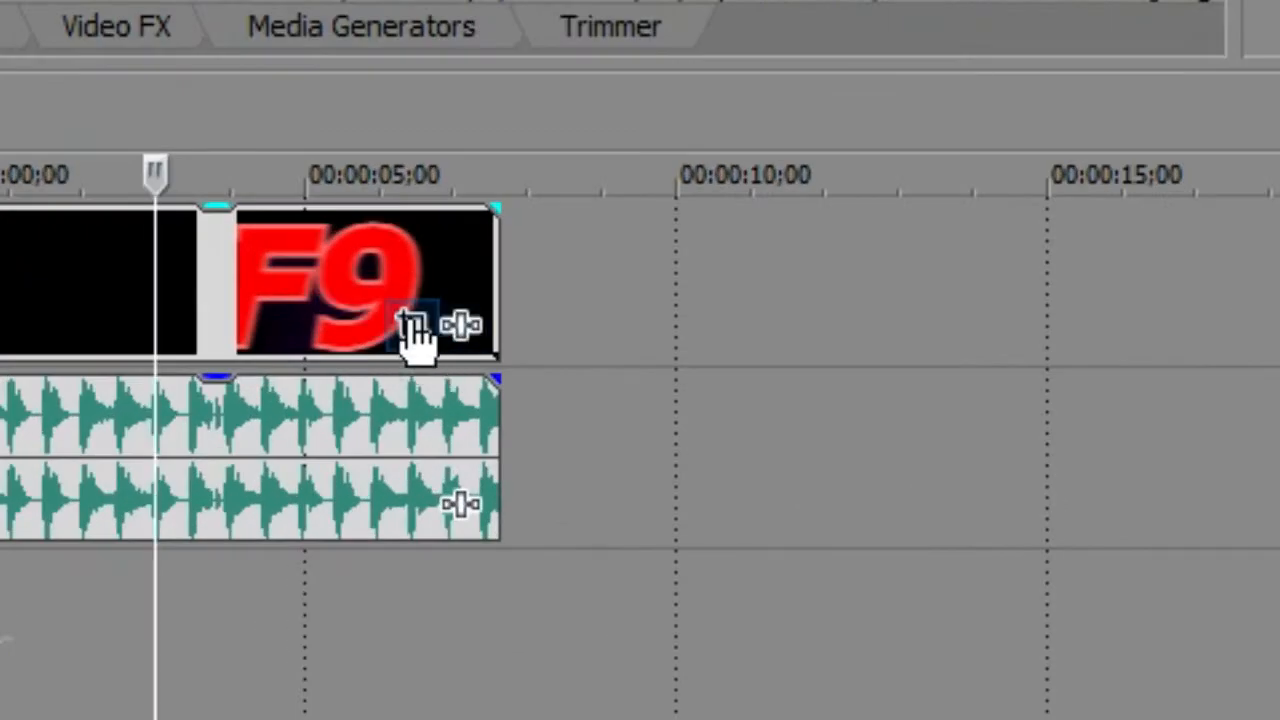
{"action": "mouse_move", "coordinate": [410, 325]}
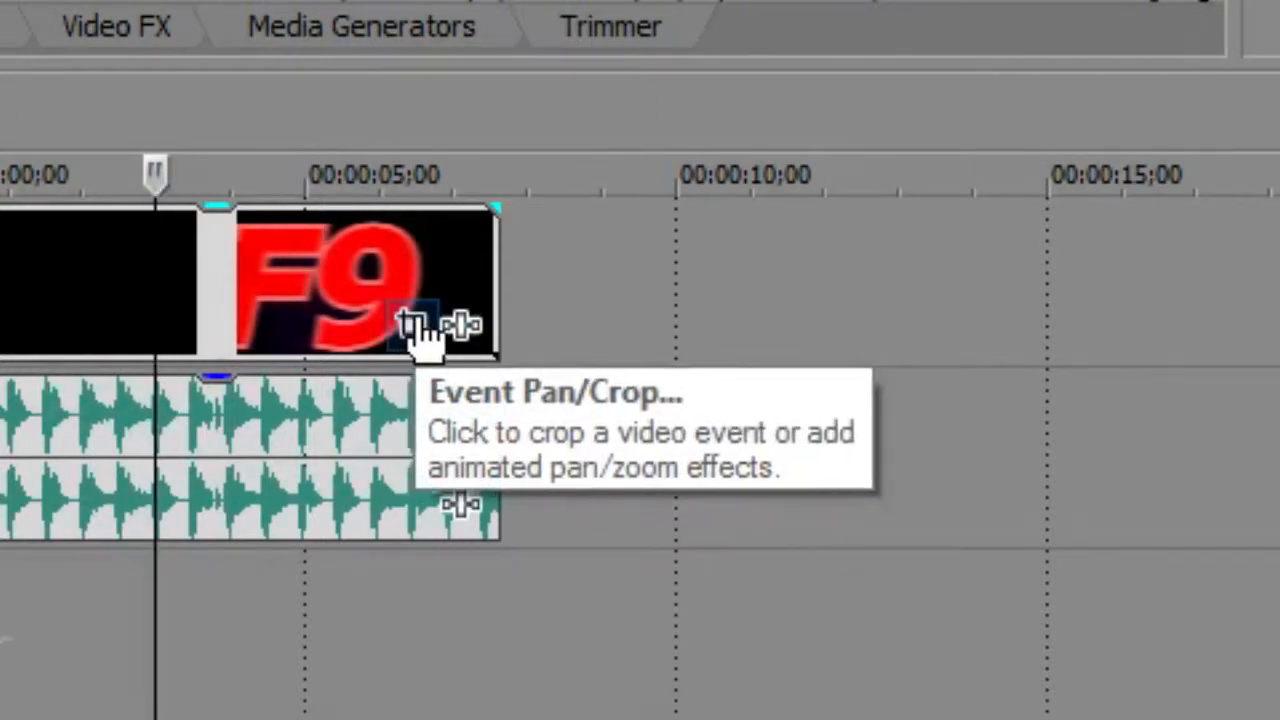
Open the Intro event's Pan/Crop window and drag it into position
{"action": "left_click", "coordinate": [415, 325]}
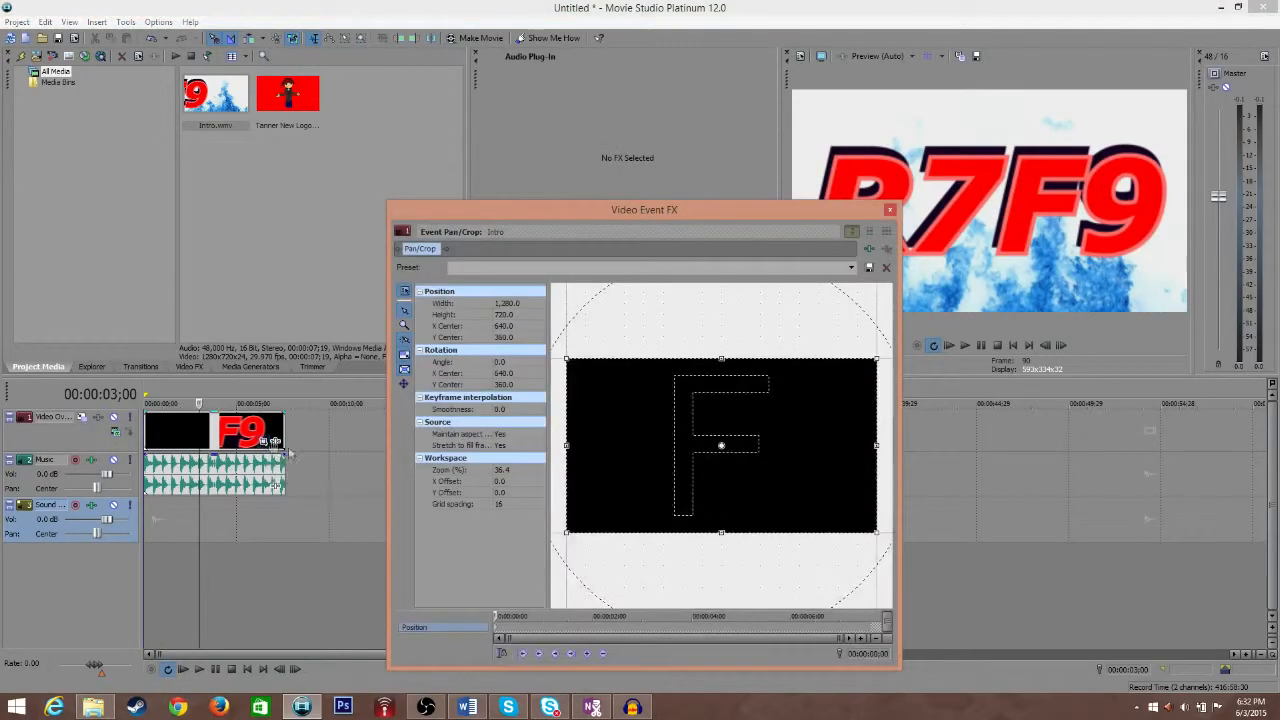
{"action": "left_click_drag", "start_coordinate": [644, 209], "coordinate": [669, 110]}
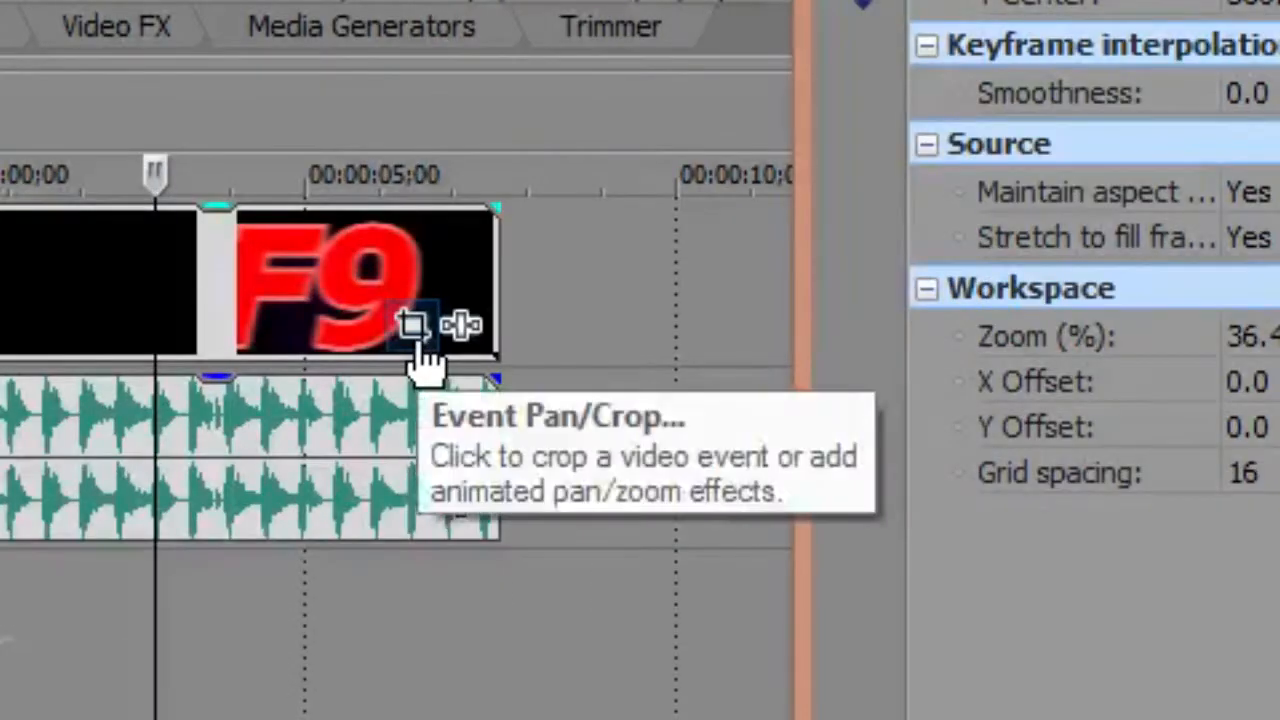
{"action": "mouse_move", "coordinate": [462, 503]}
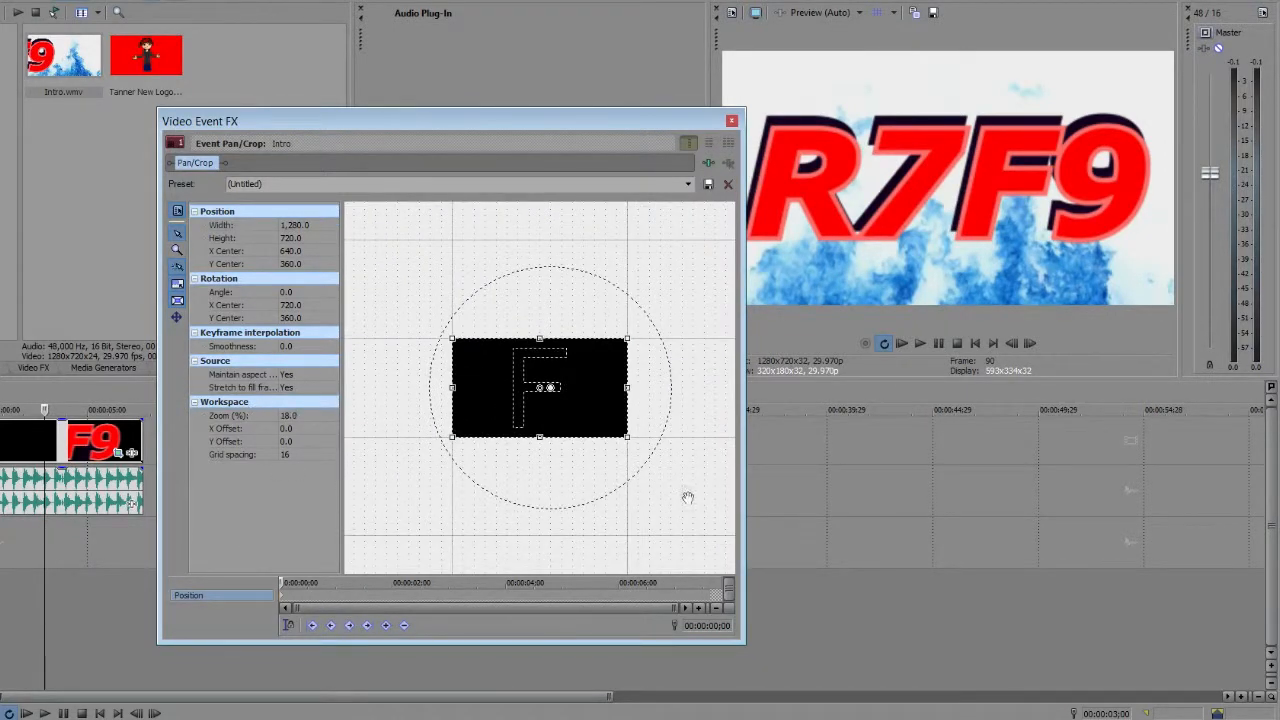
{"action": "mouse_move", "coordinate": [177, 317]}
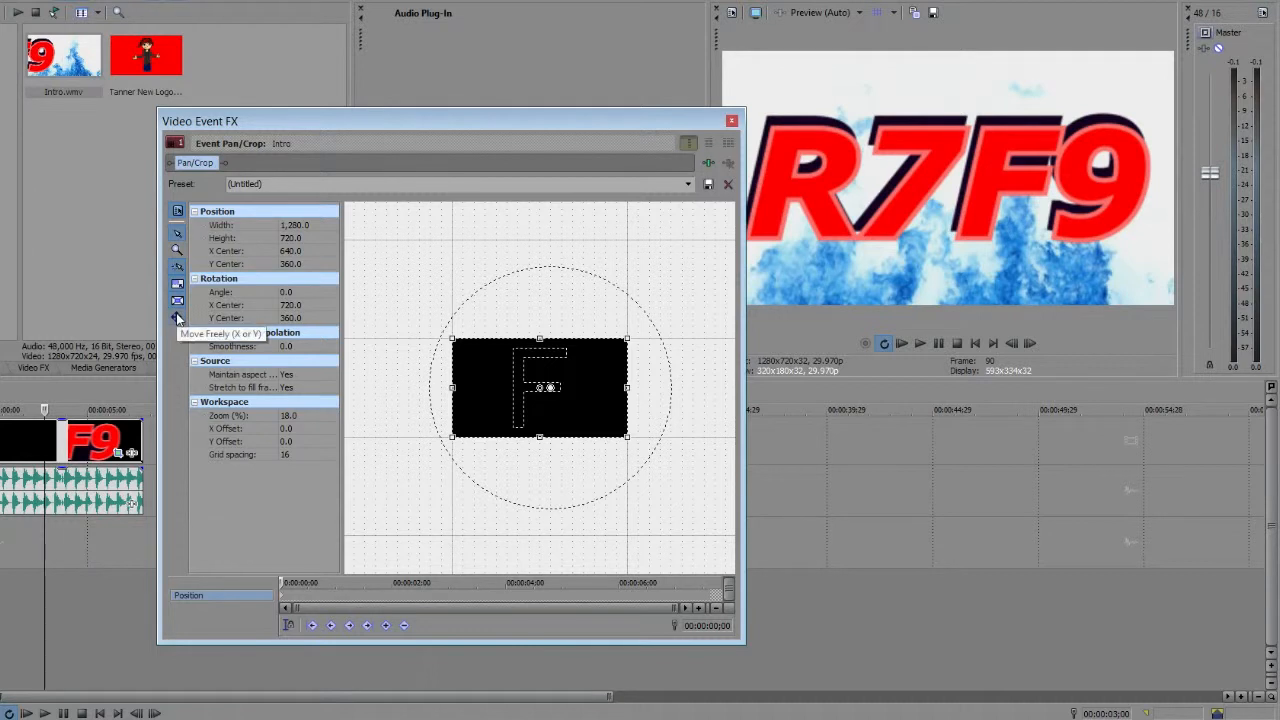
{"action": "mouse_move", "coordinate": [177, 318]}
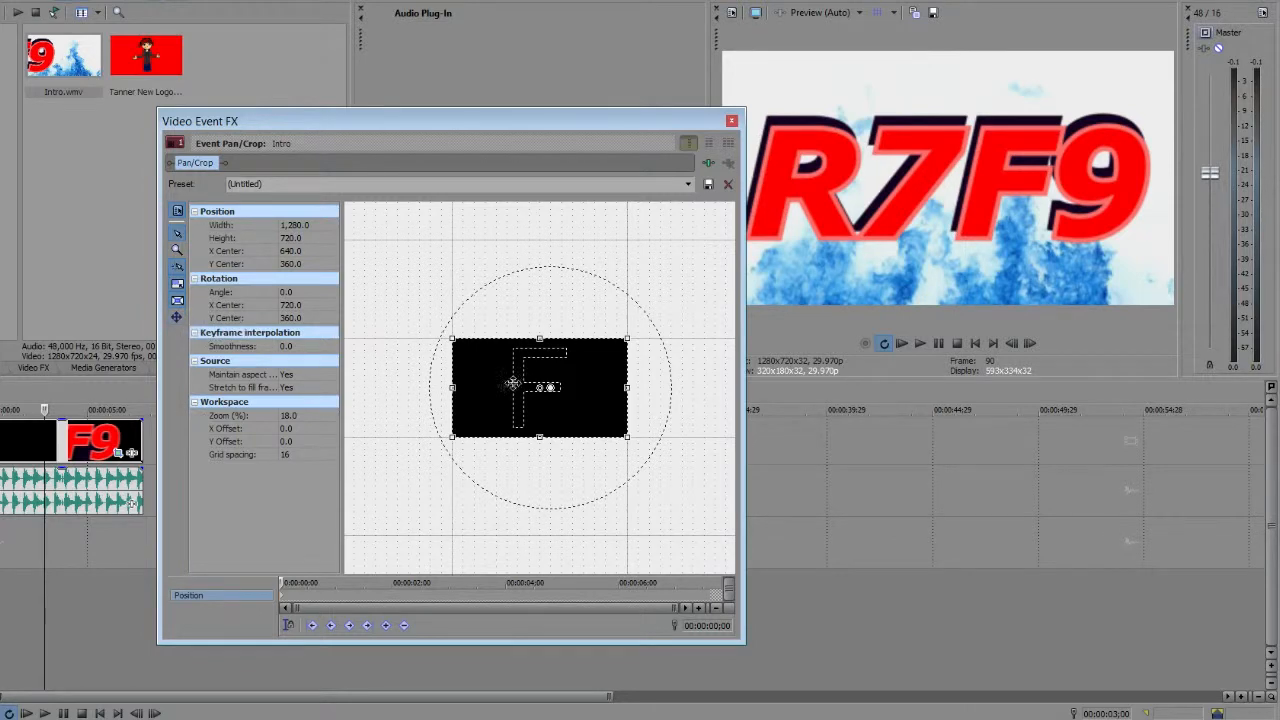
Drag the Intro crop handles inward to a 480×270 frame around the logo
{"action": "left_click_drag", "start_coordinate": [540, 388], "coordinate": [565, 388]}
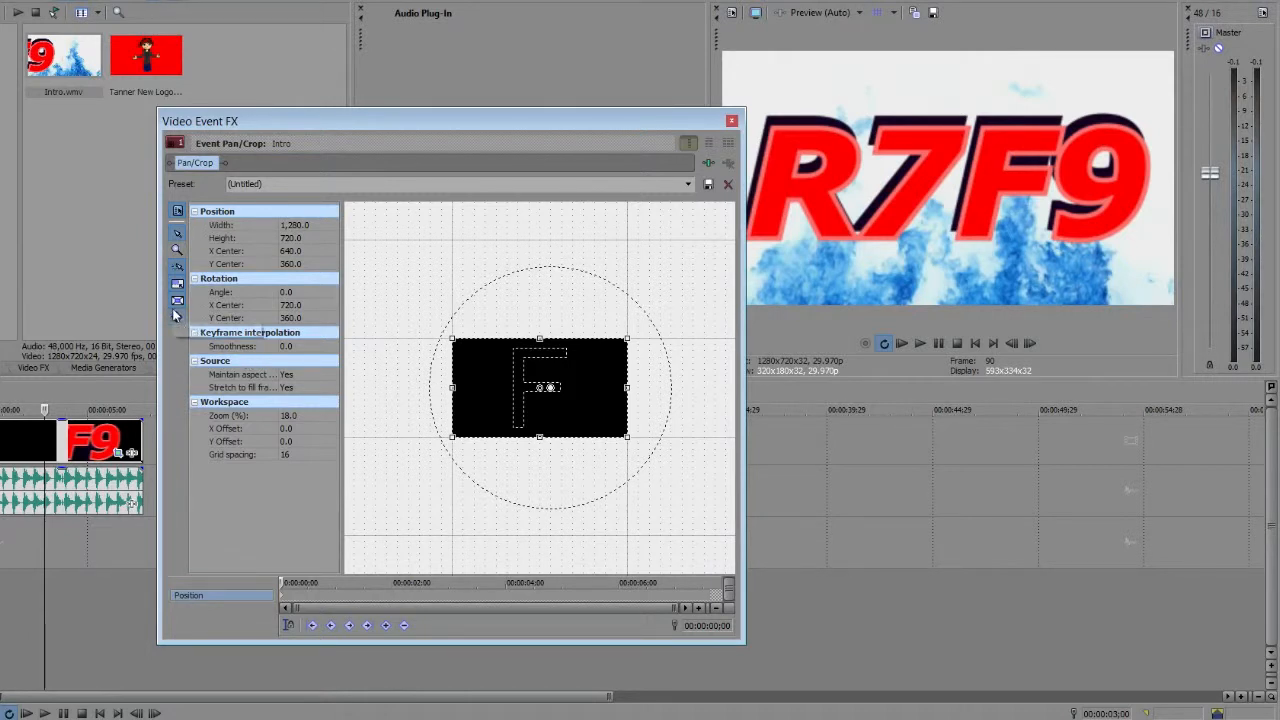
{"action": "mouse_move", "coordinate": [310, 445]}
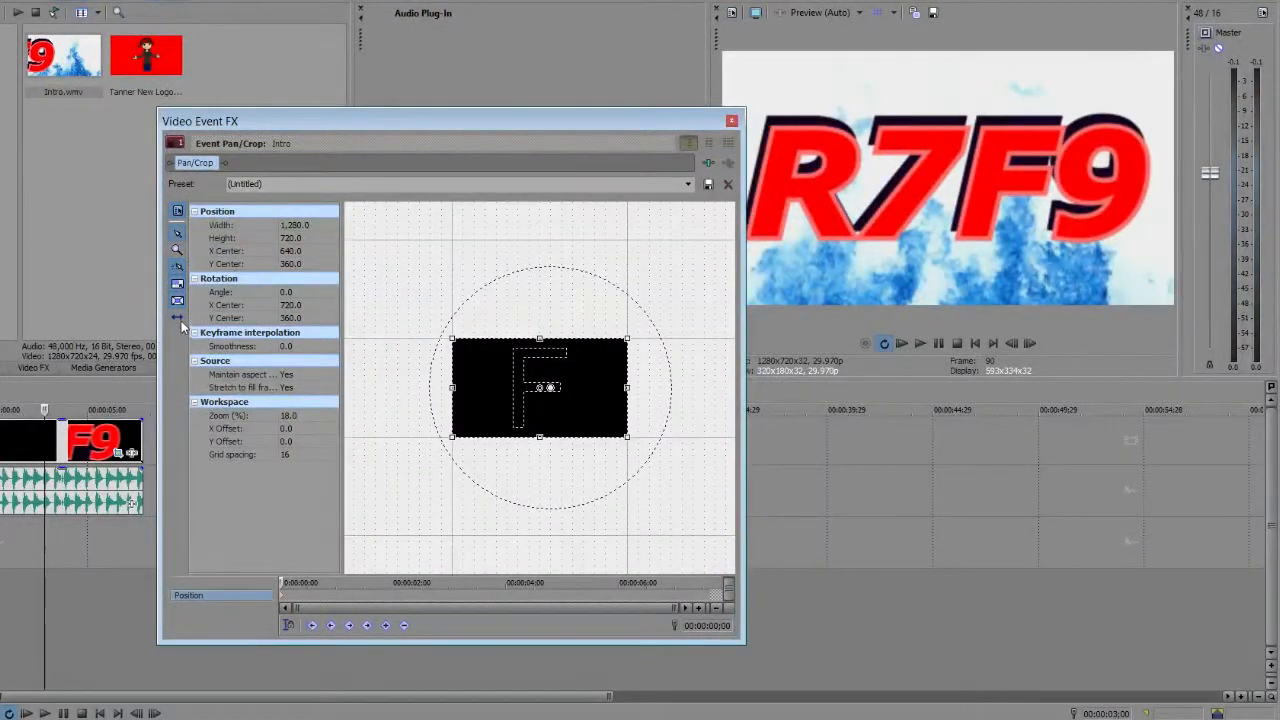
{"action": "mouse_move", "coordinate": [588, 400]}
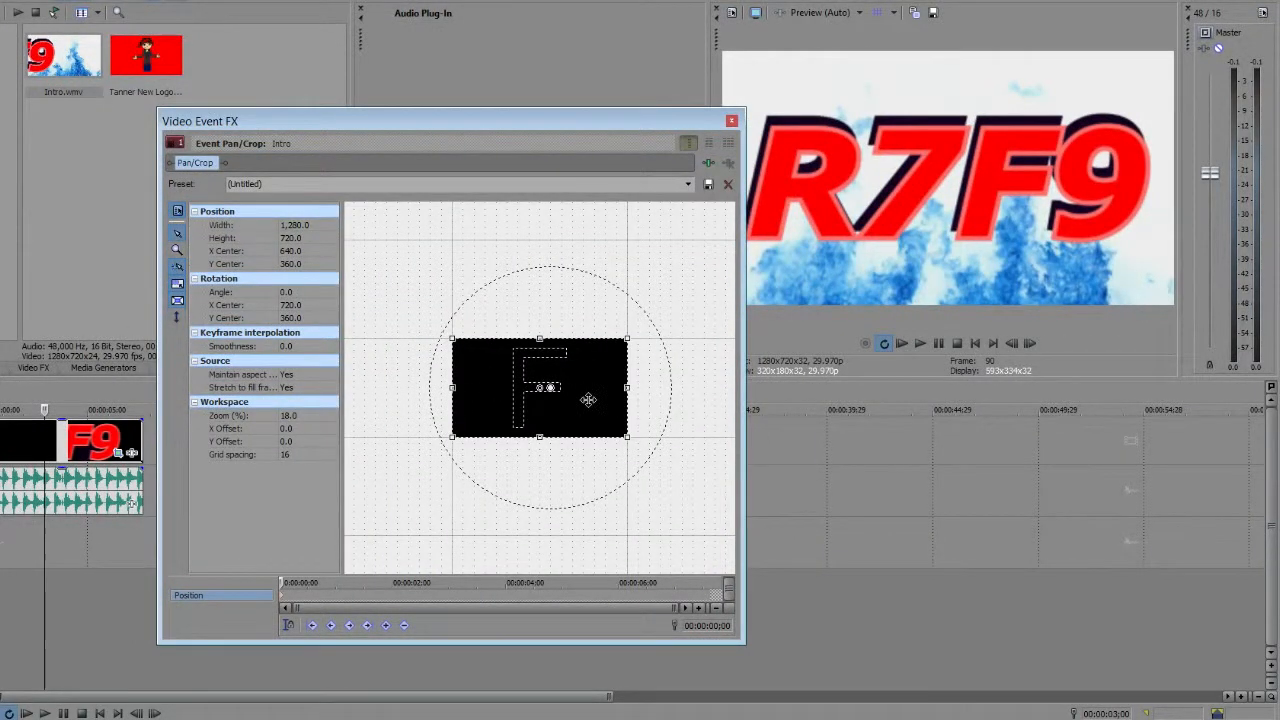
{"action": "left_click_drag", "start_coordinate": [545, 387], "coordinate": [545, 370]}
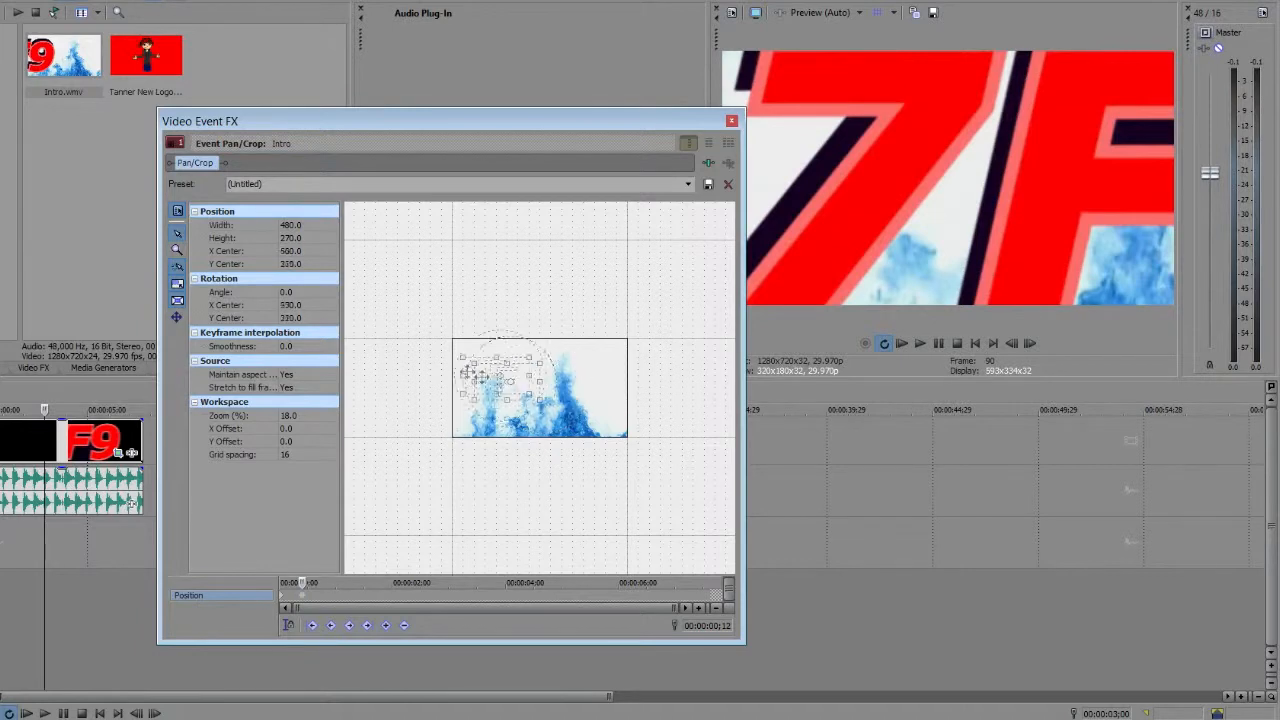
Drag the Intro crop frame right, left, down and back to reposition it
{"action": "left_click_drag", "start_coordinate": [505, 385], "coordinate": [497, 368]}
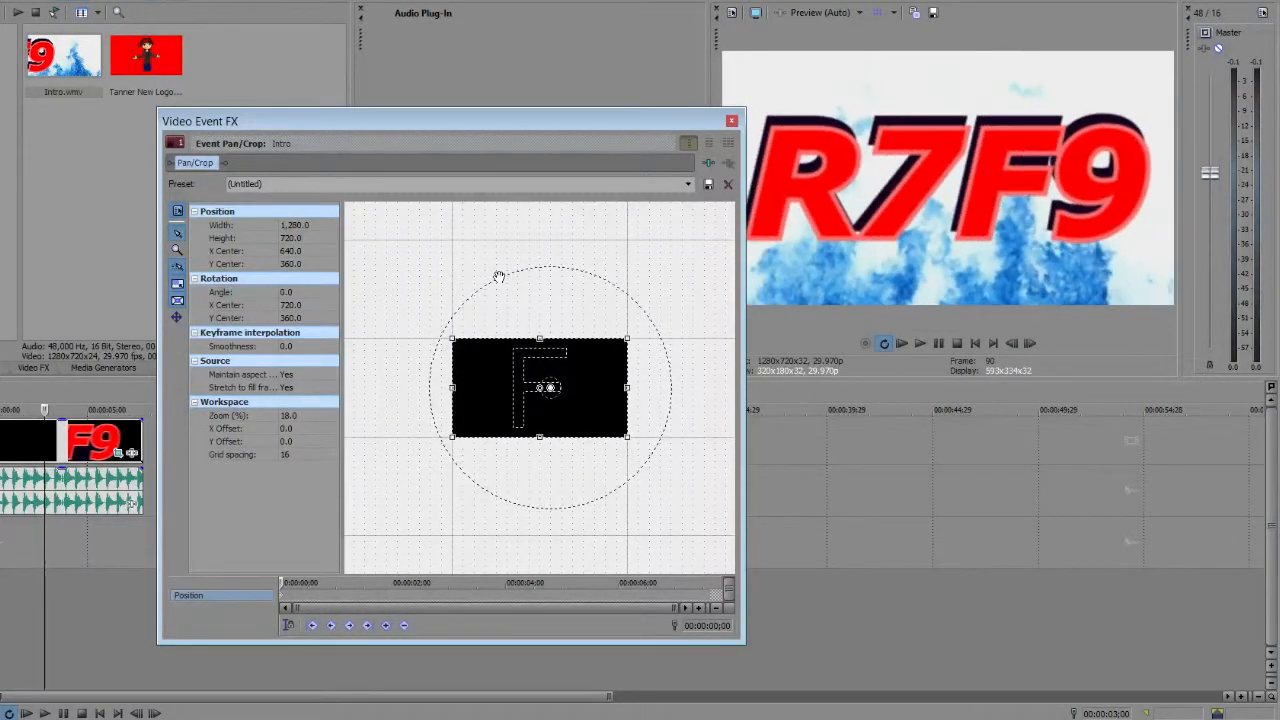
{"action": "left_click_drag", "start_coordinate": [625, 340], "coordinate": [648, 325]}
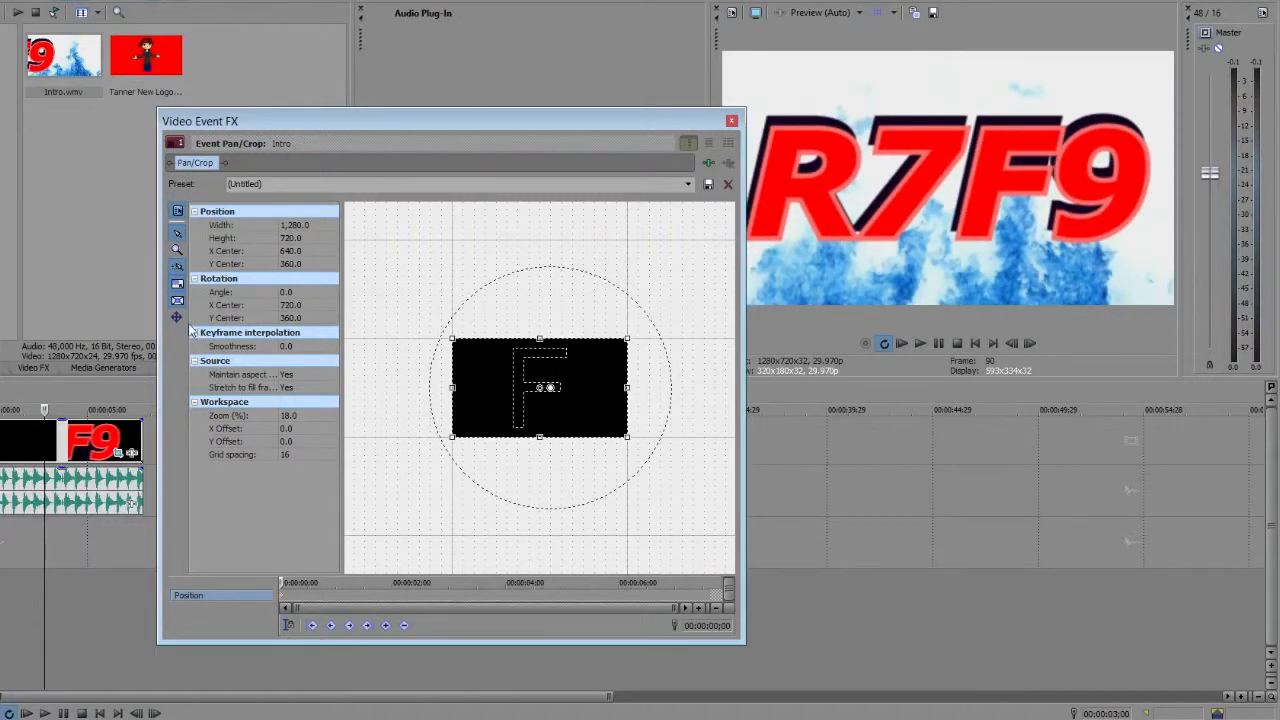
{"action": "left_click_drag", "start_coordinate": [540, 387], "coordinate": [580, 387]}
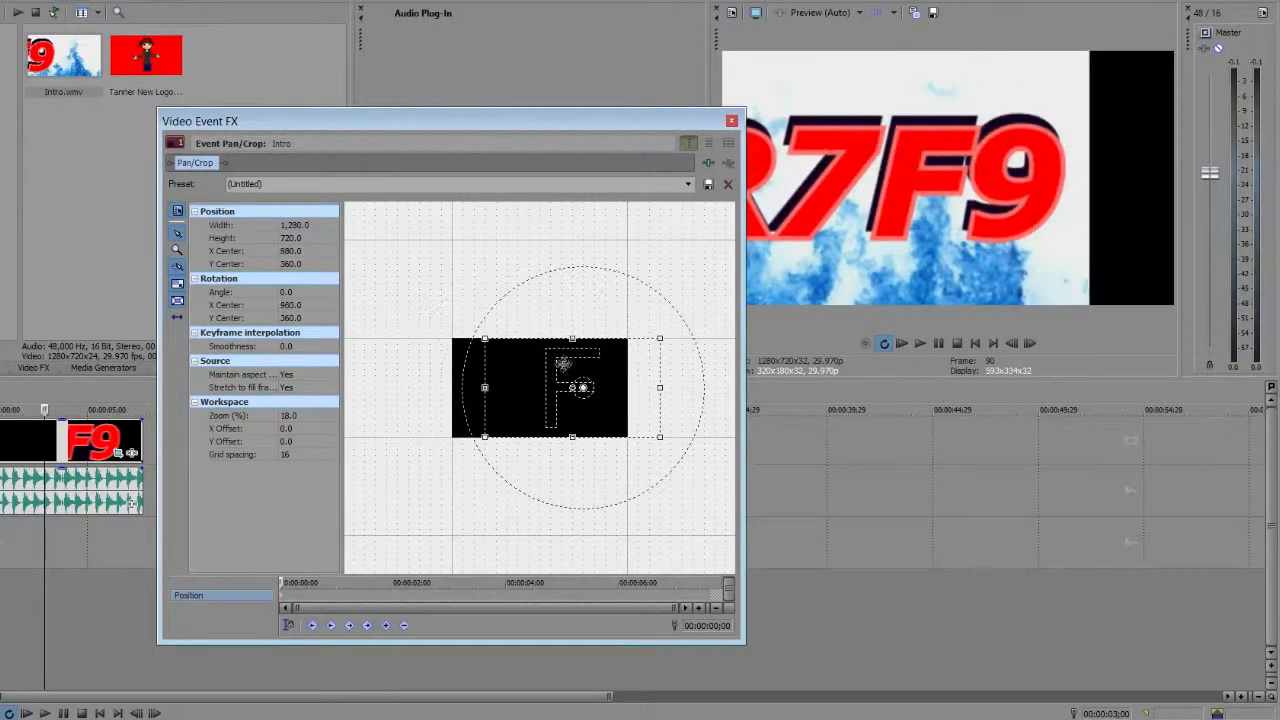
{"action": "left_click_drag", "start_coordinate": [580, 388], "coordinate": [530, 388]}
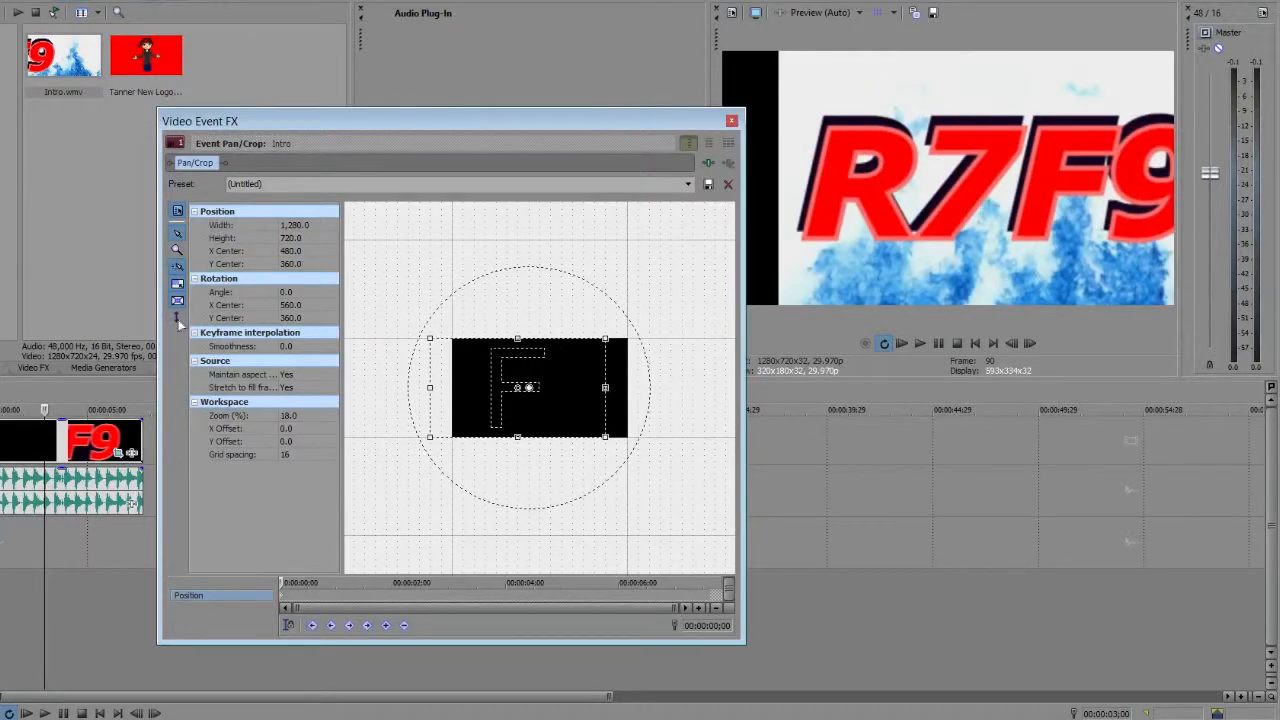
{"action": "left_click_drag", "start_coordinate": [517, 387], "coordinate": [517, 410]}
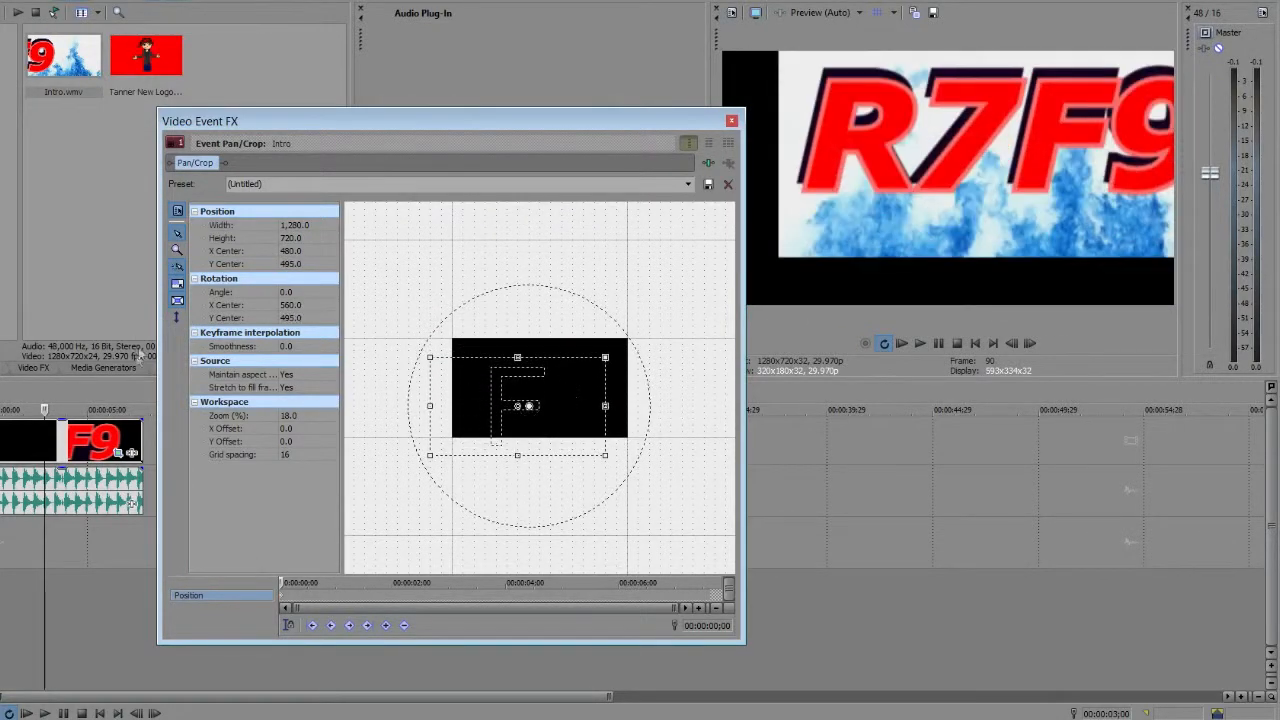
{"action": "left_click_drag", "start_coordinate": [530, 405], "coordinate": [540, 385]}
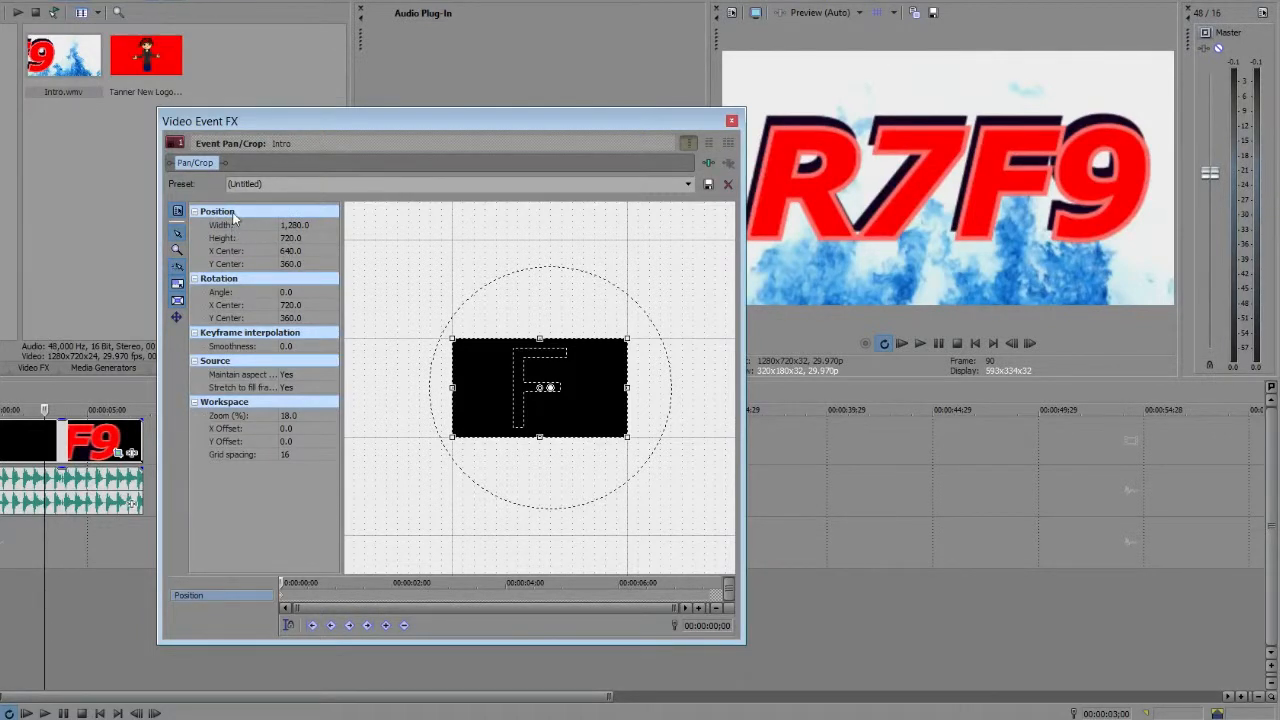
{"action": "mouse_move", "coordinate": [302, 241]}
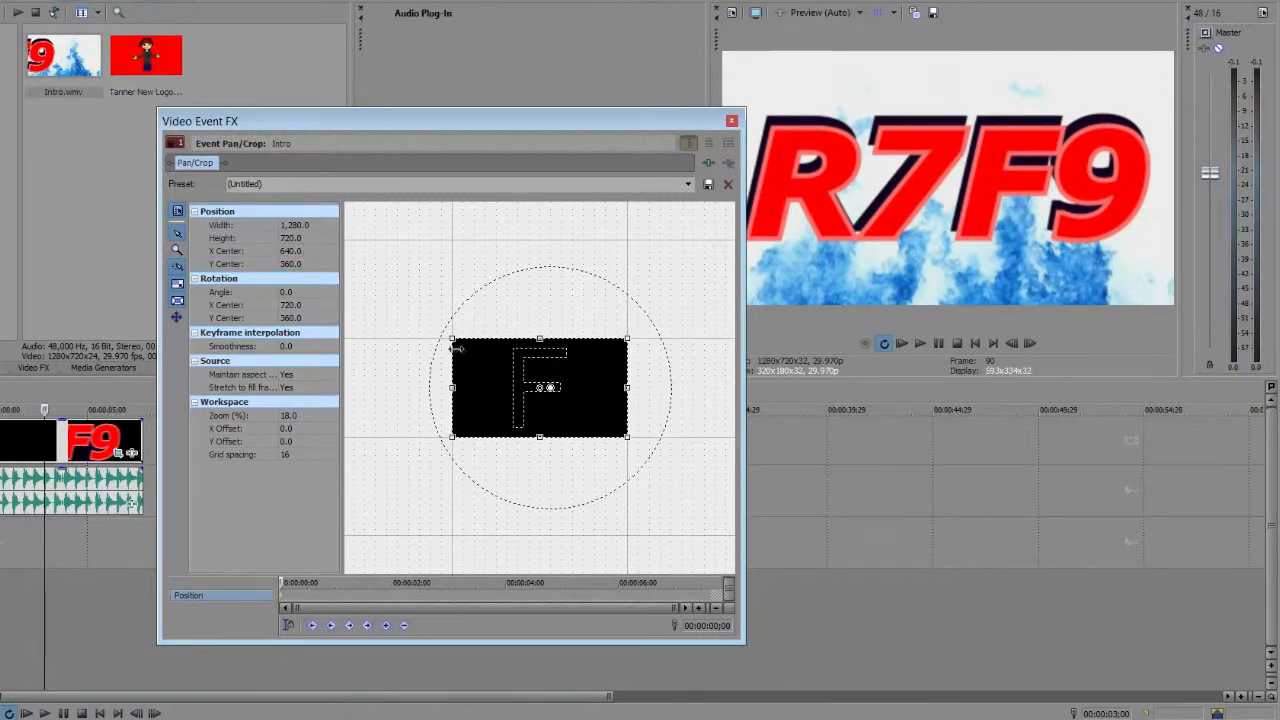
{"action": "mouse_move", "coordinate": [267, 318]}
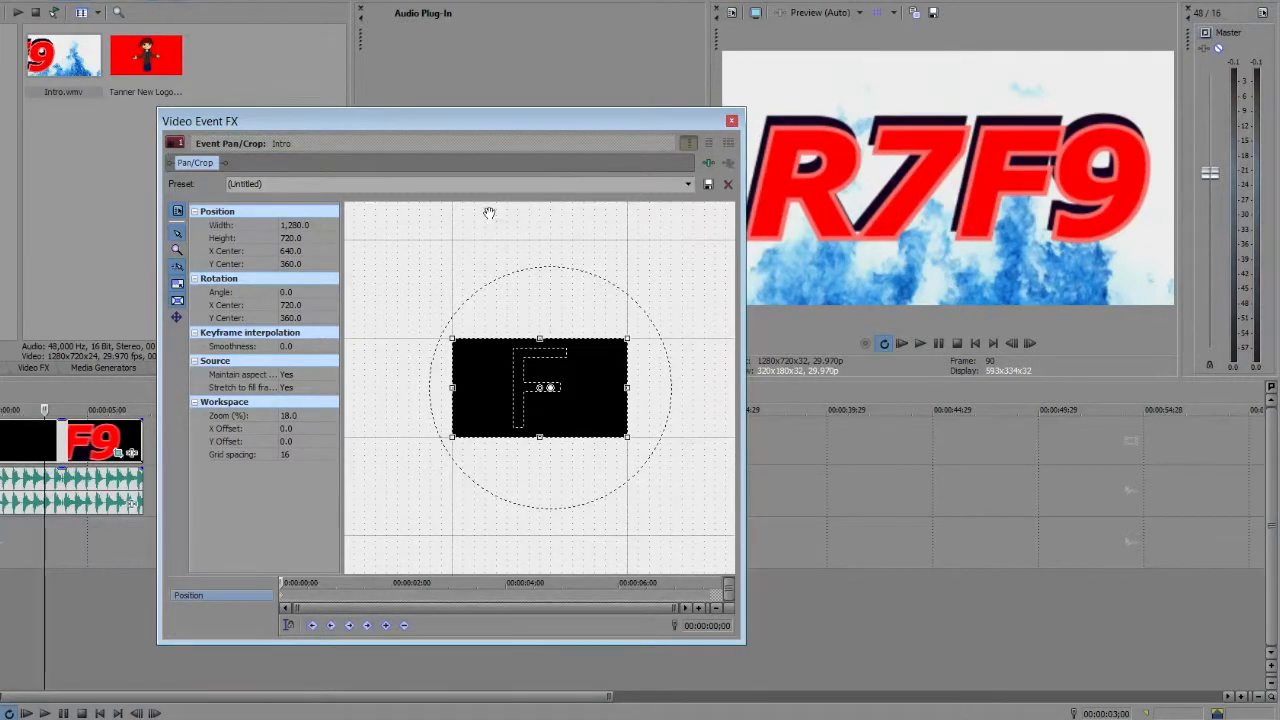
{"action": "mouse_move", "coordinate": [504, 237]}
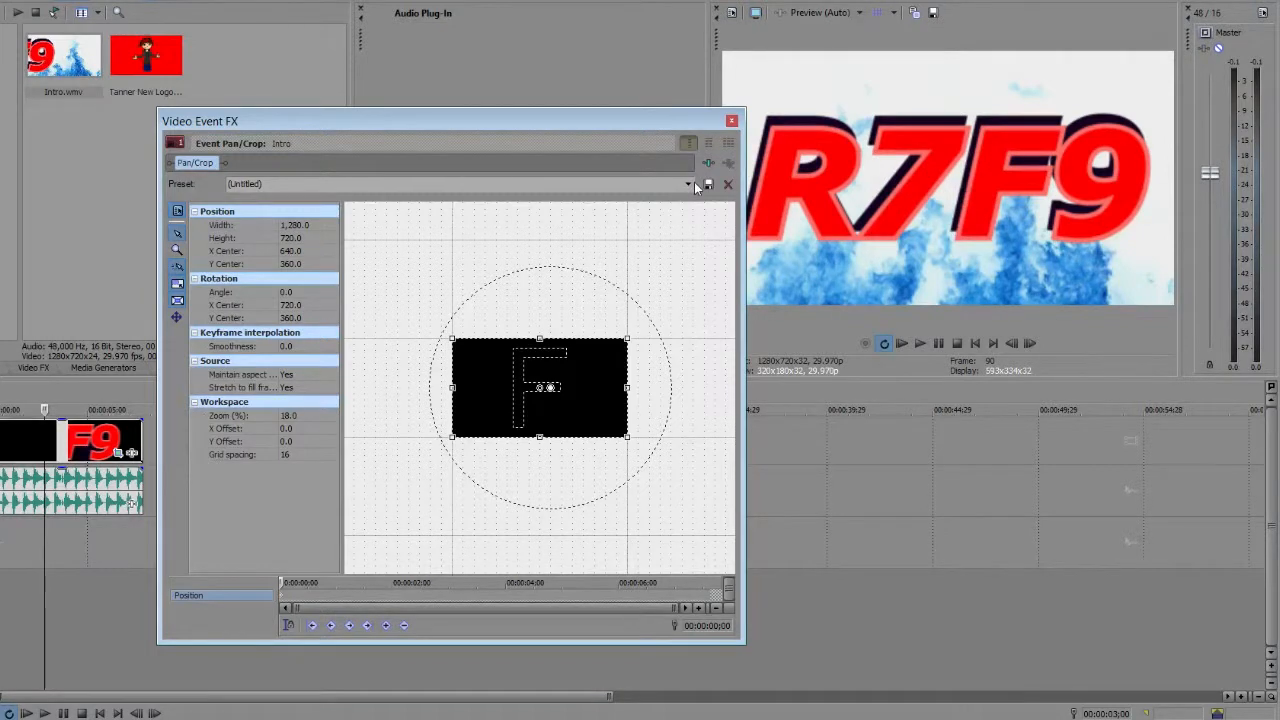
{"action": "mouse_move", "coordinate": [693, 188]}
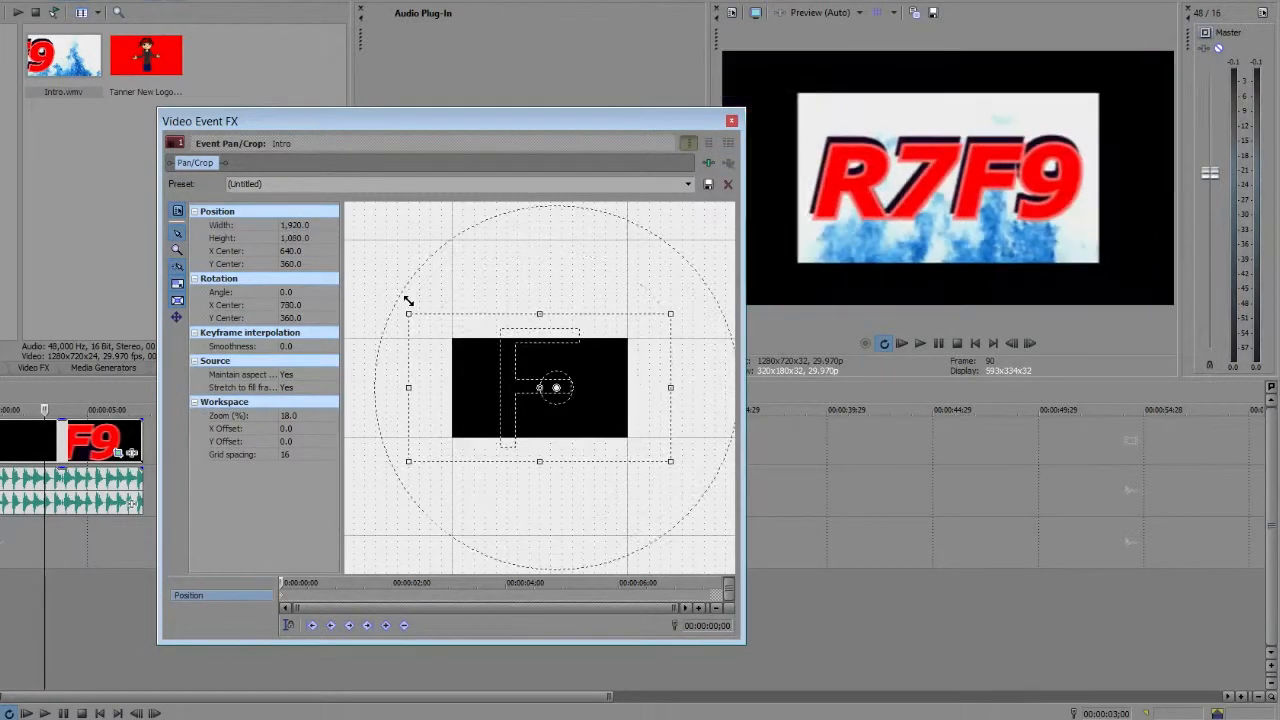
Enlarge the Intro crop to 3840×2160 centred at 1920,1080, shrinking the logo into a corner
{"action": "left_click_drag", "start_coordinate": [408, 313], "coordinate": [353, 283]}
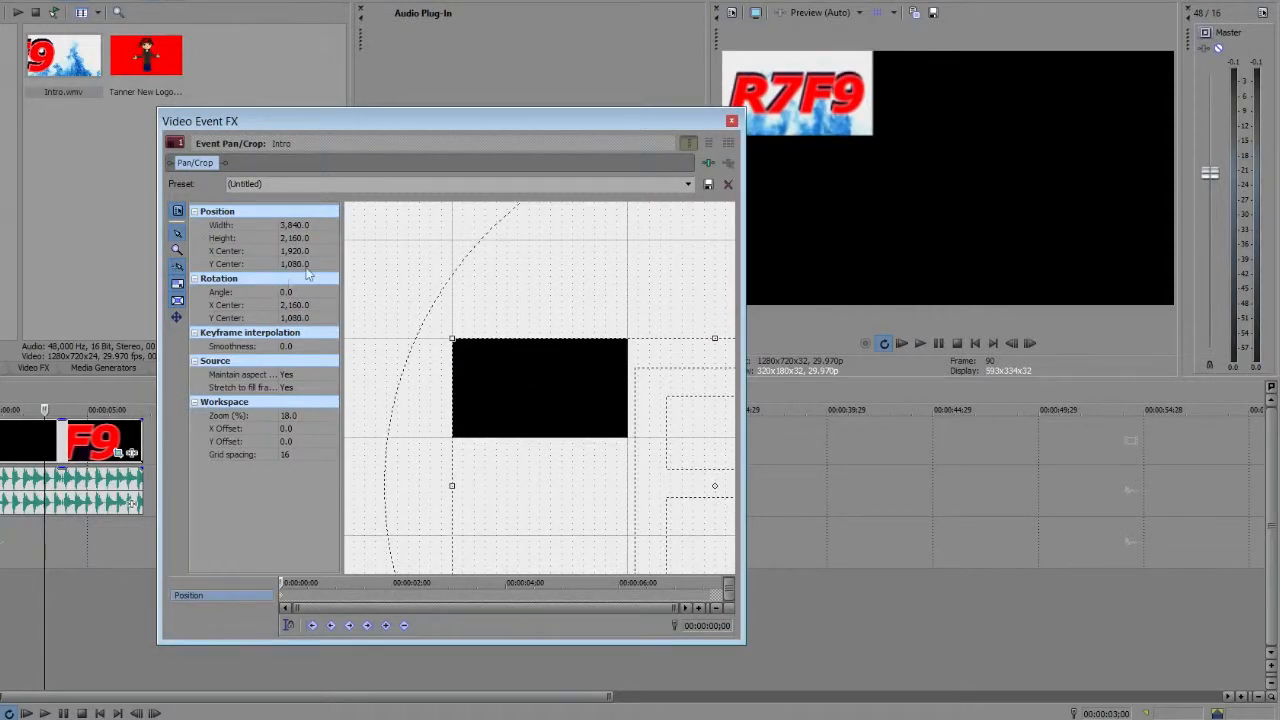
{"action": "mouse_move", "coordinate": [387, 294]}
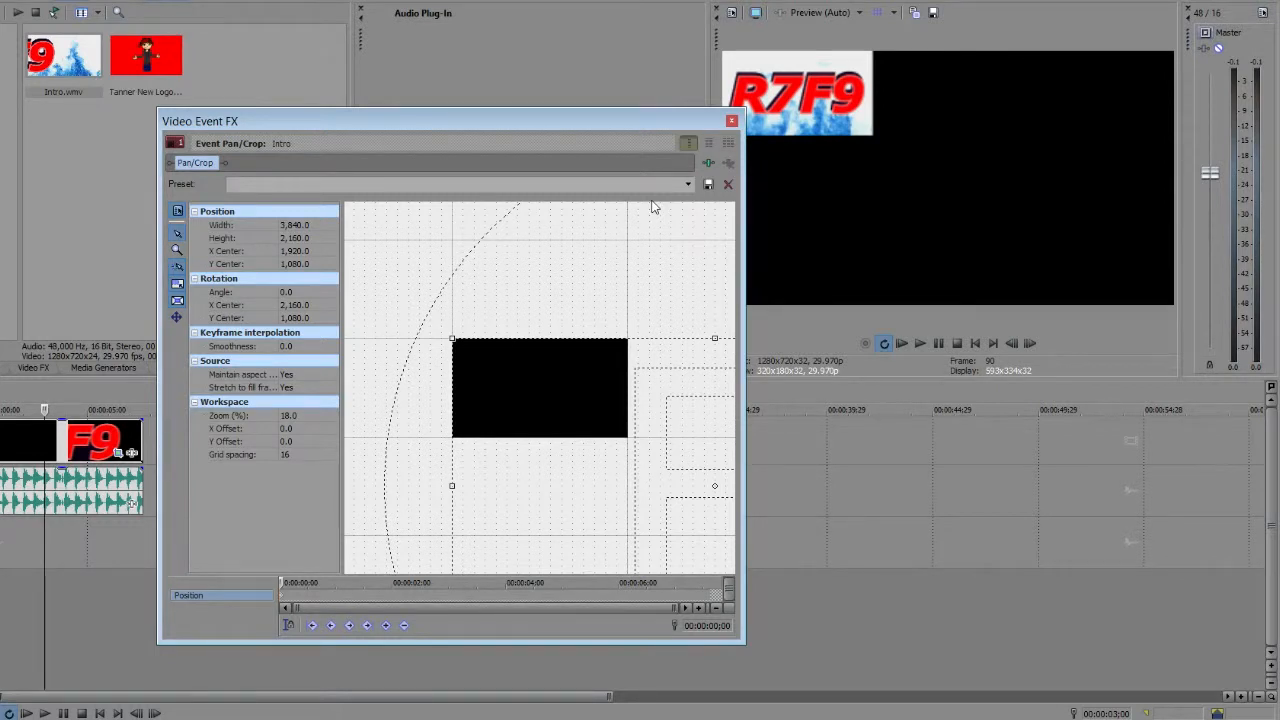
Save the corner framing as preset 'webcam' and confirm it appears in the list
{"action": "type", "text": "webcam"}
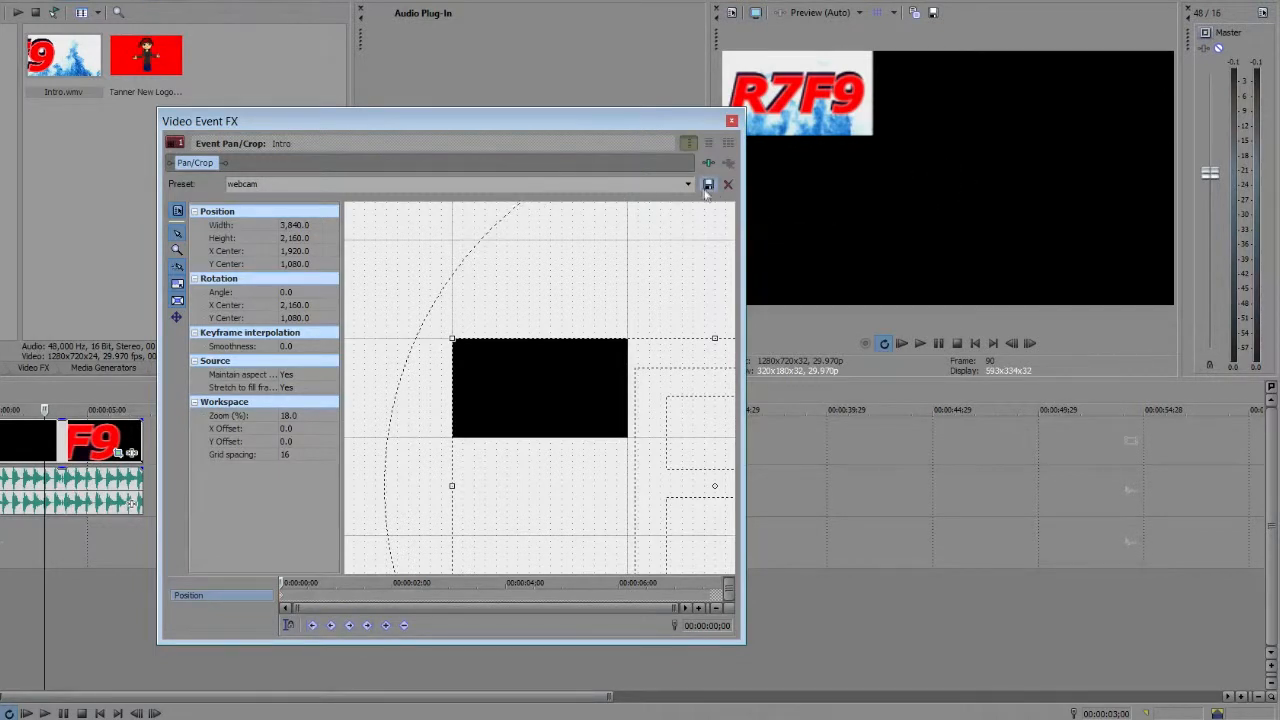
{"action": "left_click", "coordinate": [686, 184]}
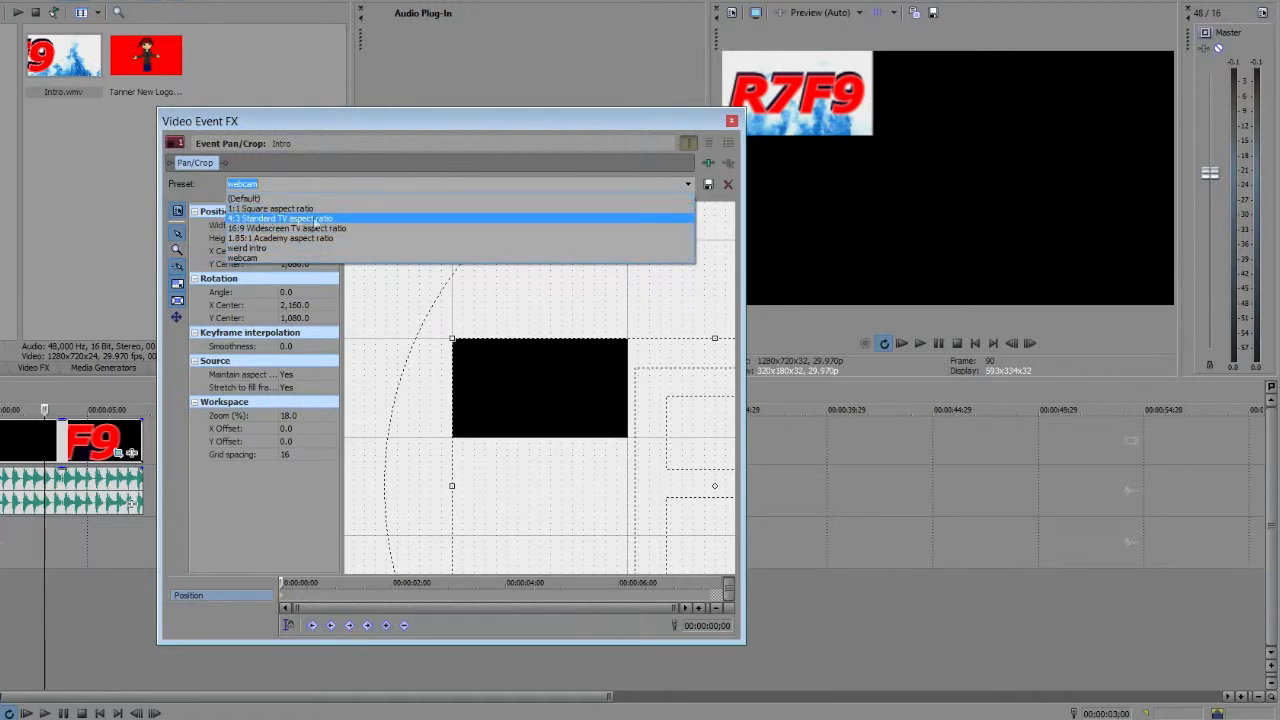
{"action": "left_click", "coordinate": [241, 258]}
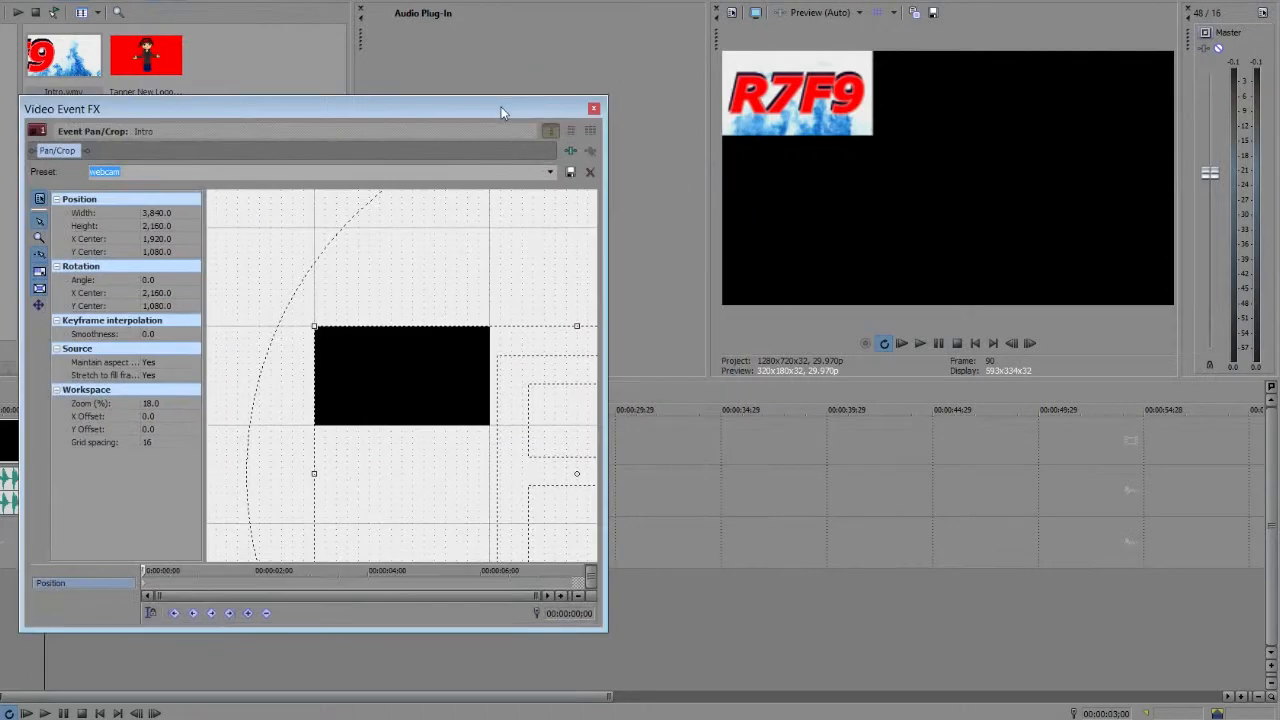
Close Video Event FX and open the second Intro event's Pan/Crop settings
{"action": "left_click", "coordinate": [594, 108]}
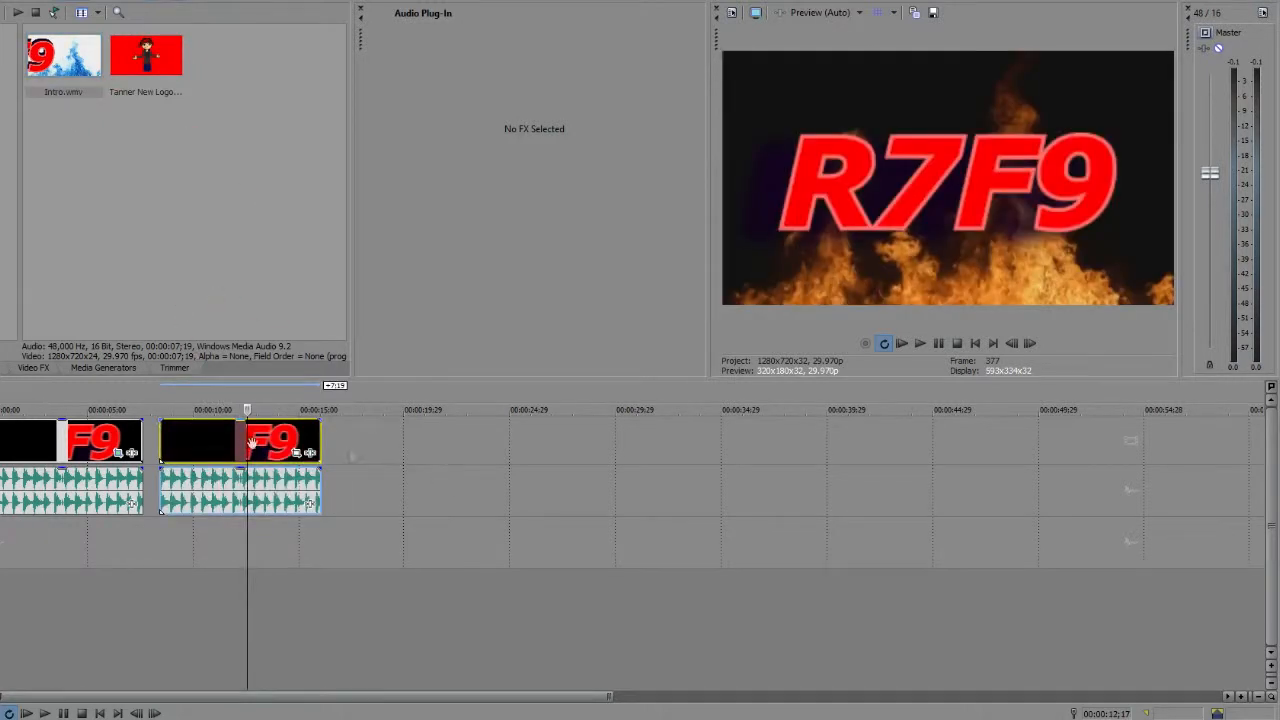
{"action": "mouse_move", "coordinate": [300, 455]}
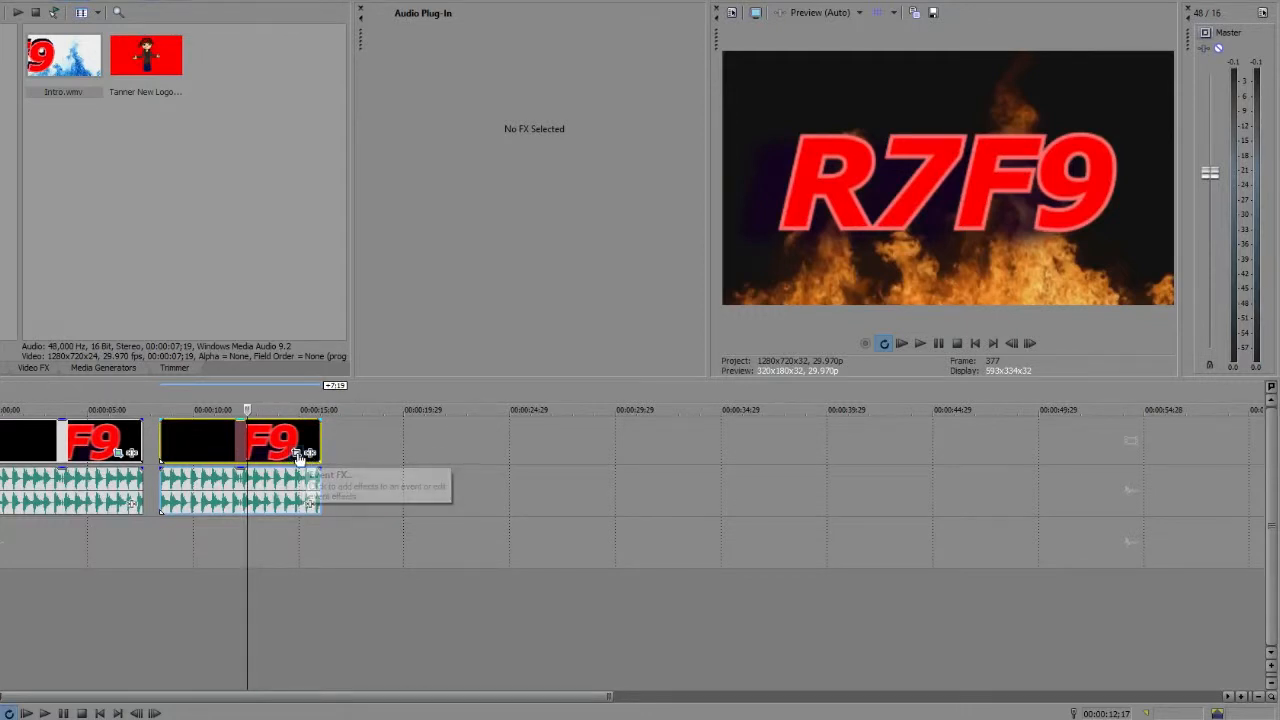
{"action": "left_click", "coordinate": [300, 452]}
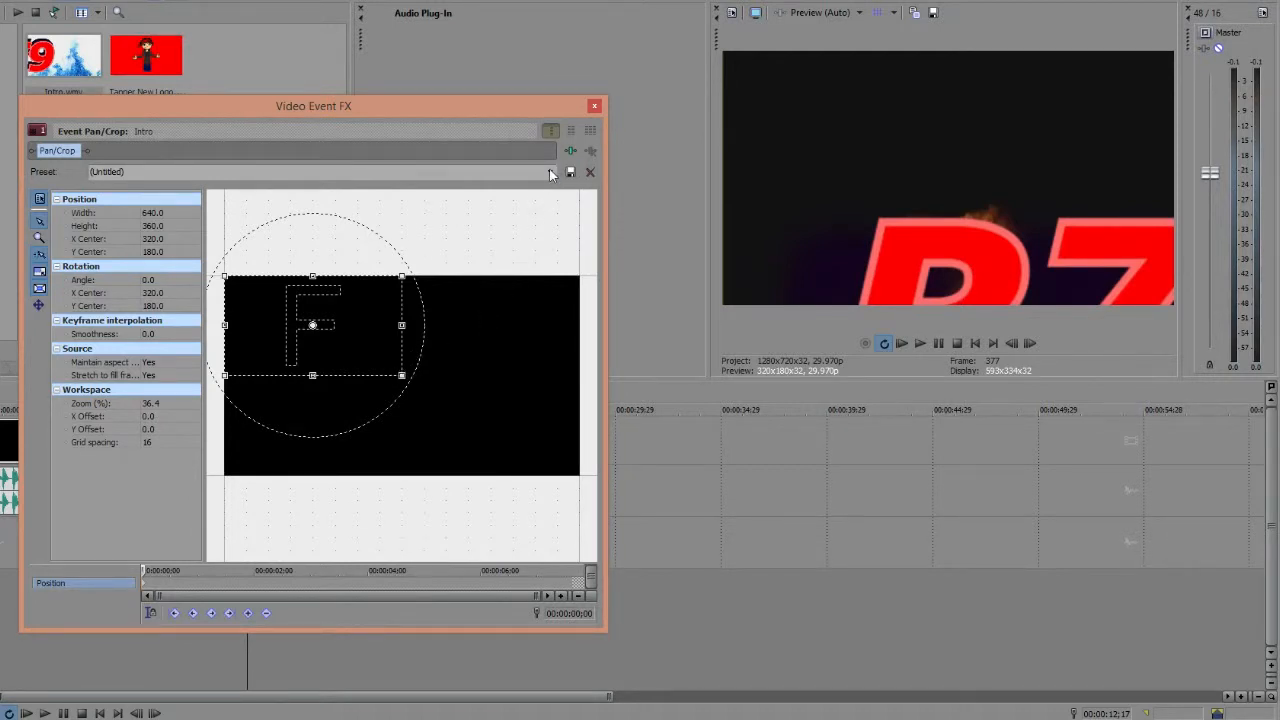
Pick webcam from the Preset dropdown for the second clip, then close the window
{"action": "left_click", "coordinate": [549, 171]}
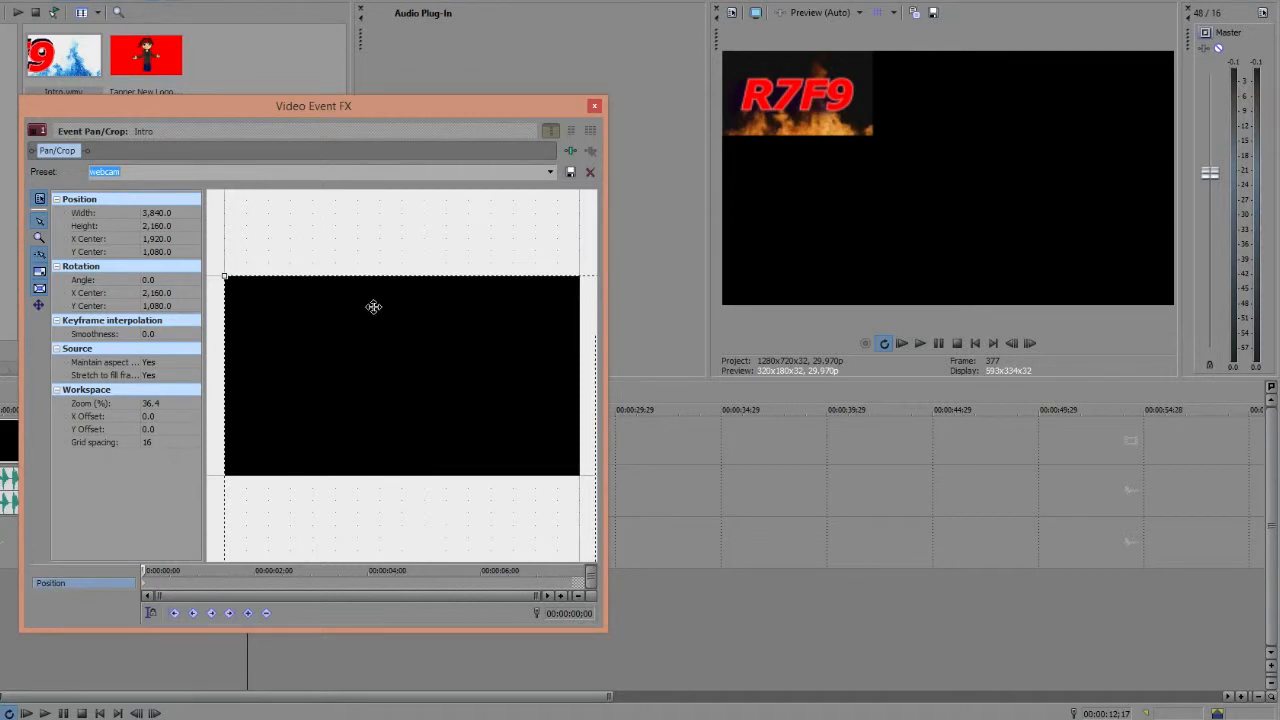
{"action": "mouse_move", "coordinate": [435, 393]}
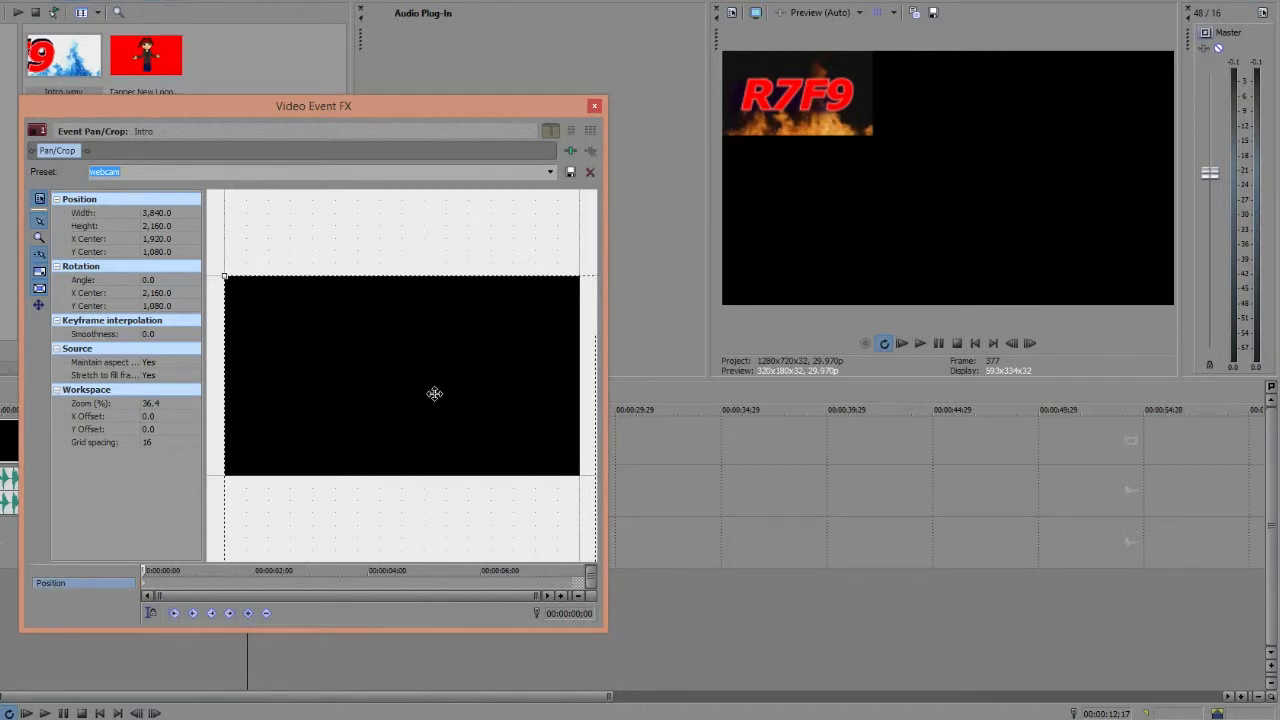
{"action": "left_click", "coordinate": [594, 106]}
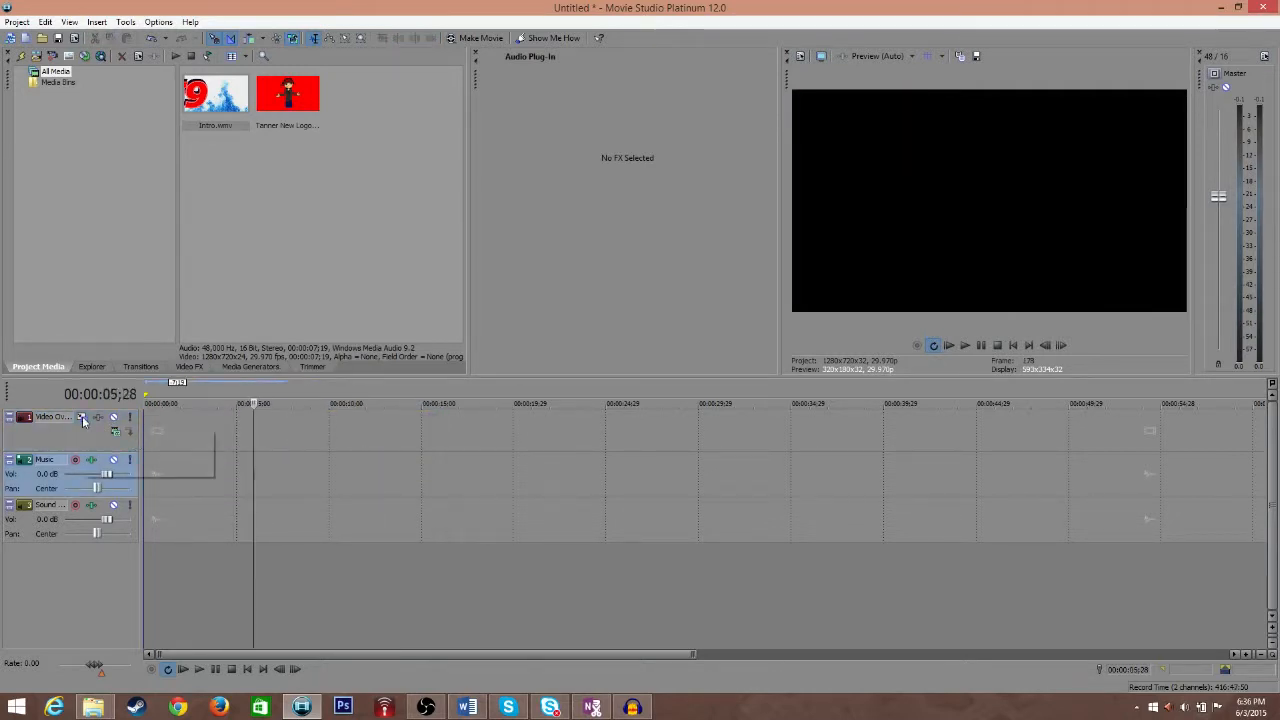
{"action": "mouse_move", "coordinate": [83, 417]}
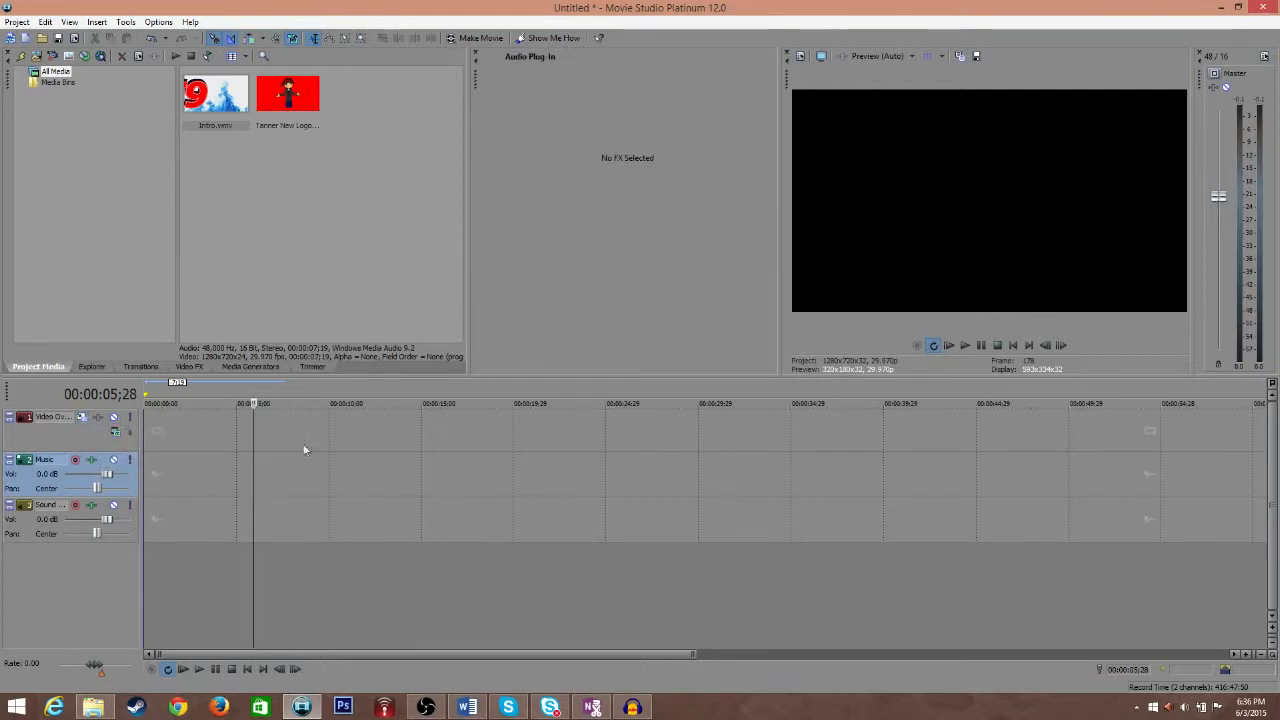
{"action": "mouse_move", "coordinate": [345, 467]}
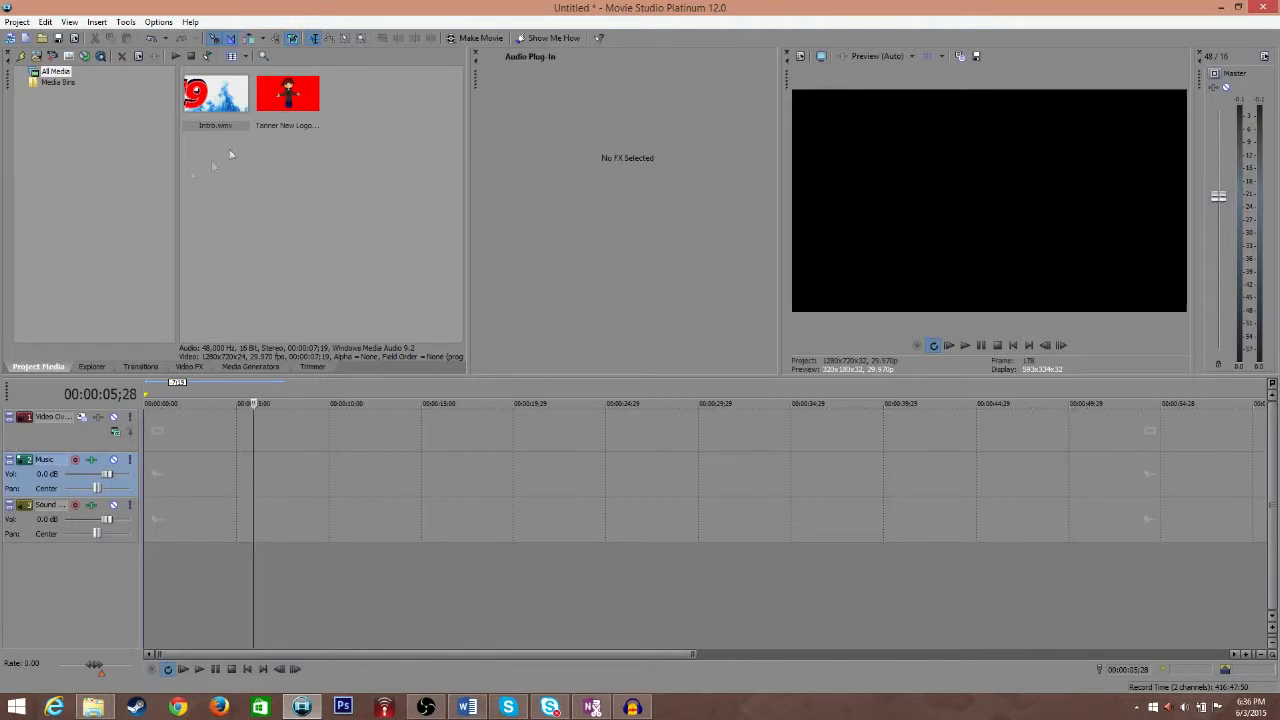
{"action": "mouse_move", "coordinate": [52, 438]}
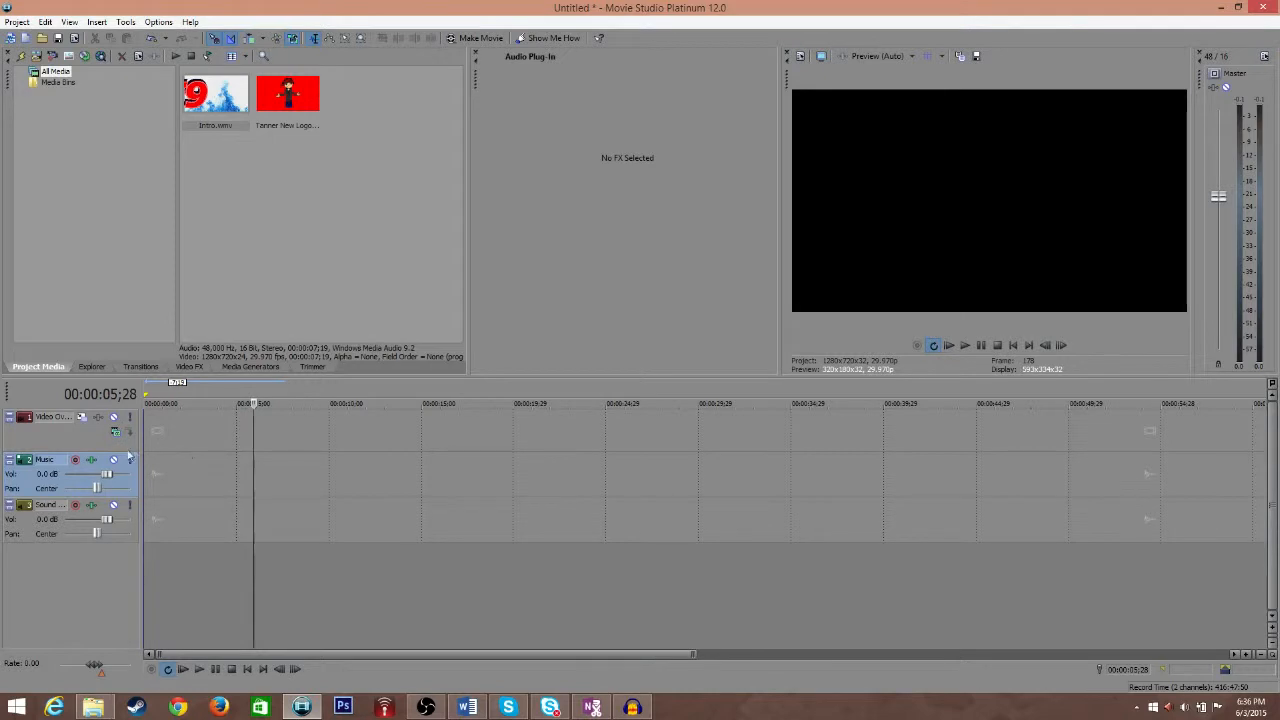
Open Track Motion for the Video Overlay track from its track header
{"action": "right_click", "coordinate": [155, 440]}
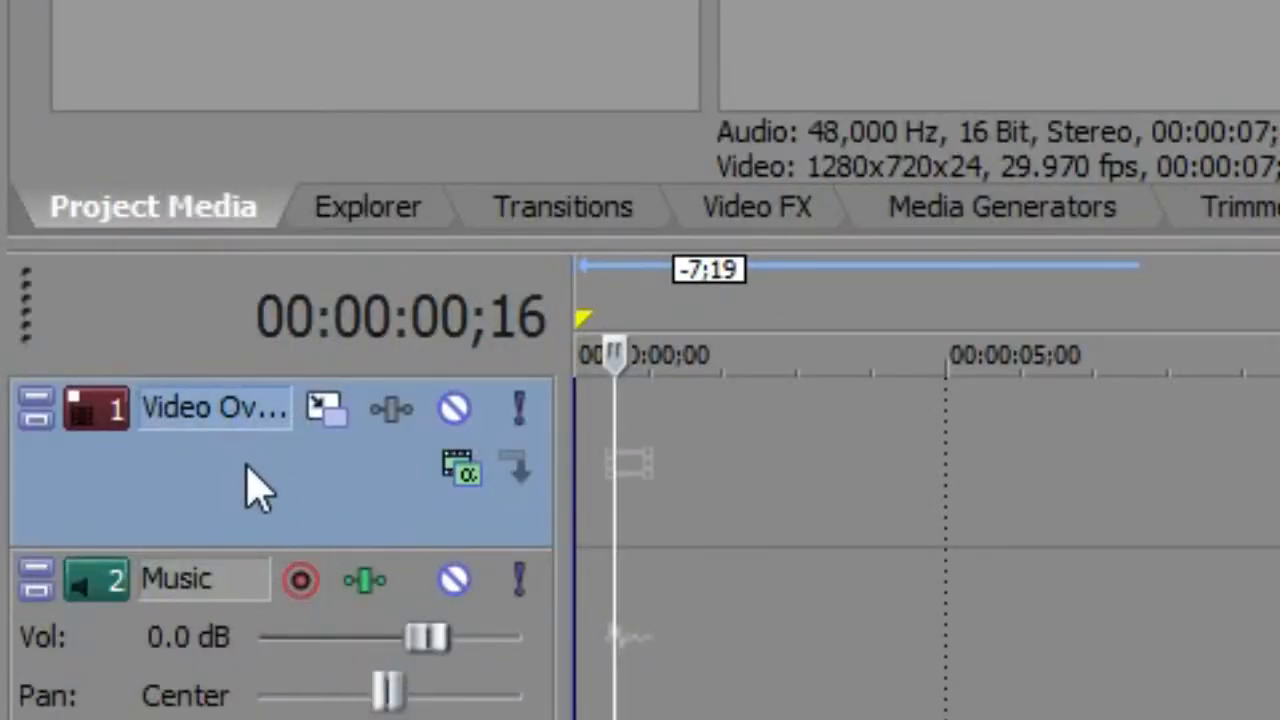
{"action": "mouse_move", "coordinate": [325, 408]}
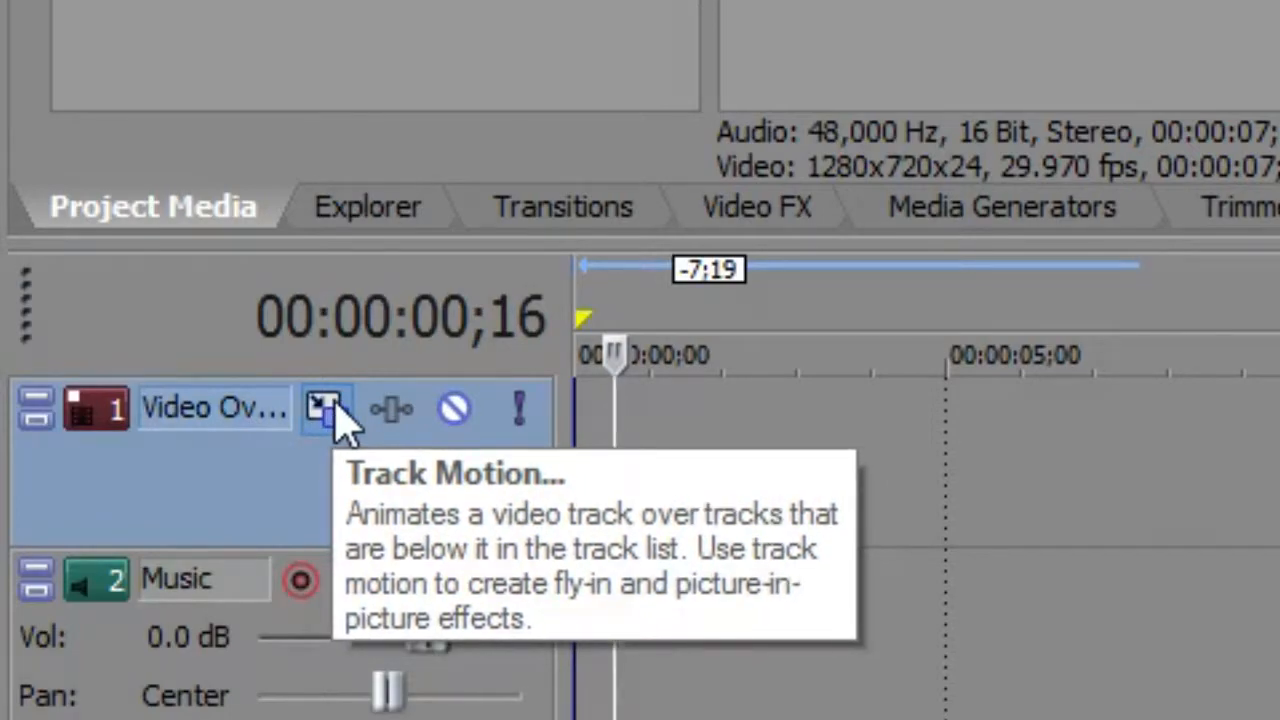
{"action": "left_click", "coordinate": [325, 408]}
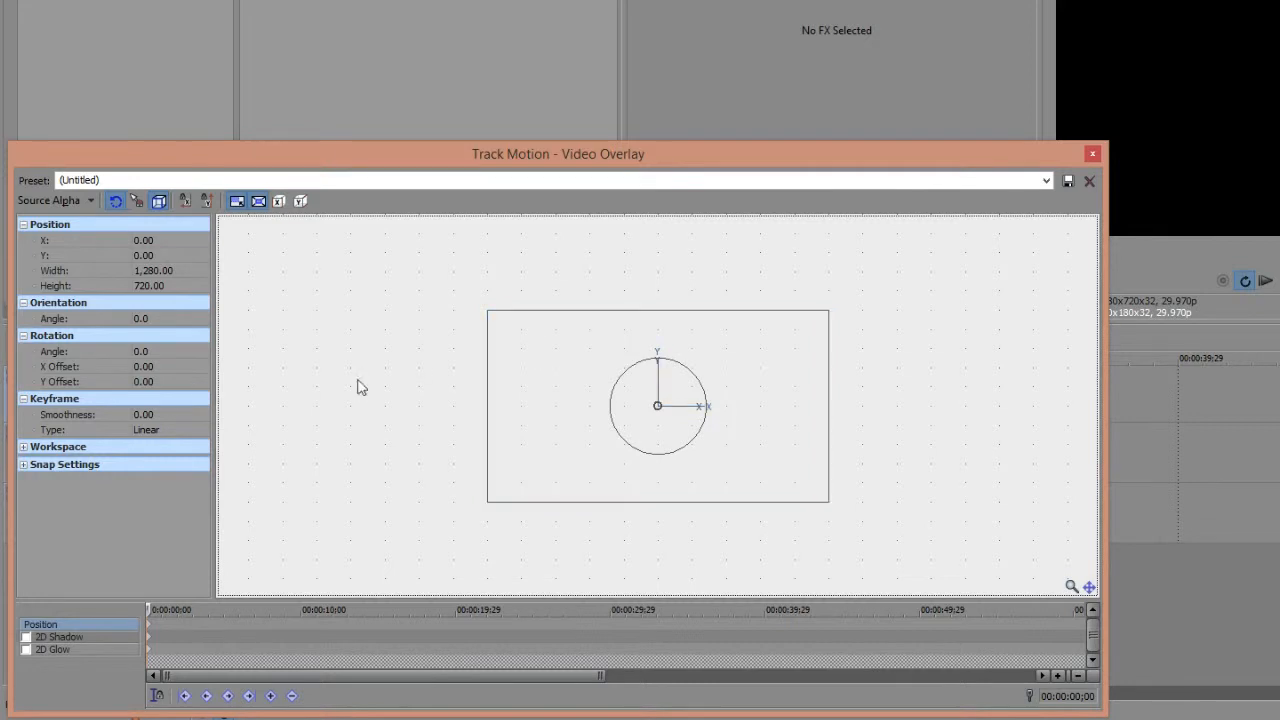
{"action": "mouse_move", "coordinate": [197, 272]}
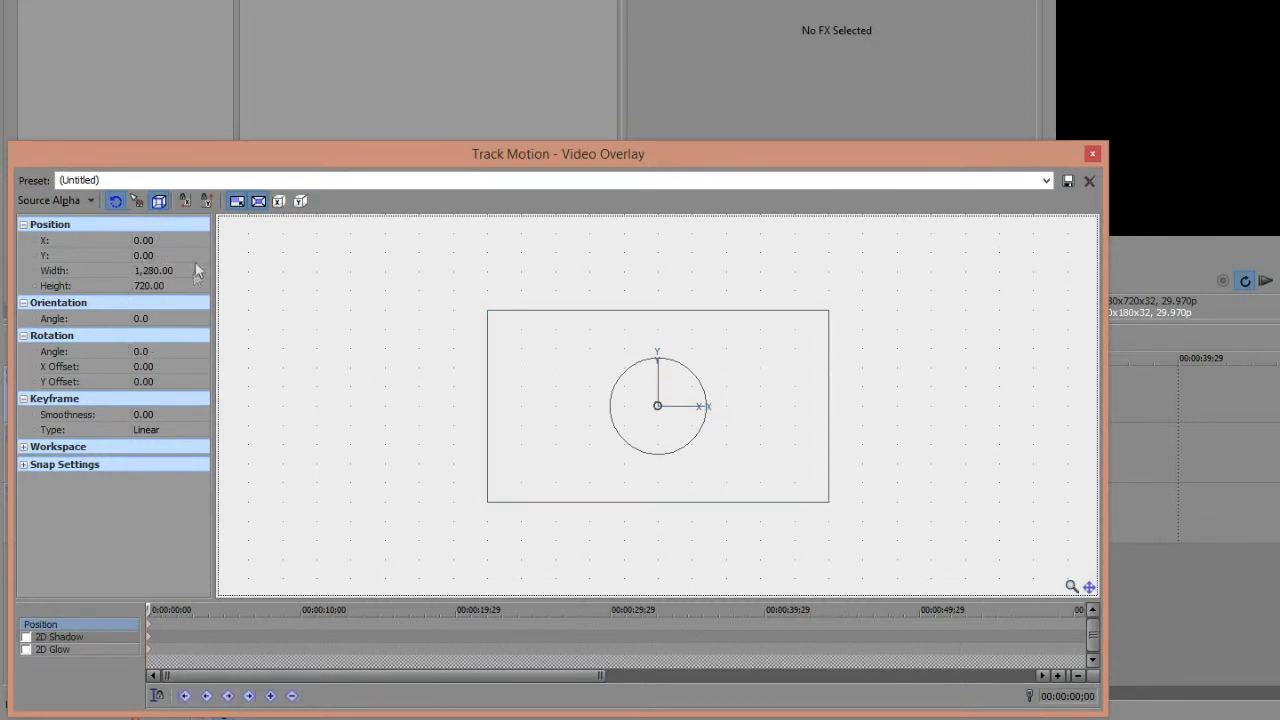
{"action": "mouse_move", "coordinate": [413, 196]}
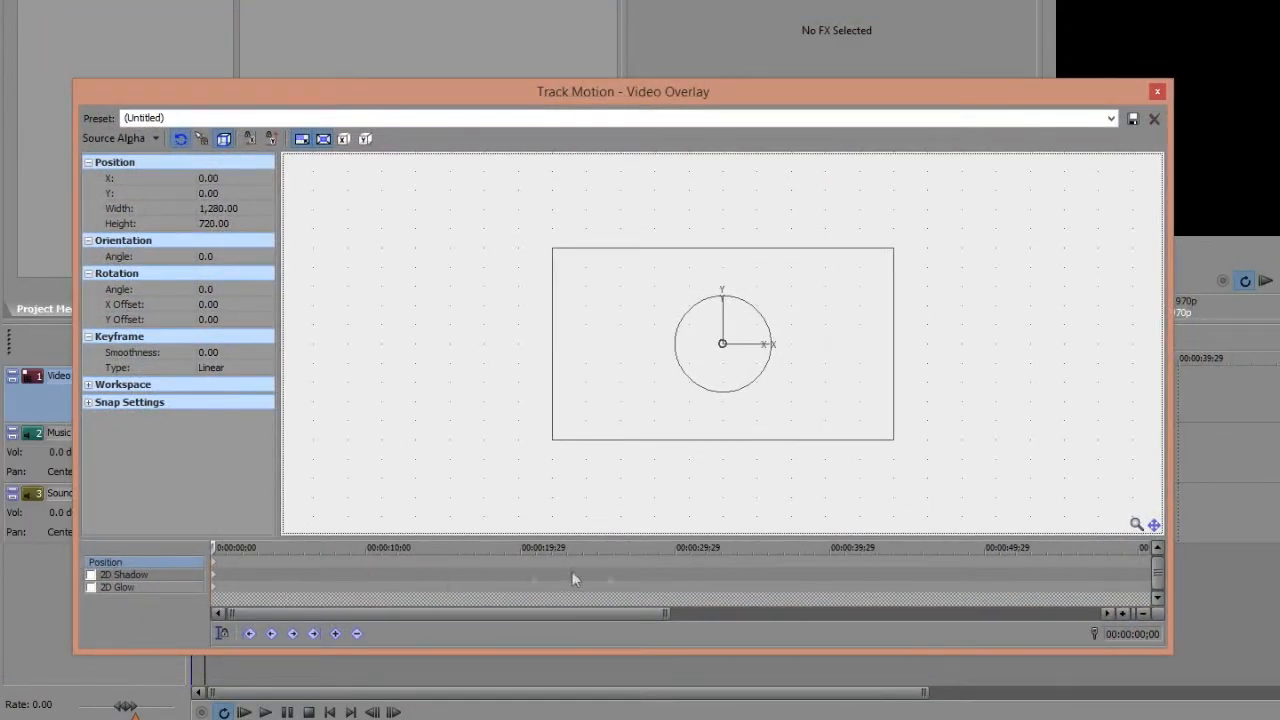
{"action": "mouse_move", "coordinate": [230, 176]}
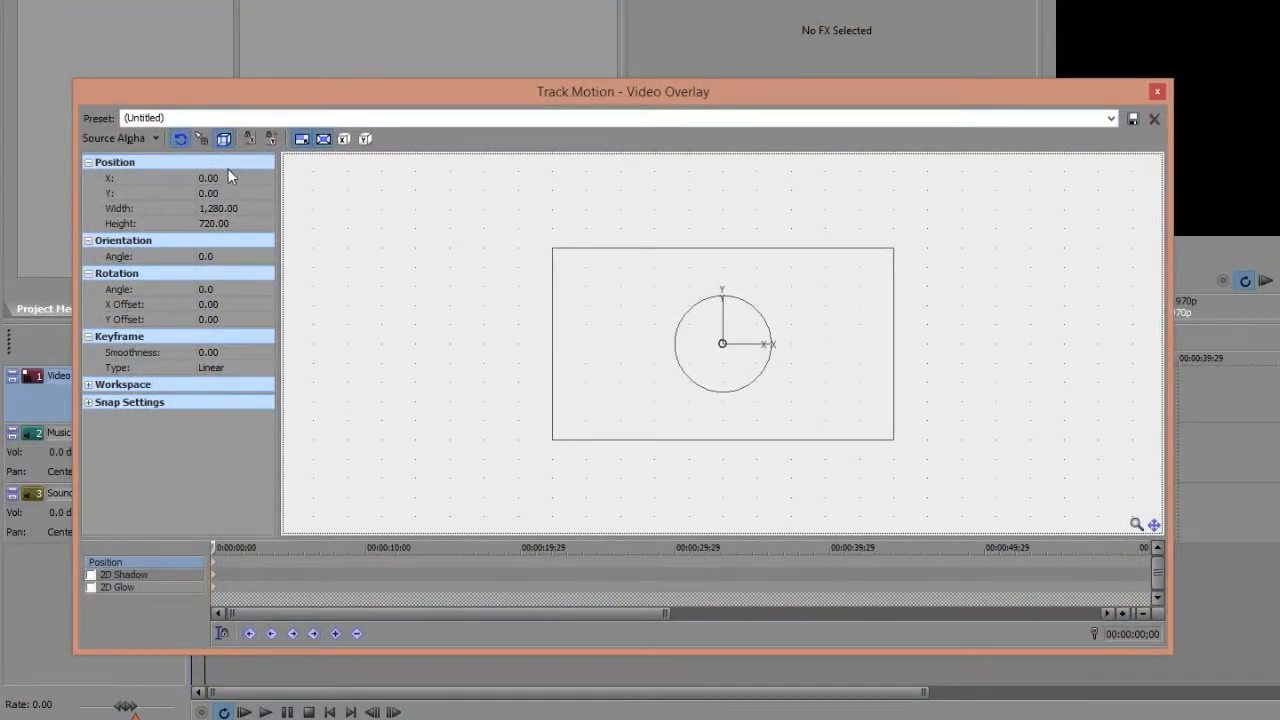
{"action": "mouse_move", "coordinate": [213, 388]}
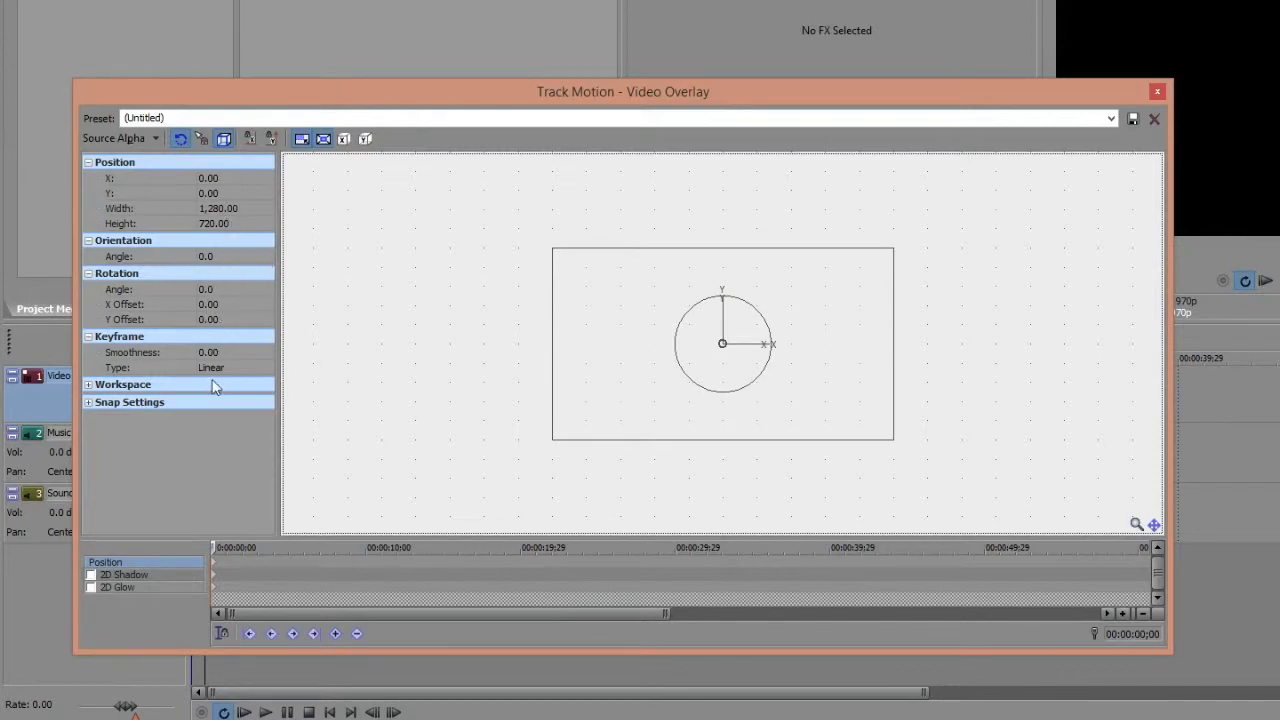
Drag the Video Overlay Track Motion window lower to reveal the timeline and media
{"action": "left_click_drag", "start_coordinate": [623, 91], "coordinate": [380, 456]}
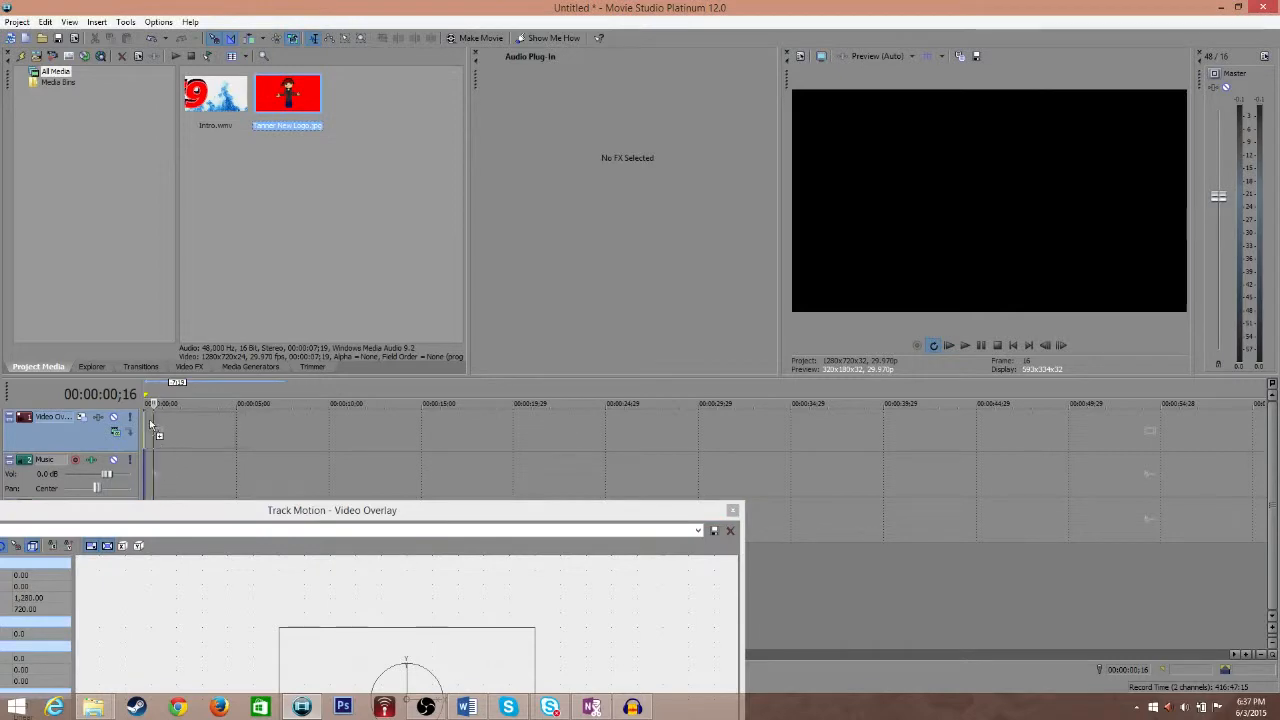
Place the Tanner logo on the Video Overlay track as a small top-left picture
{"action": "left_click_drag", "start_coordinate": [331, 510], "coordinate": [376, 207]}
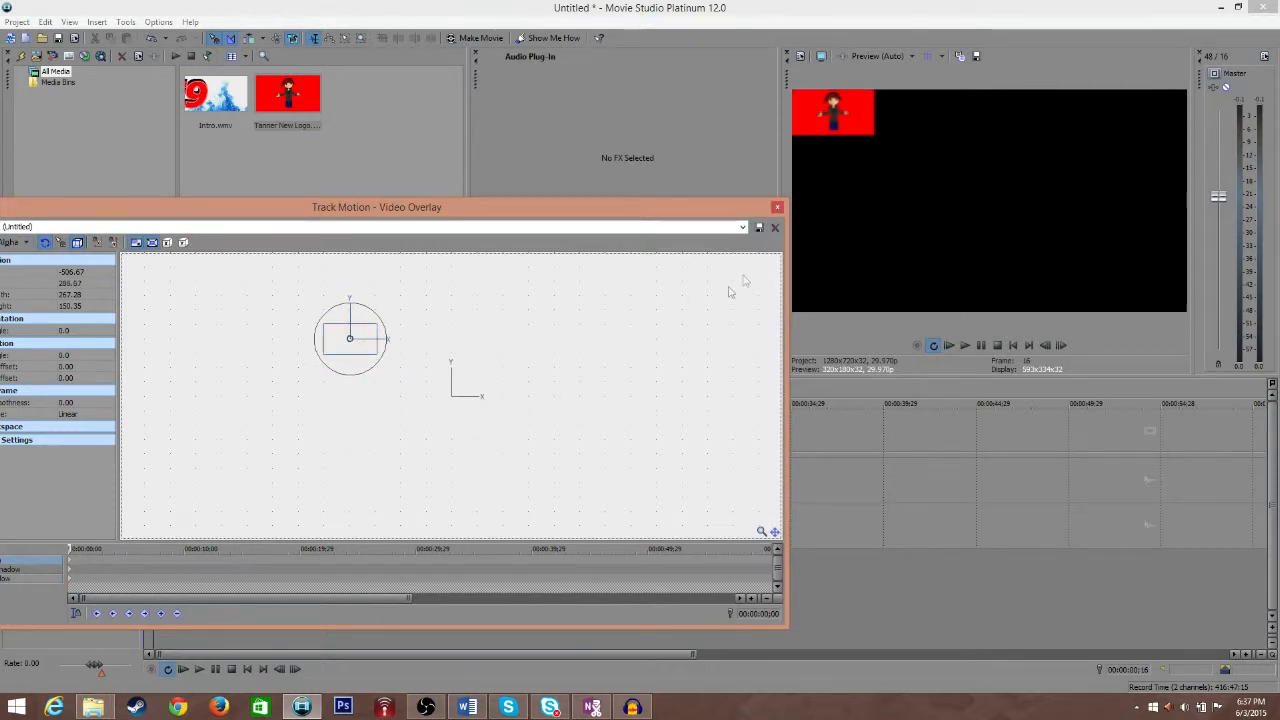
{"action": "left_click_drag", "start_coordinate": [376, 207], "coordinate": [476, 214]}
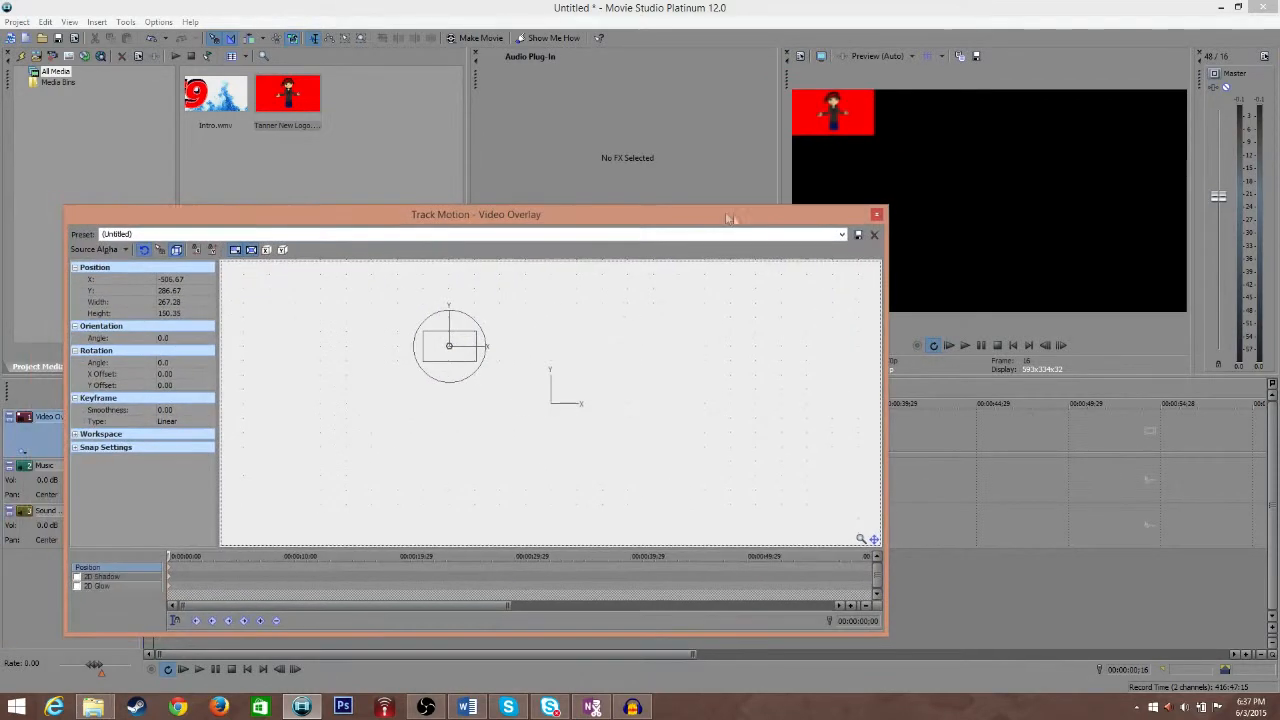
{"action": "left_click", "coordinate": [873, 234]}
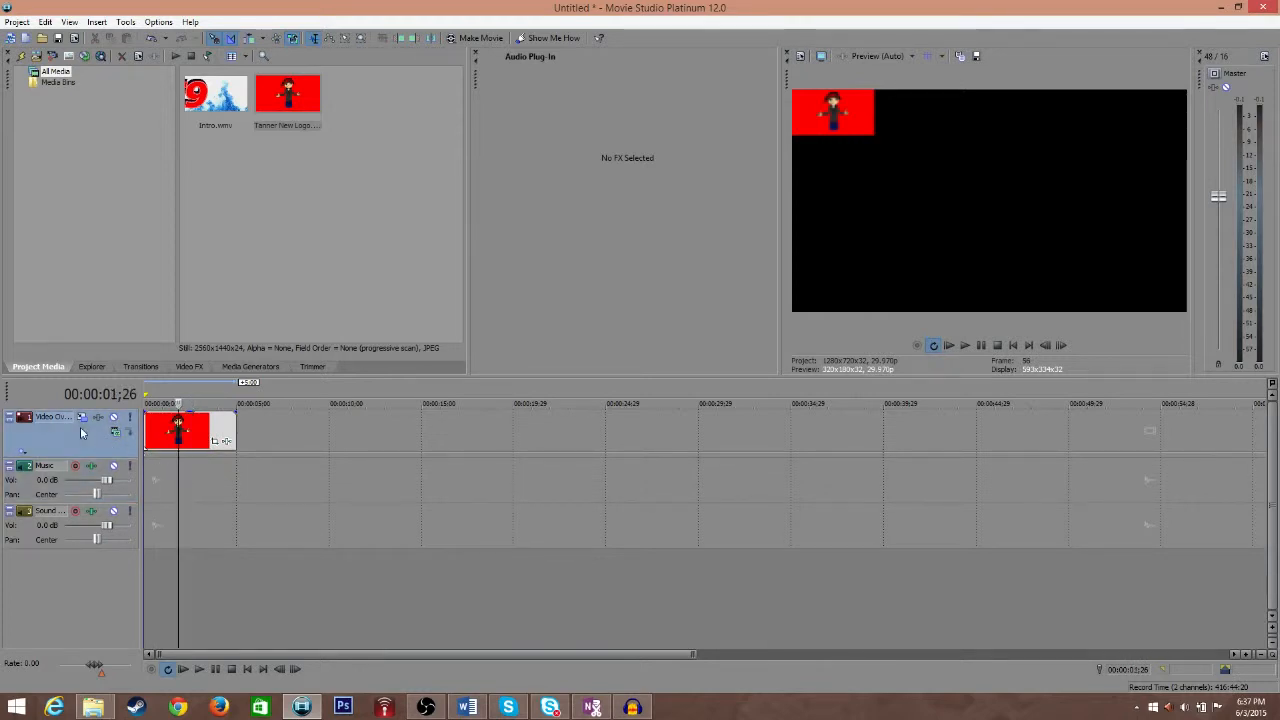
{"action": "mouse_move", "coordinate": [70, 447]}
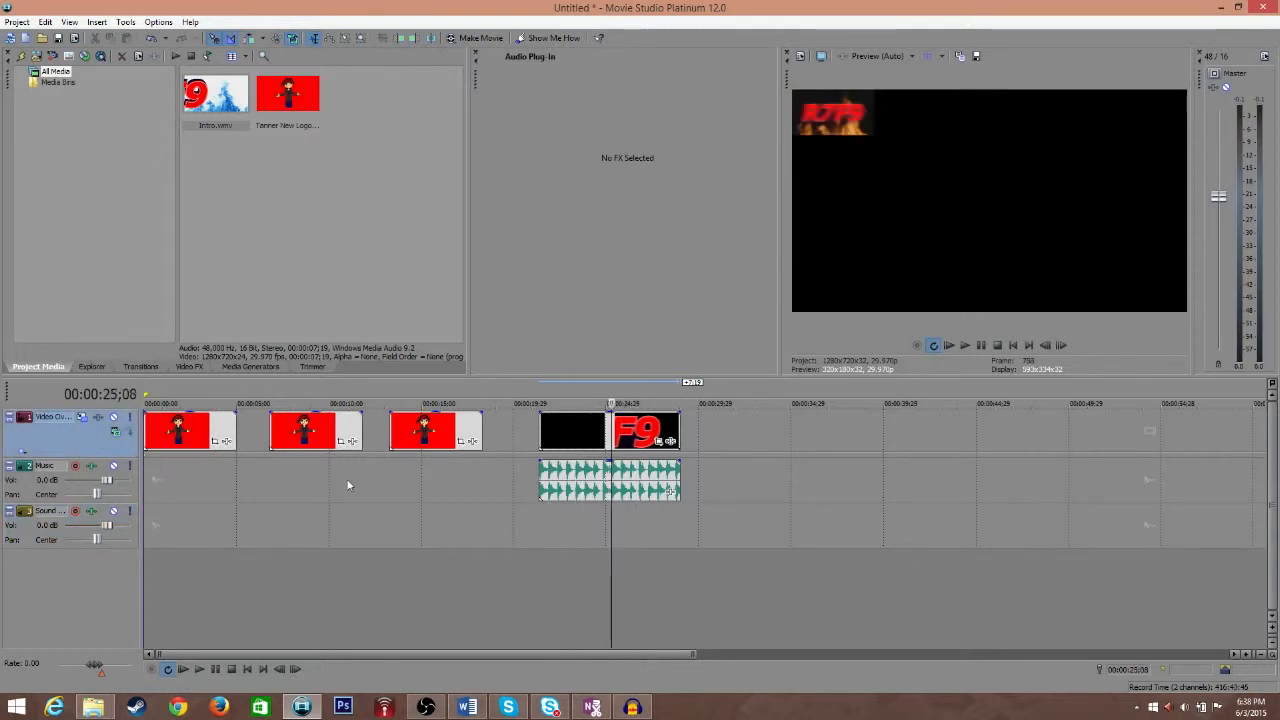
{"action": "mouse_move", "coordinate": [1003, 211]}
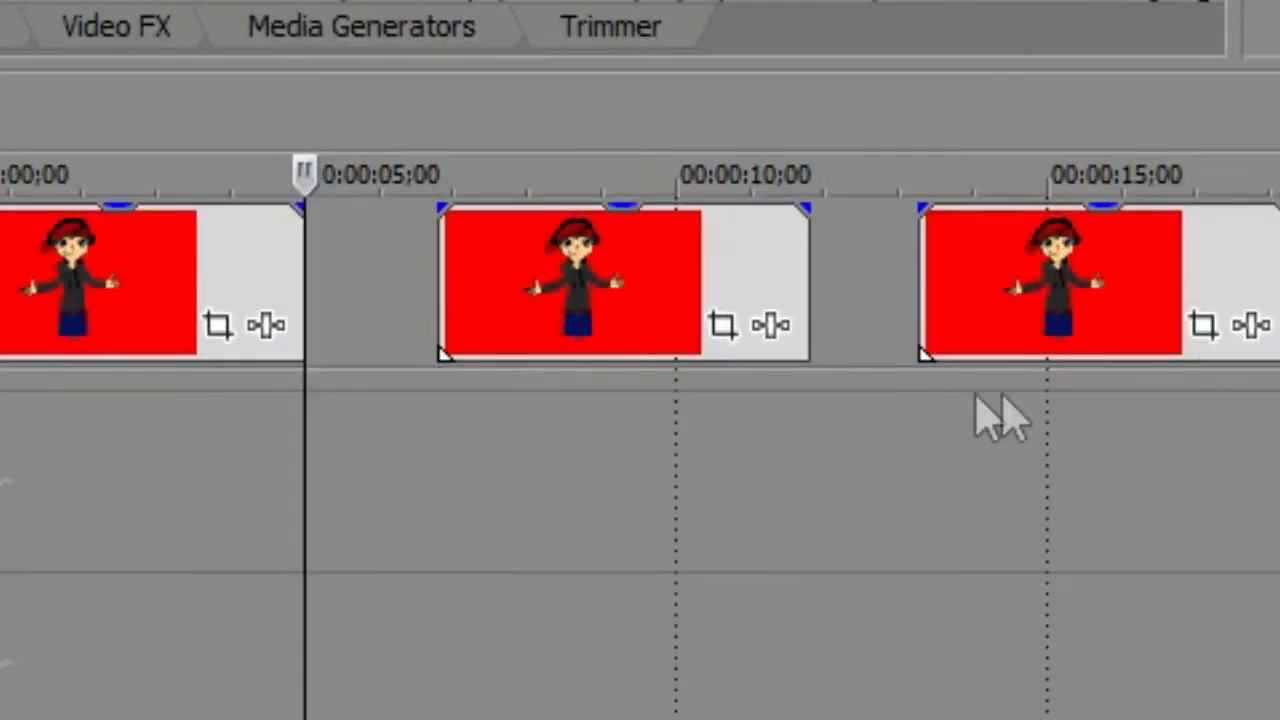
{"action": "mouse_move", "coordinate": [140, 570]}
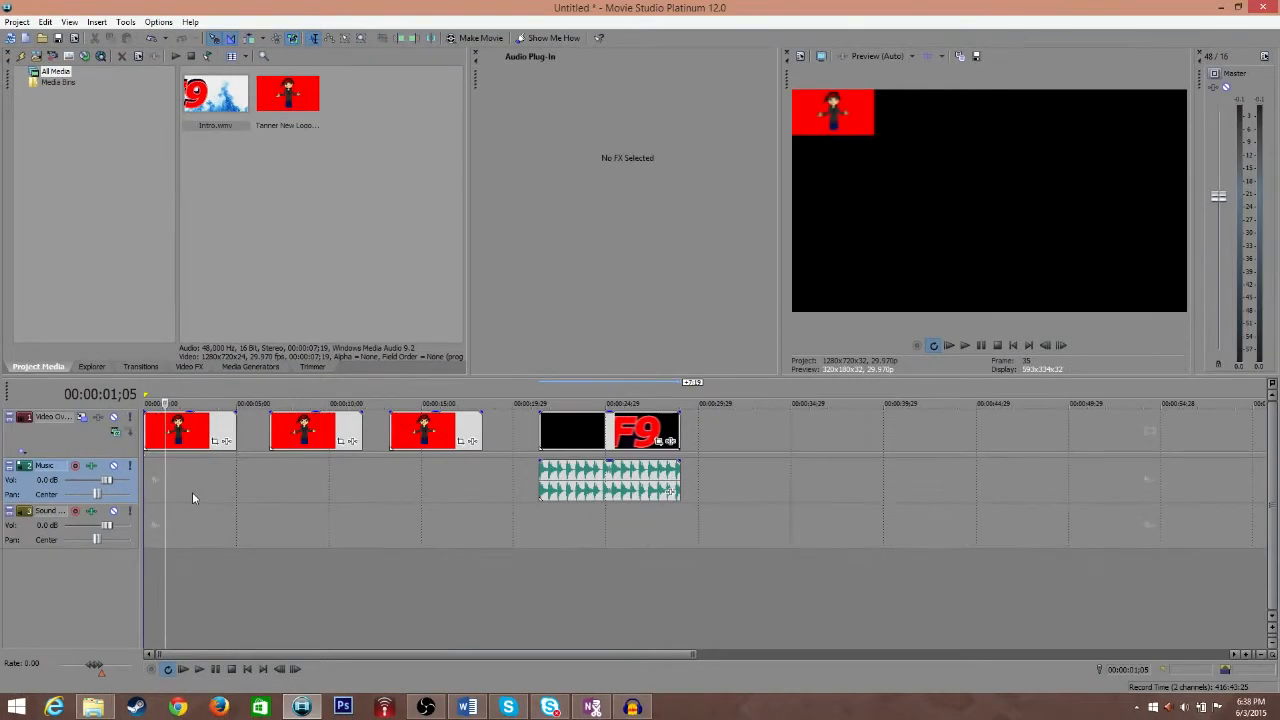
{"action": "mouse_move", "coordinate": [180, 485]}
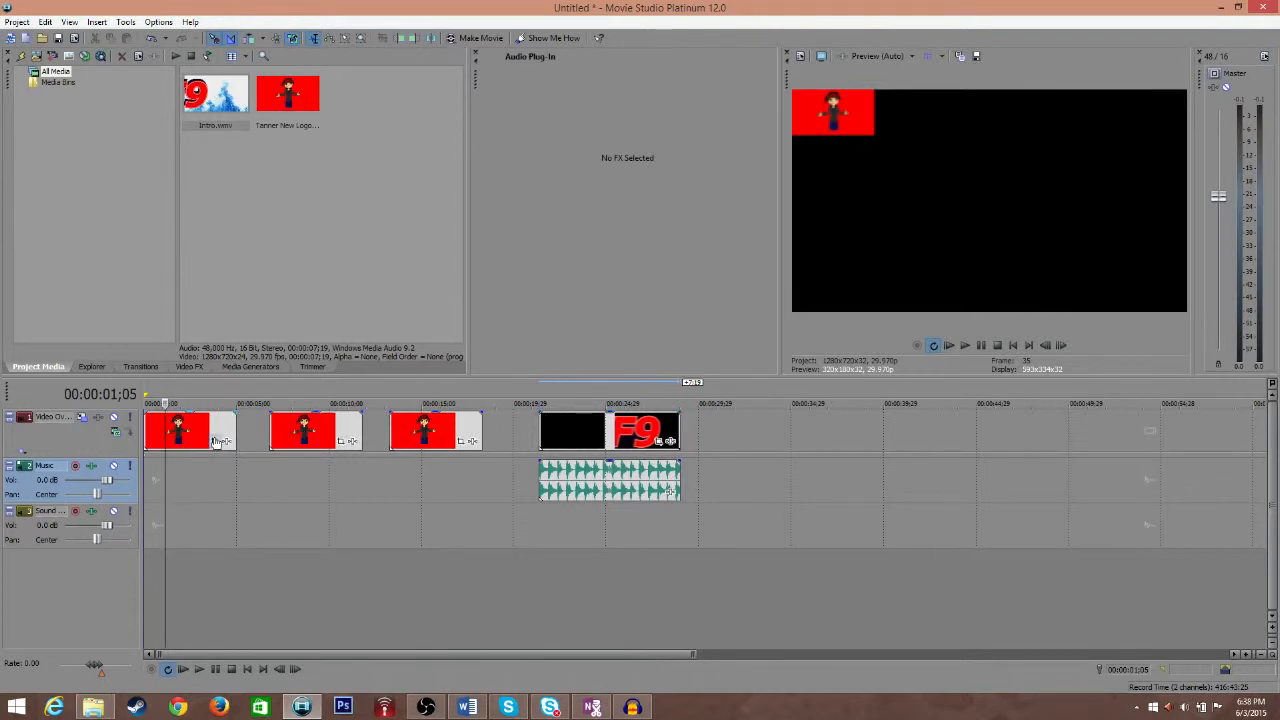
{"action": "mouse_move", "coordinate": [218, 440]}
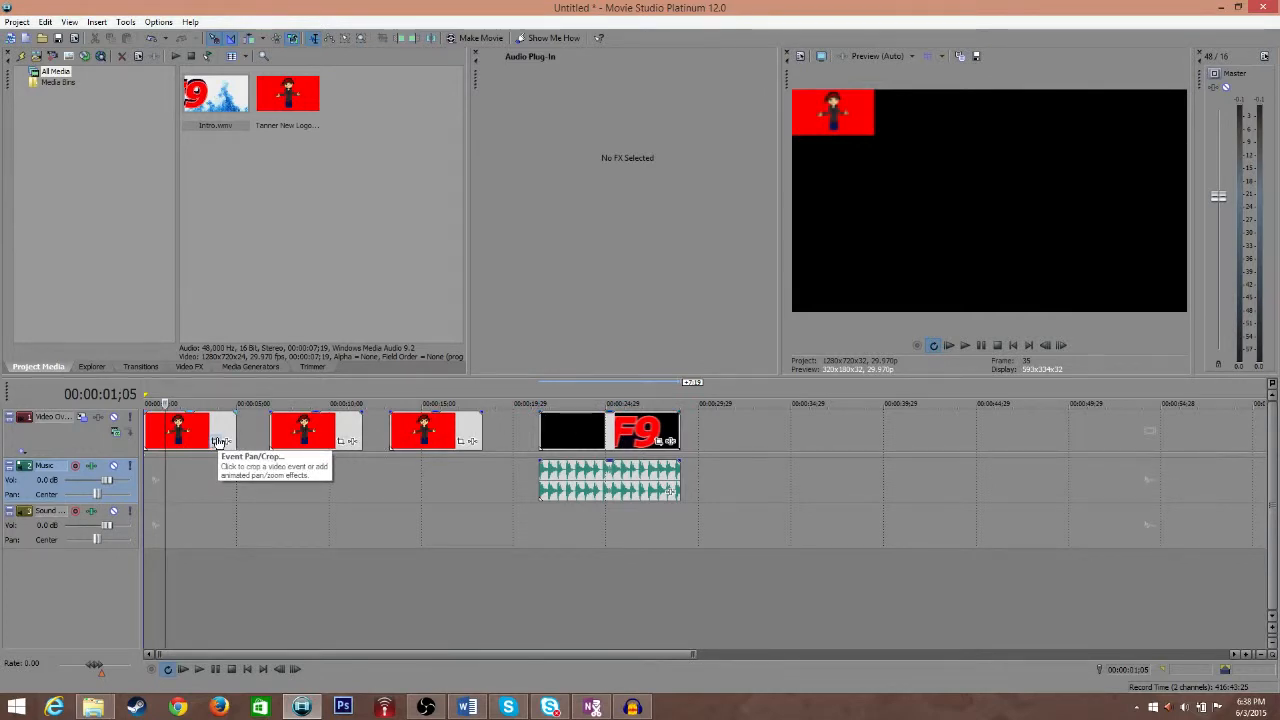
Crop the first Tanner logo event tightly around the character's face in Pan/Crop
{"action": "left_click", "coordinate": [221, 441]}
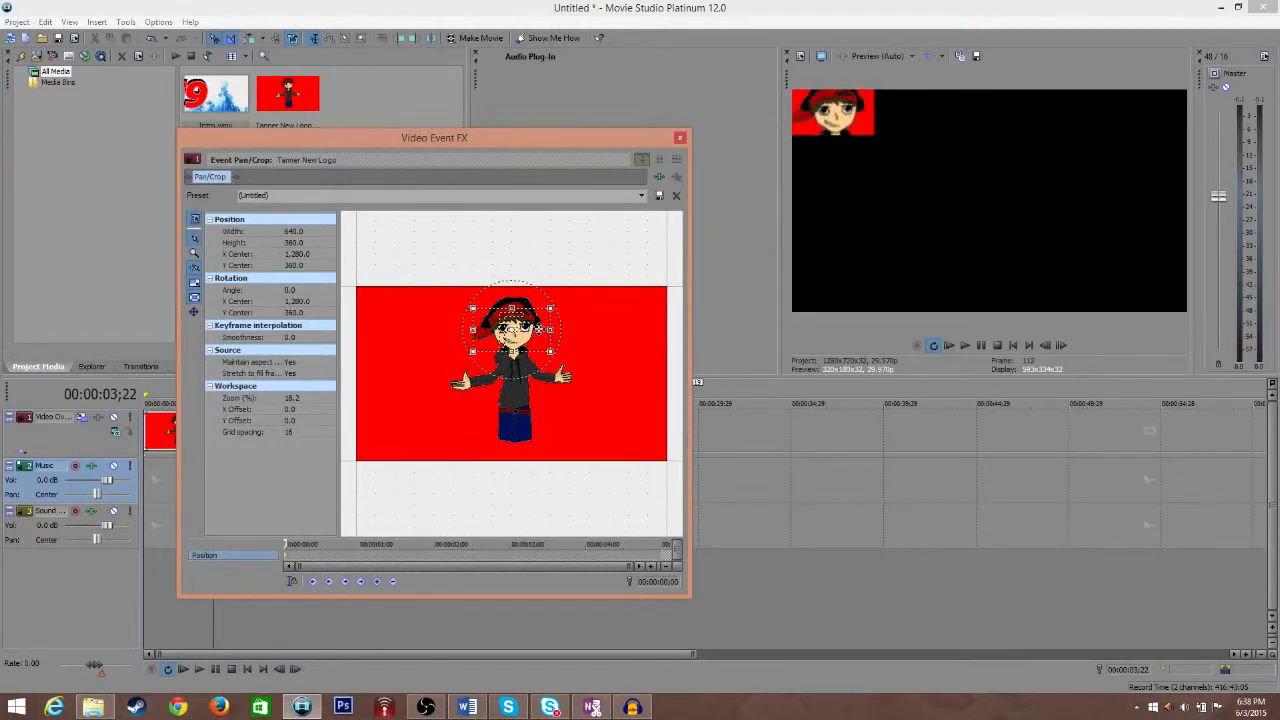
{"action": "left_click_drag", "start_coordinate": [510, 330], "coordinate": [490, 330]}
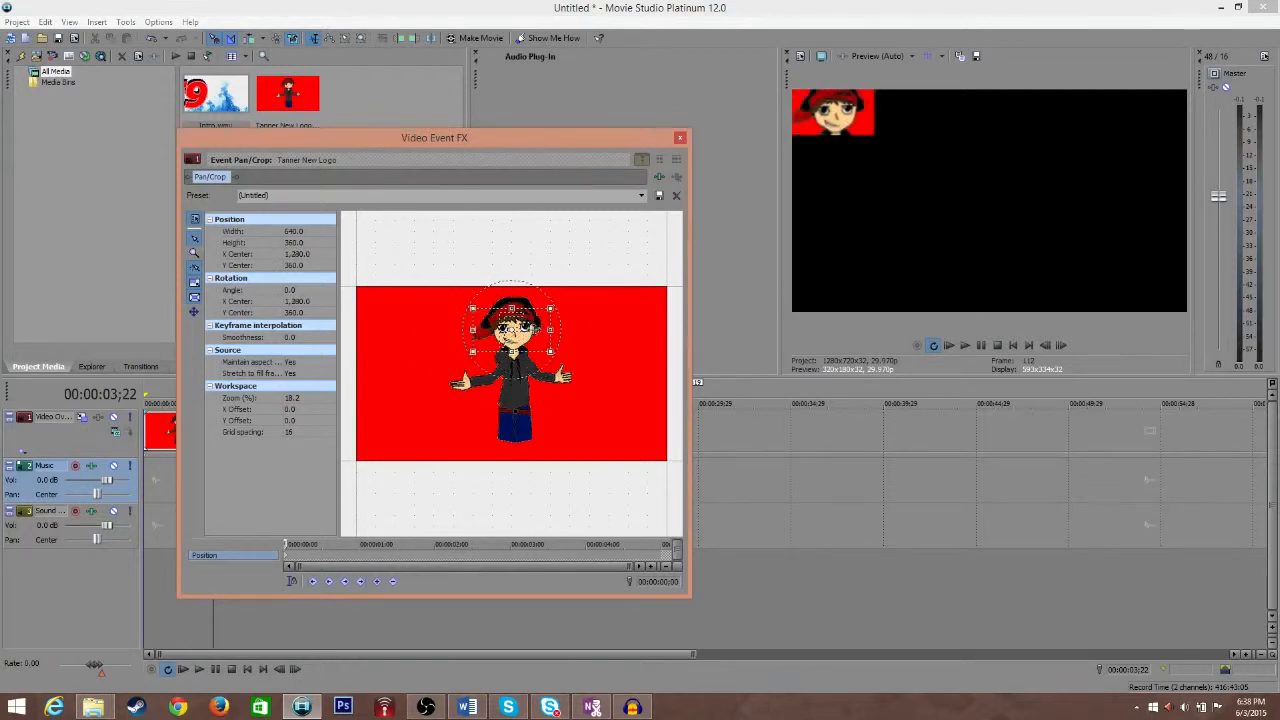
{"action": "left_click", "coordinate": [680, 137]}
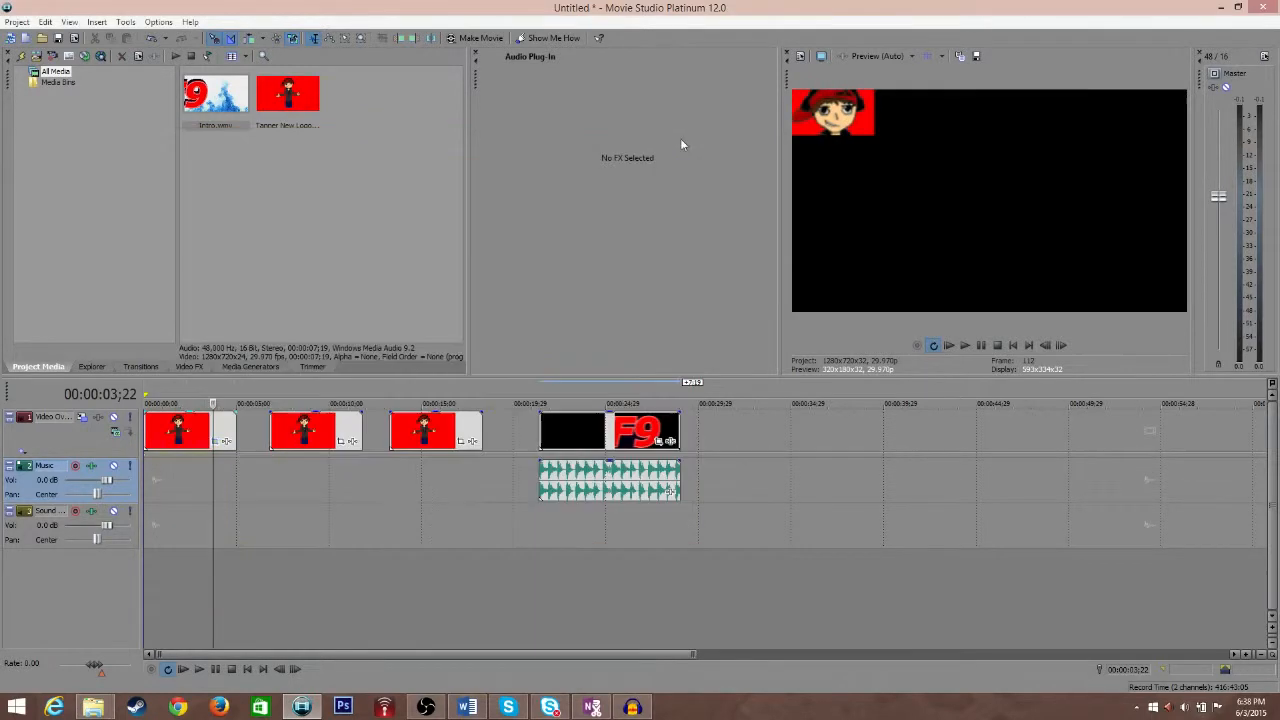
Move the second and third Tanner logo events earlier on the track
{"action": "left_click", "coordinate": [450, 403]}
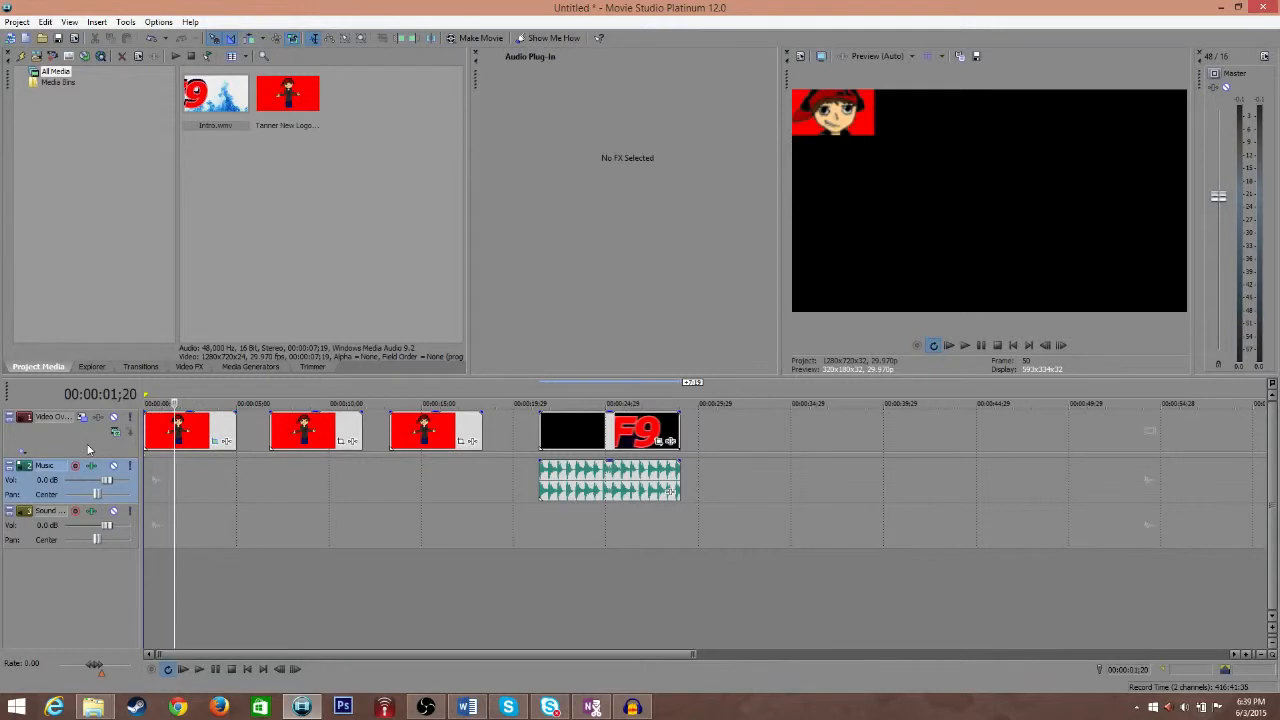
{"action": "left_click", "coordinate": [190, 430]}
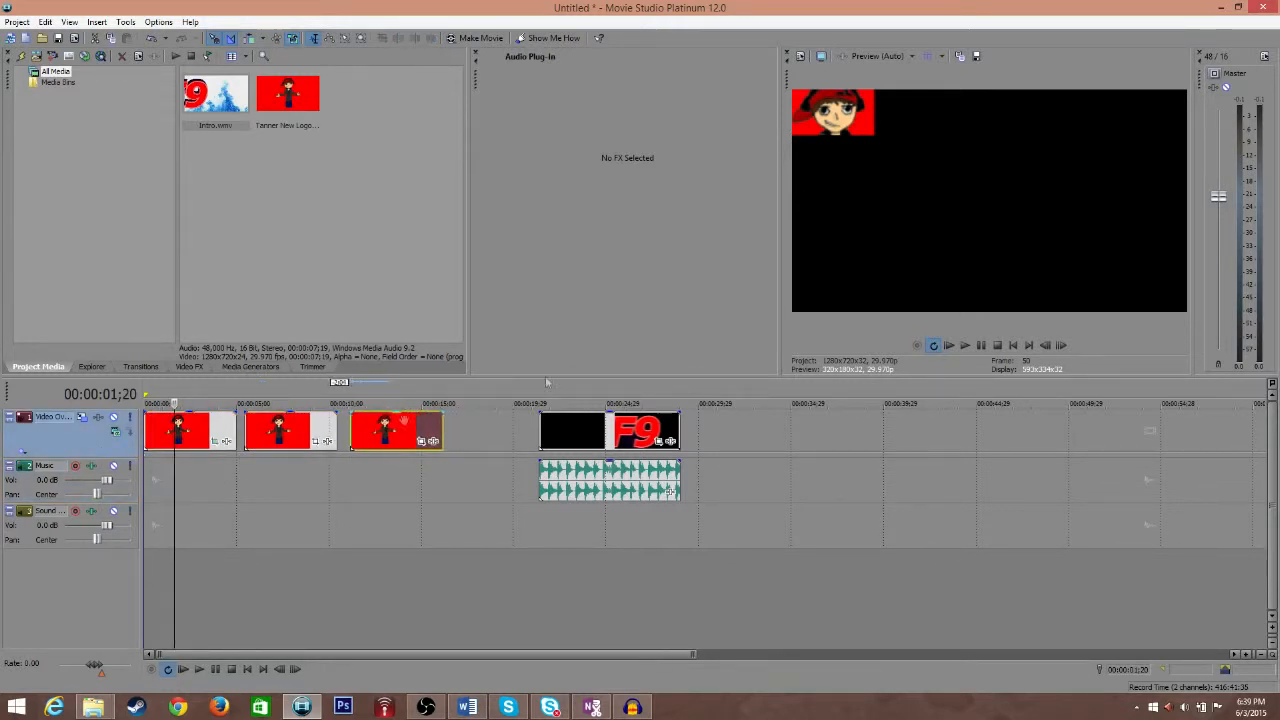
{"action": "mouse_move", "coordinate": [537, 271]}
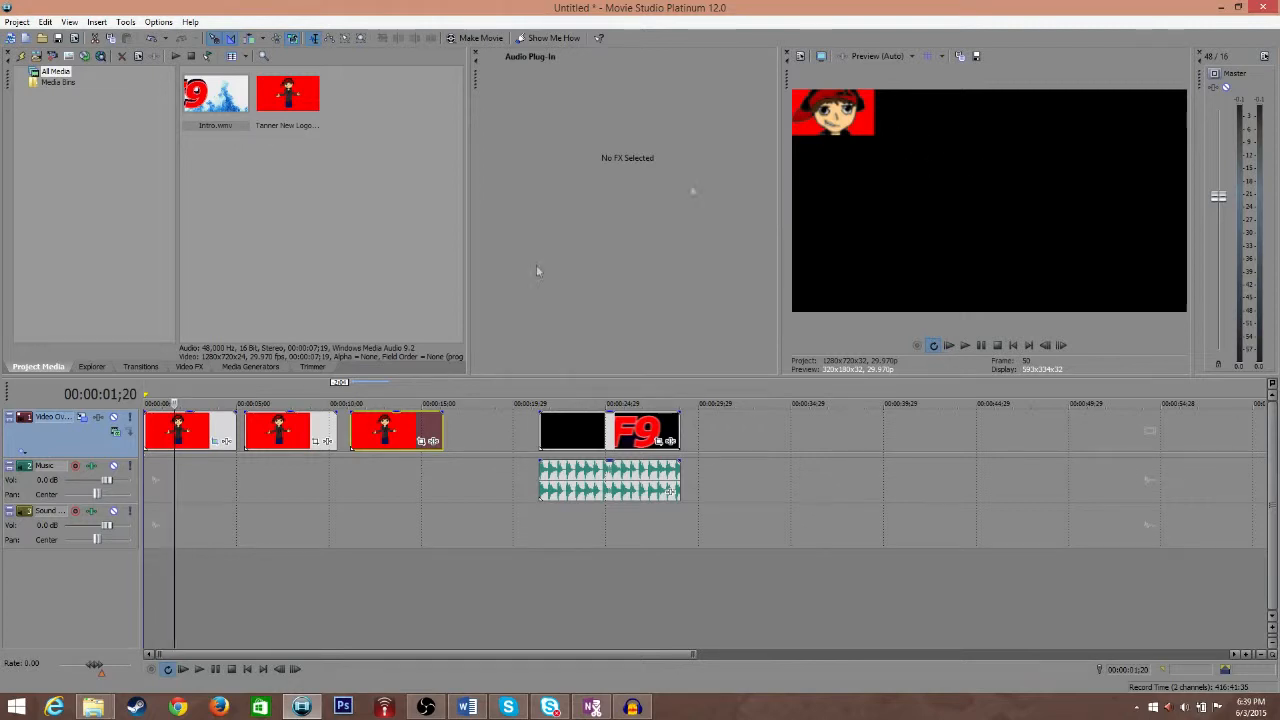
Apply the saved 'webcam' Pan/Crop preset to the third Tanner logo event
{"action": "left_click", "coordinate": [432, 430]}
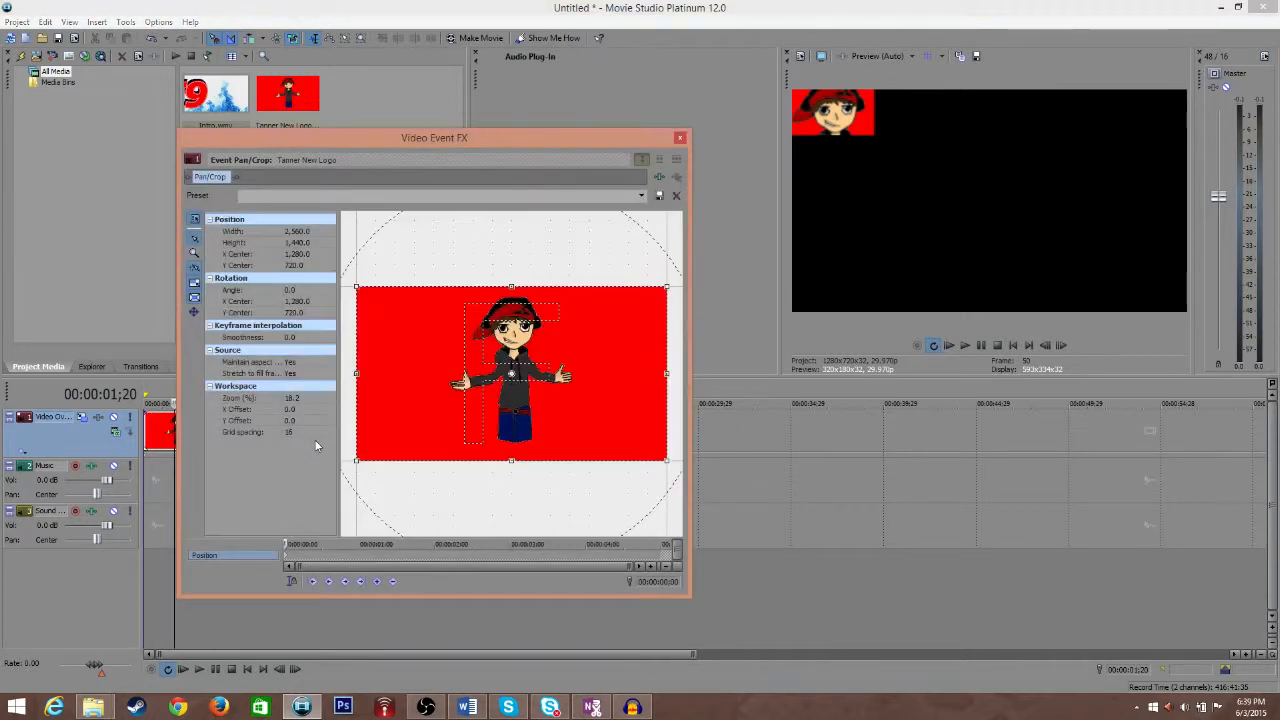
{"action": "left_click_drag", "start_coordinate": [434, 137], "coordinate": [445, 164]}
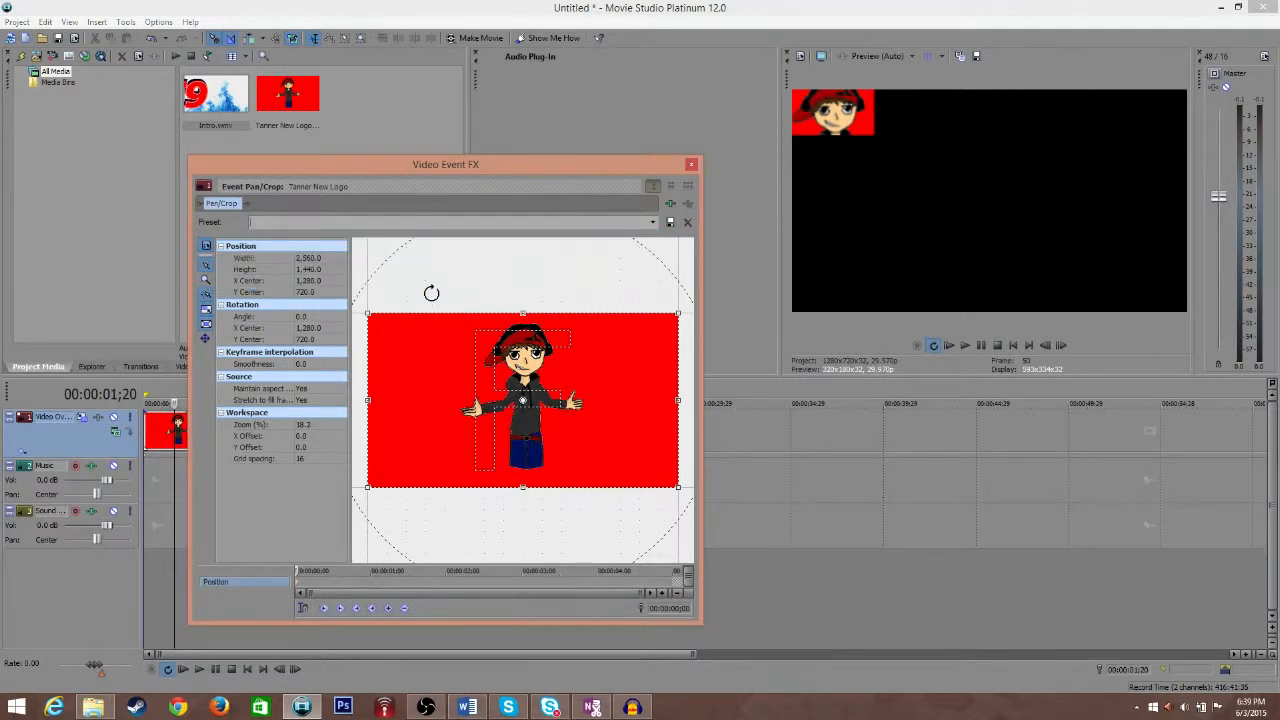
{"action": "left_click", "coordinate": [653, 222]}
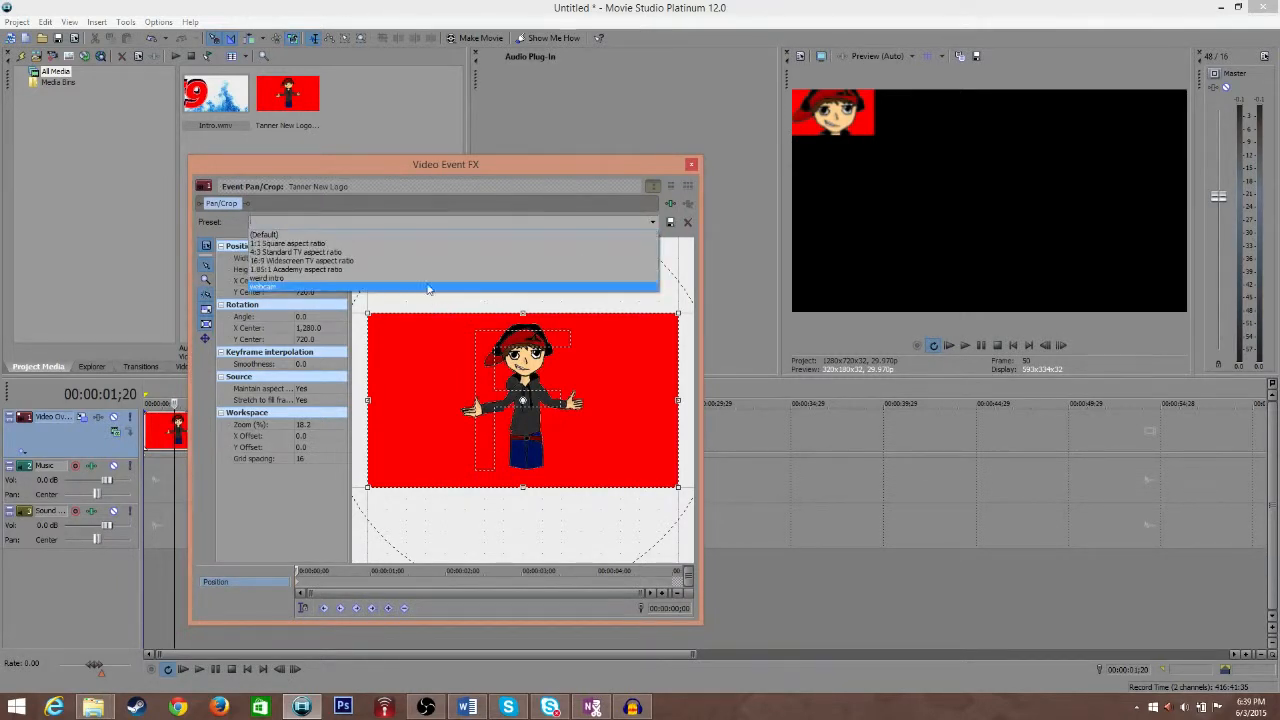
{"action": "left_click", "coordinate": [687, 221]}
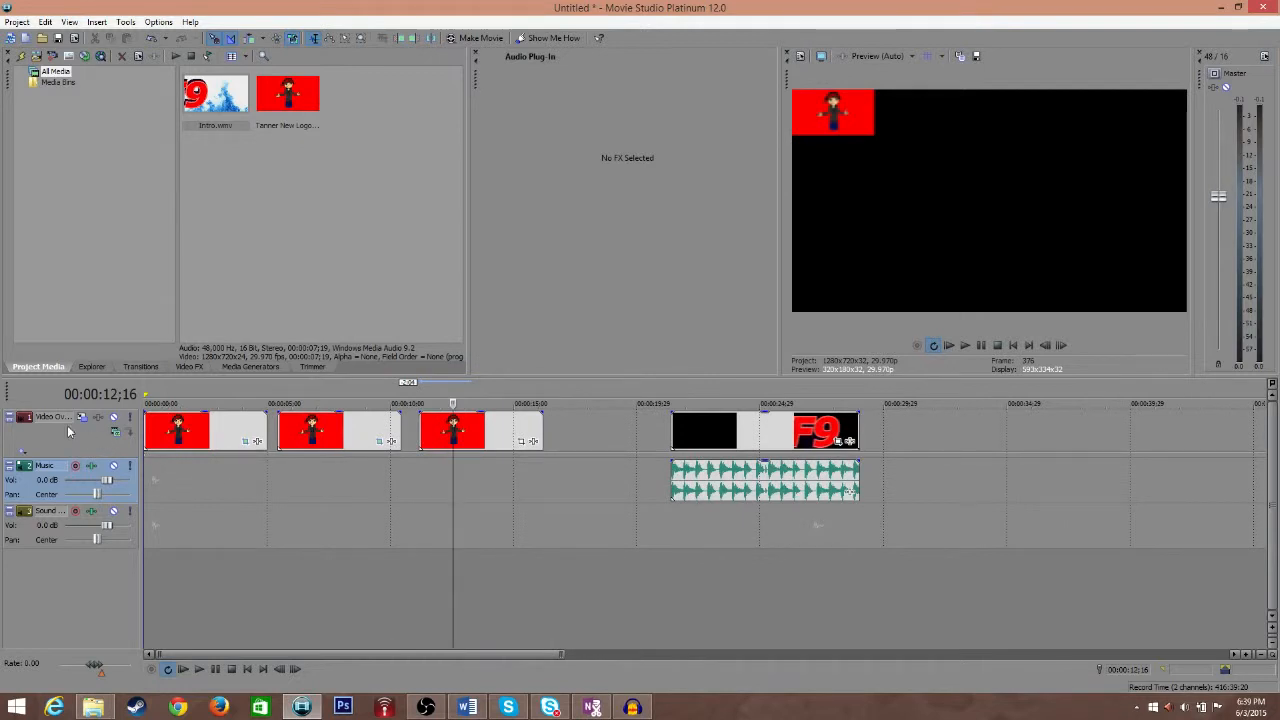
{"action": "mouse_move", "coordinate": [82, 417]}
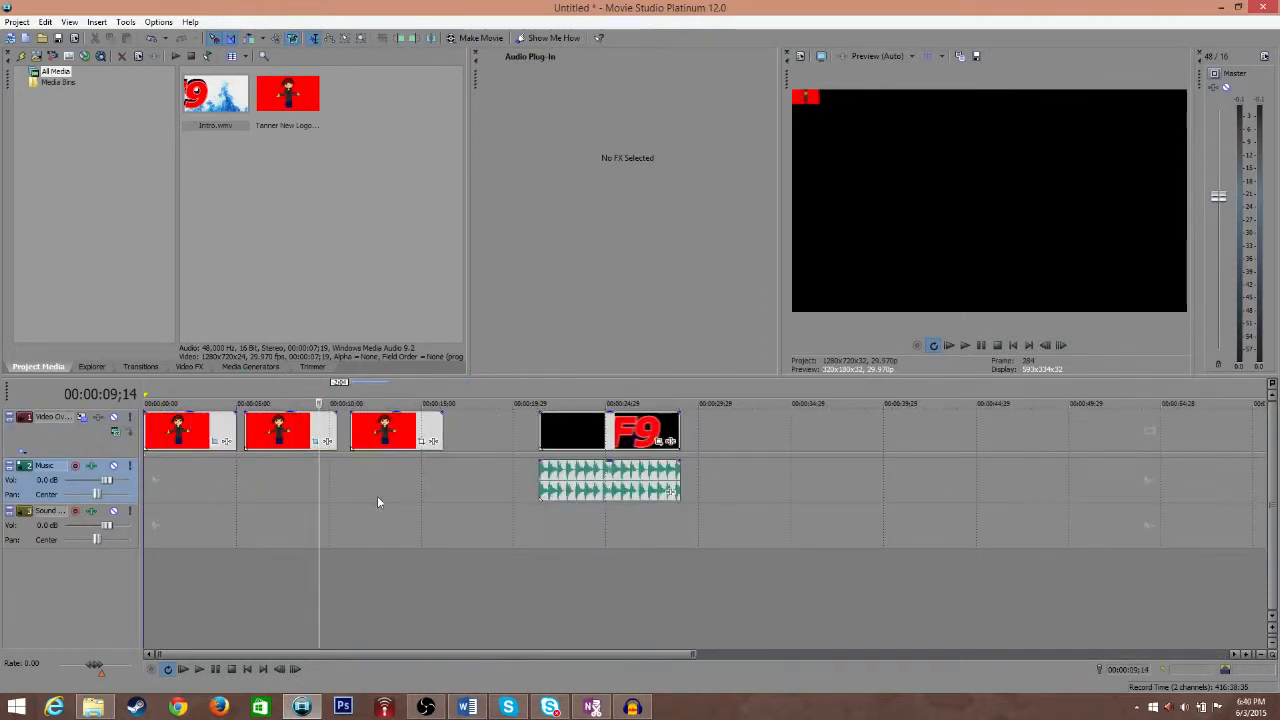
{"action": "mouse_move", "coordinate": [401, 500]}
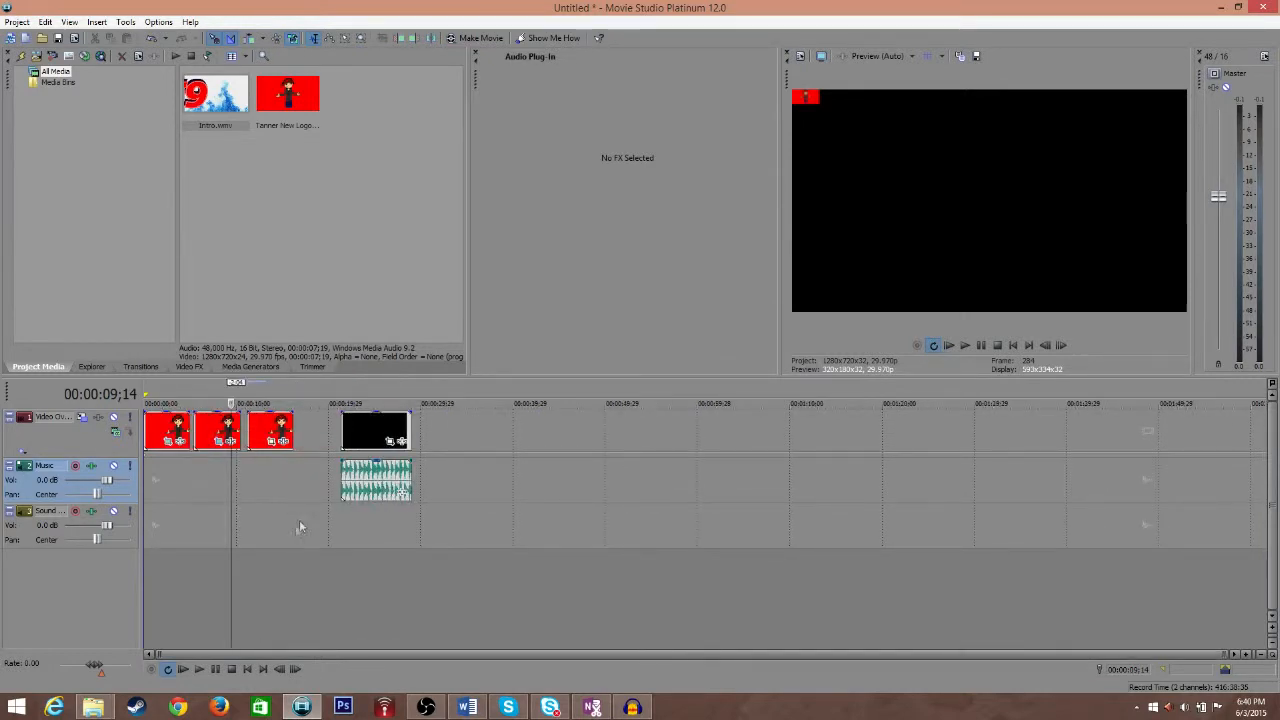
{"action": "mouse_move", "coordinate": [197, 500]}
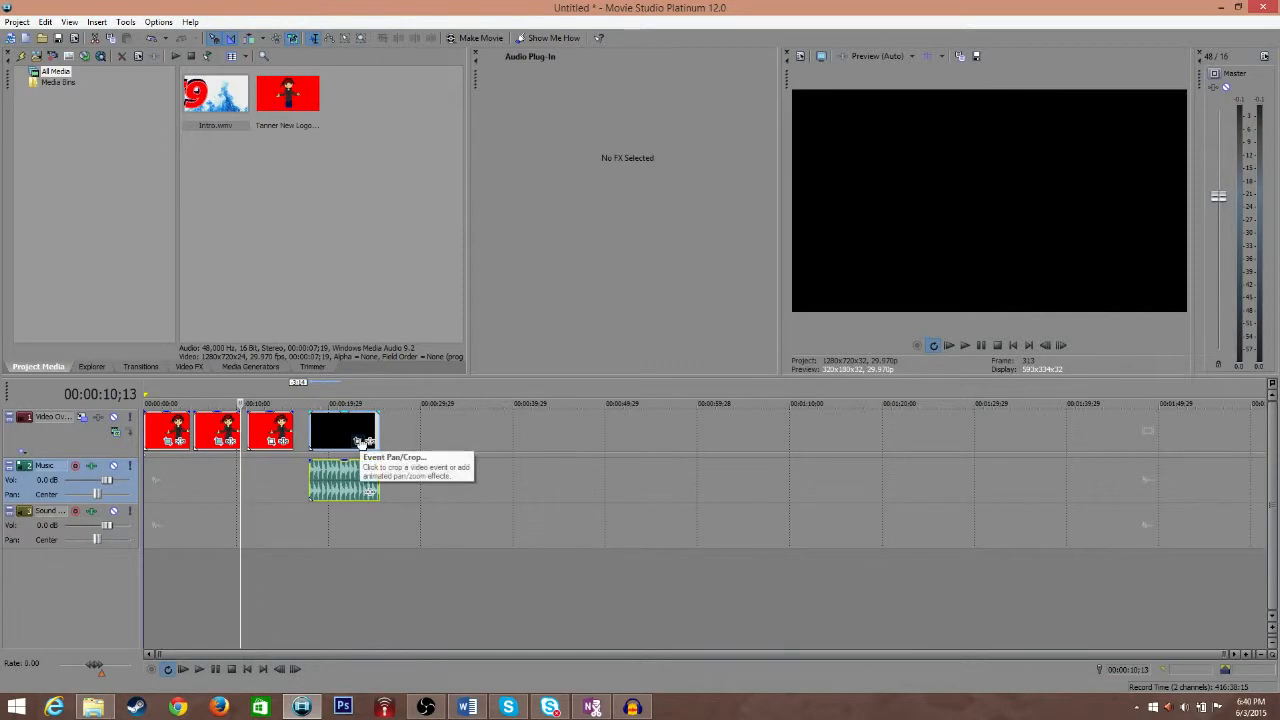
Shift the intro event's Pan/Crop rotation centre up and left to 480, 270
{"action": "left_click", "coordinate": [360, 442]}
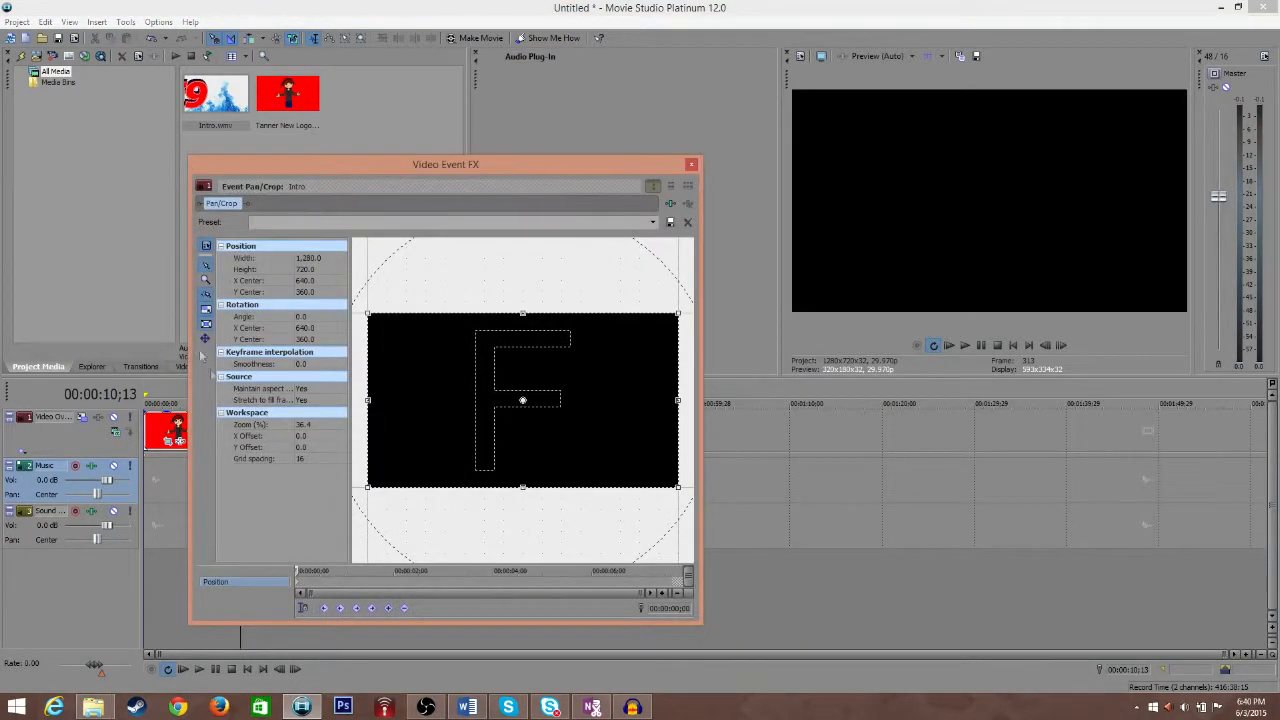
{"action": "mouse_move", "coordinate": [206, 340]}
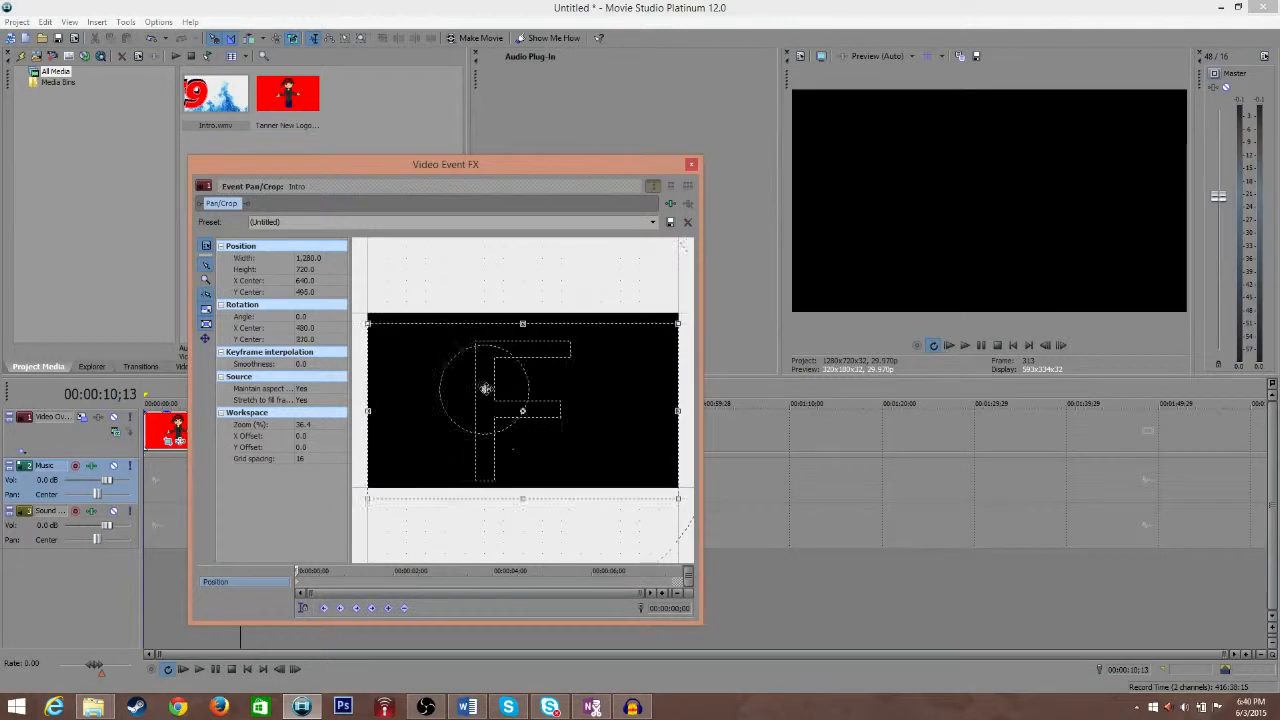
{"action": "left_click_drag", "start_coordinate": [522, 410], "coordinate": [522, 400]}
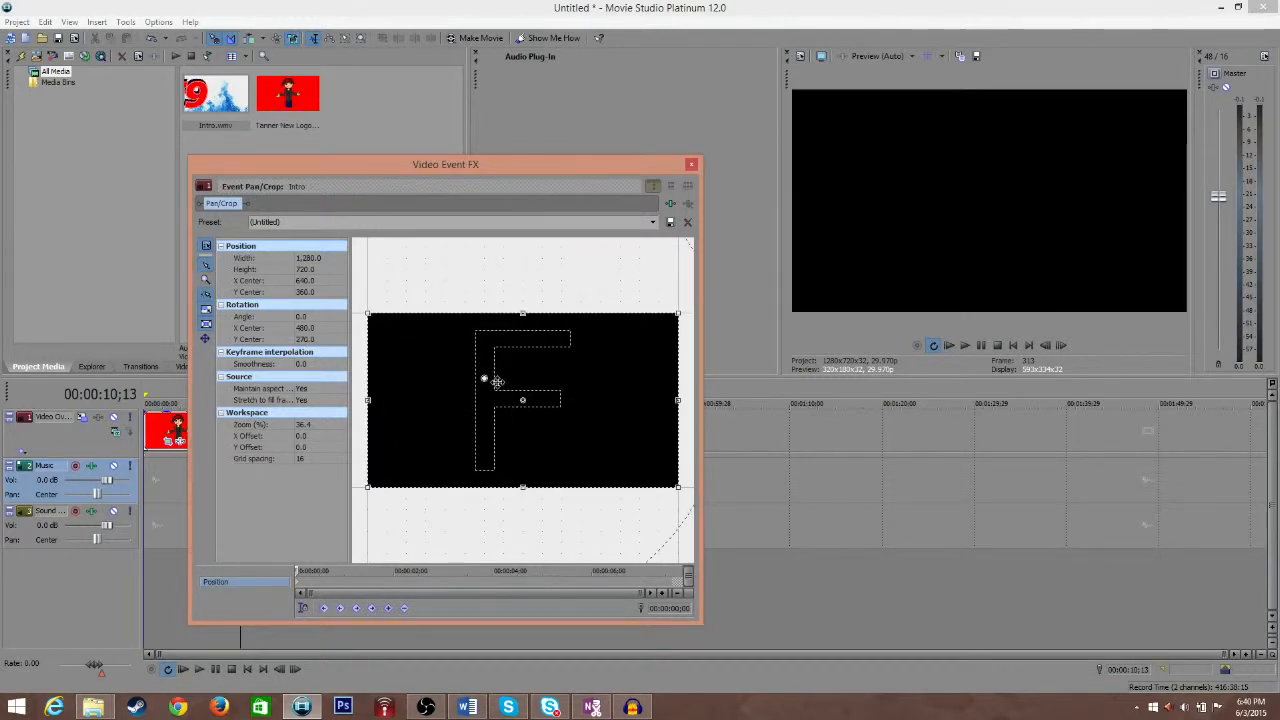